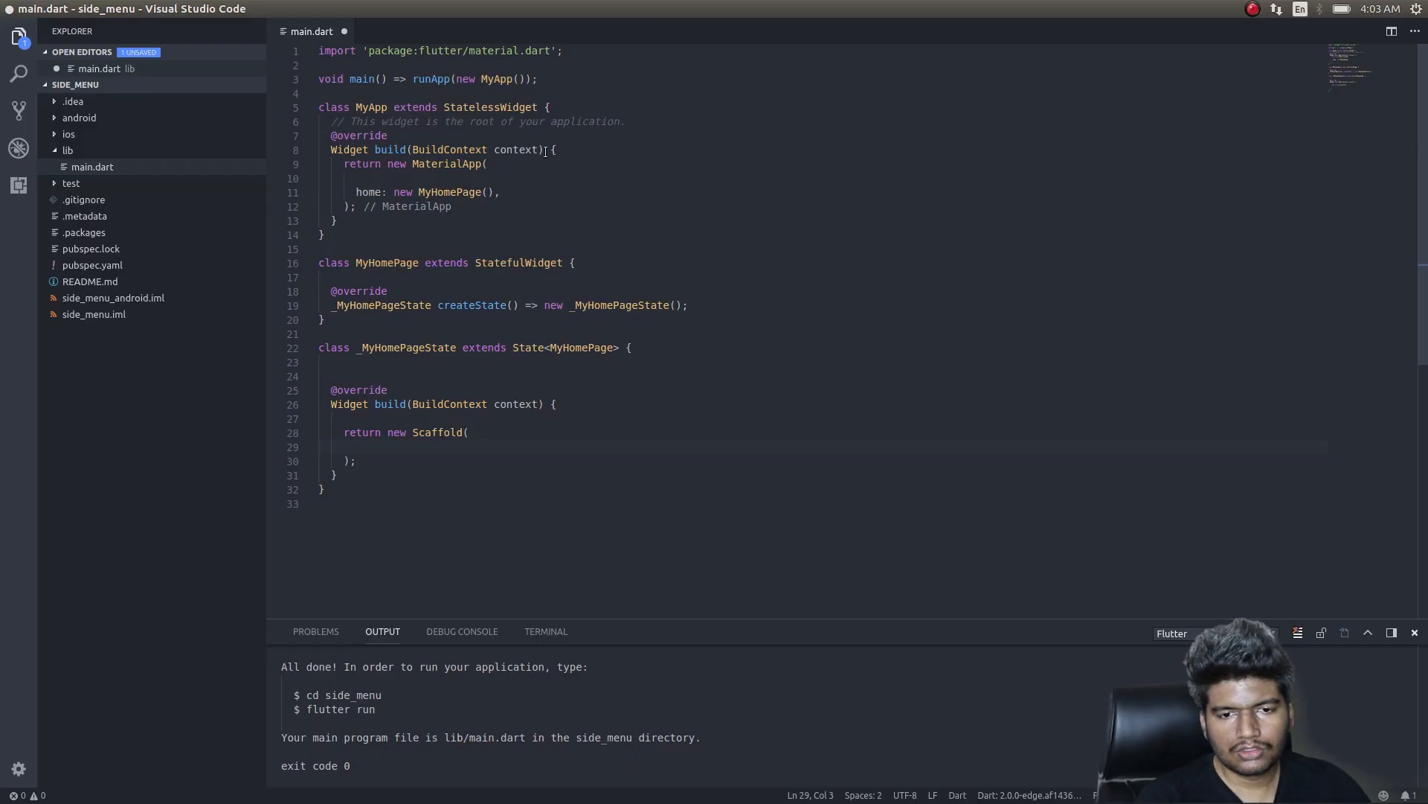
Reach the Preferences from the File menu to raise the window zoom level
left_click(502, 192)
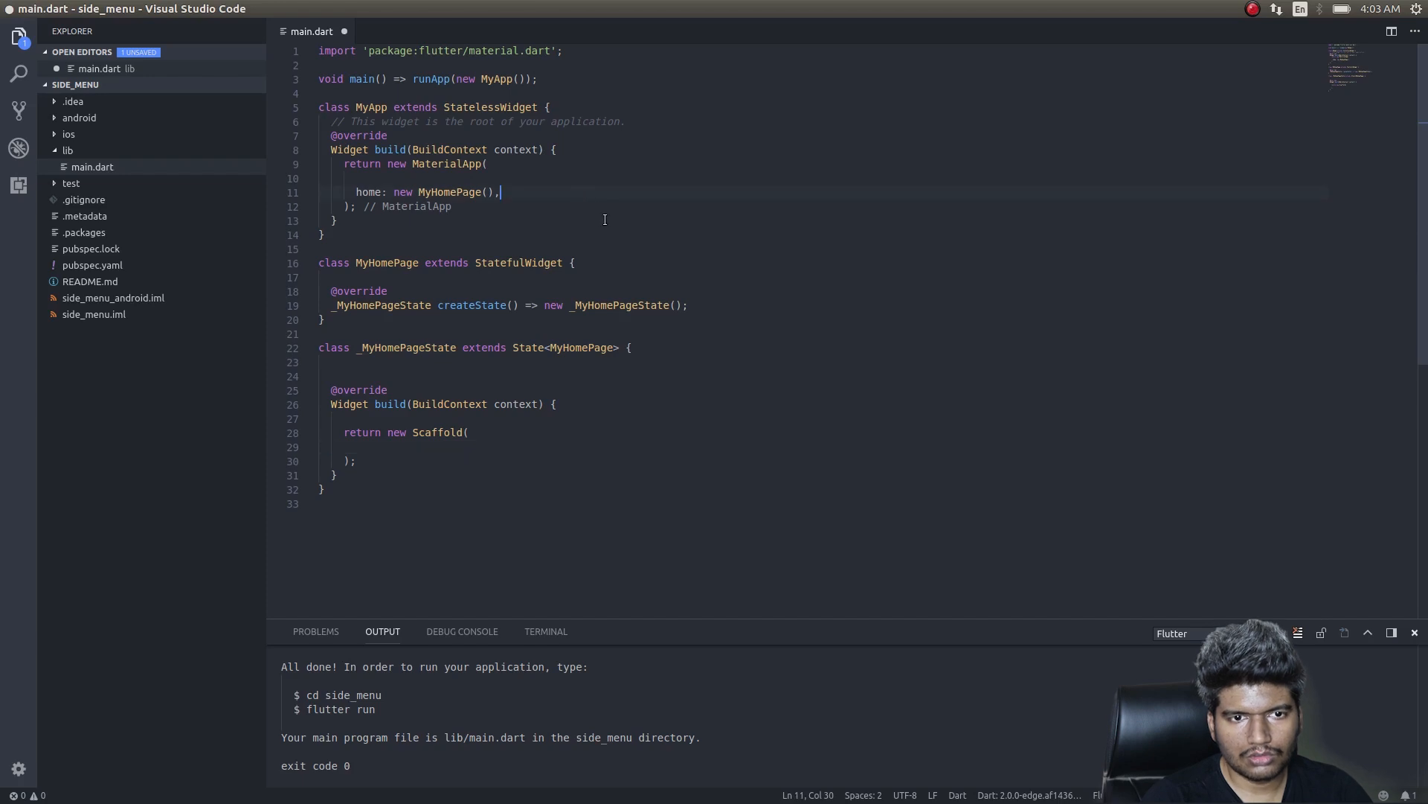
left_click(61, 9)
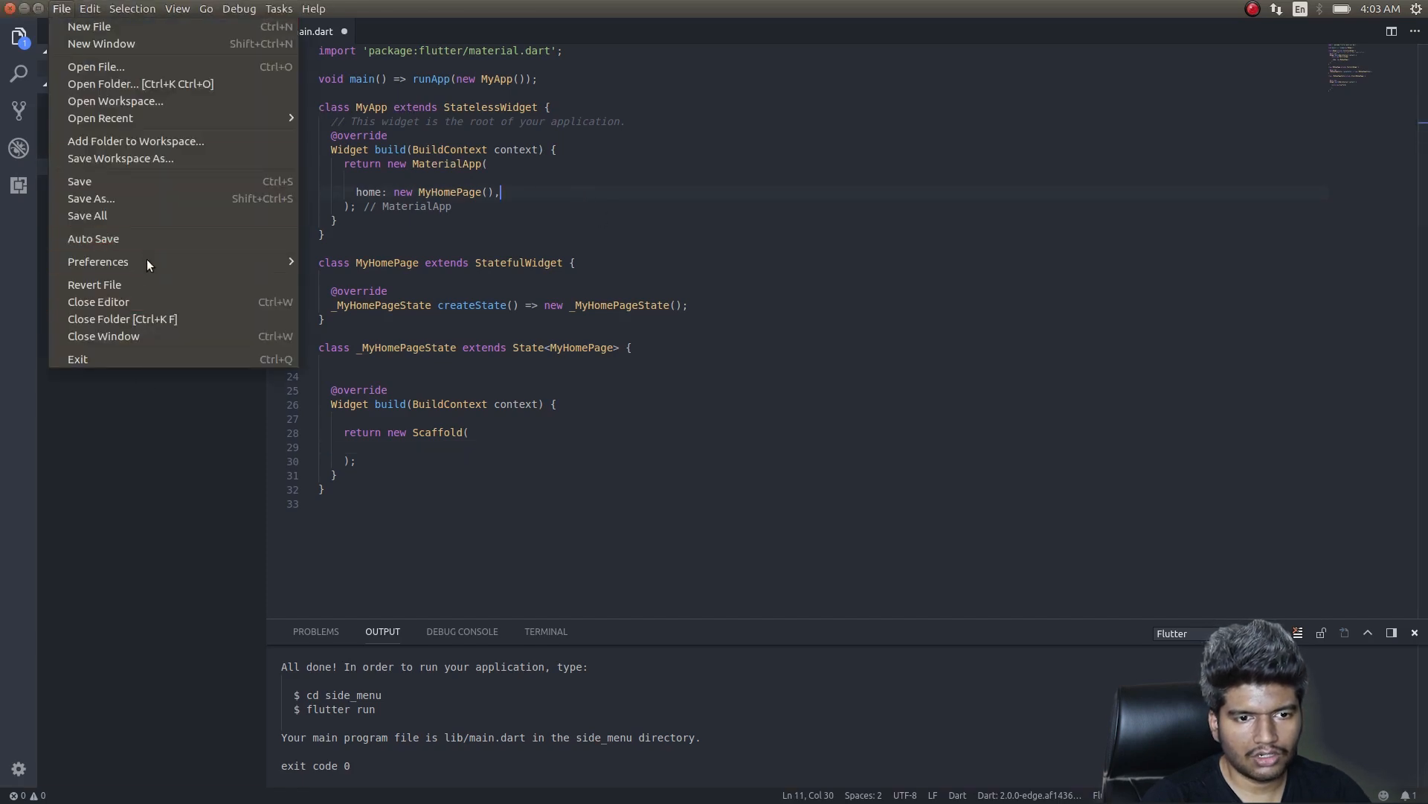
left_click(98, 262)
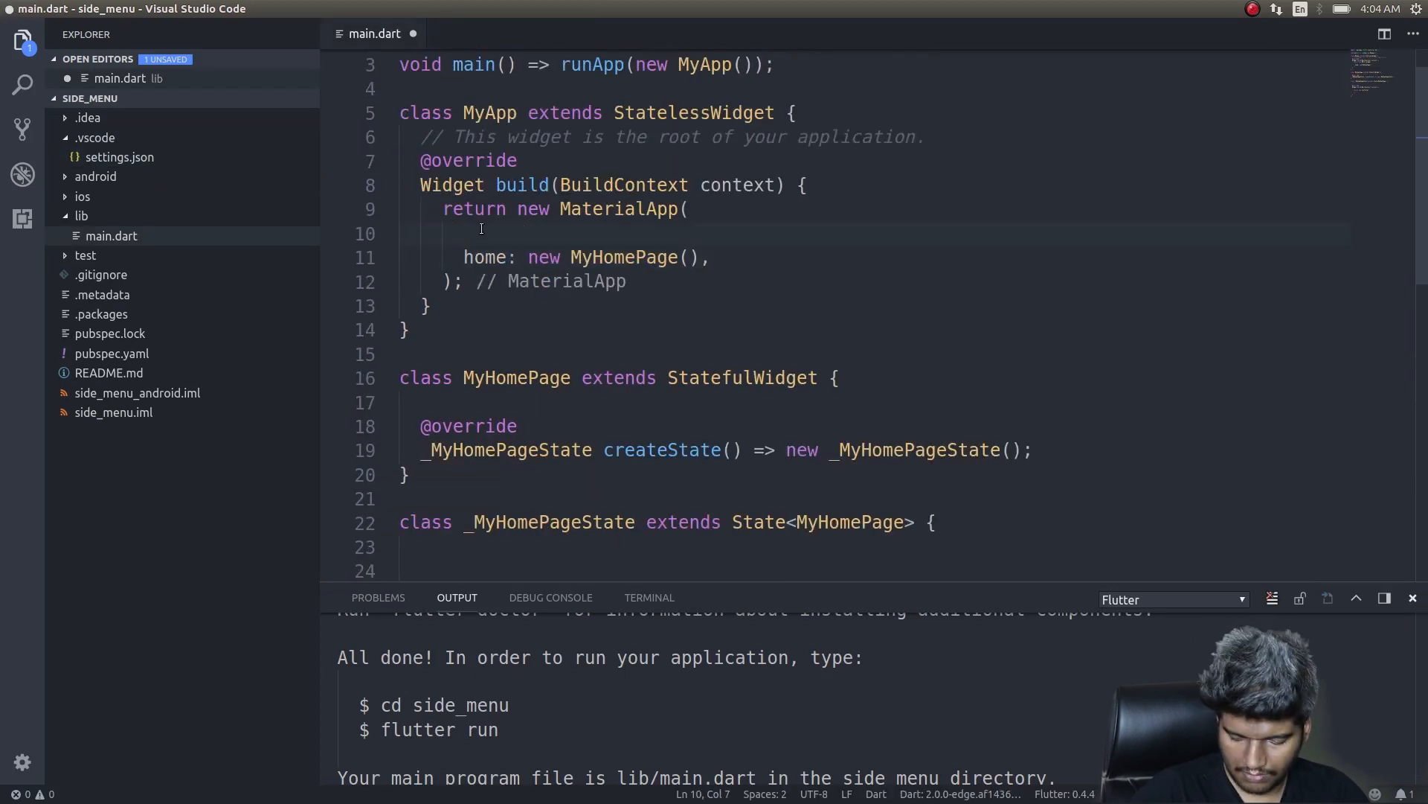
Add appBar: new AppBar(title: new Text('Sidemenu')) inside the Scaffold and save to launch the app
scroll("down", 3)
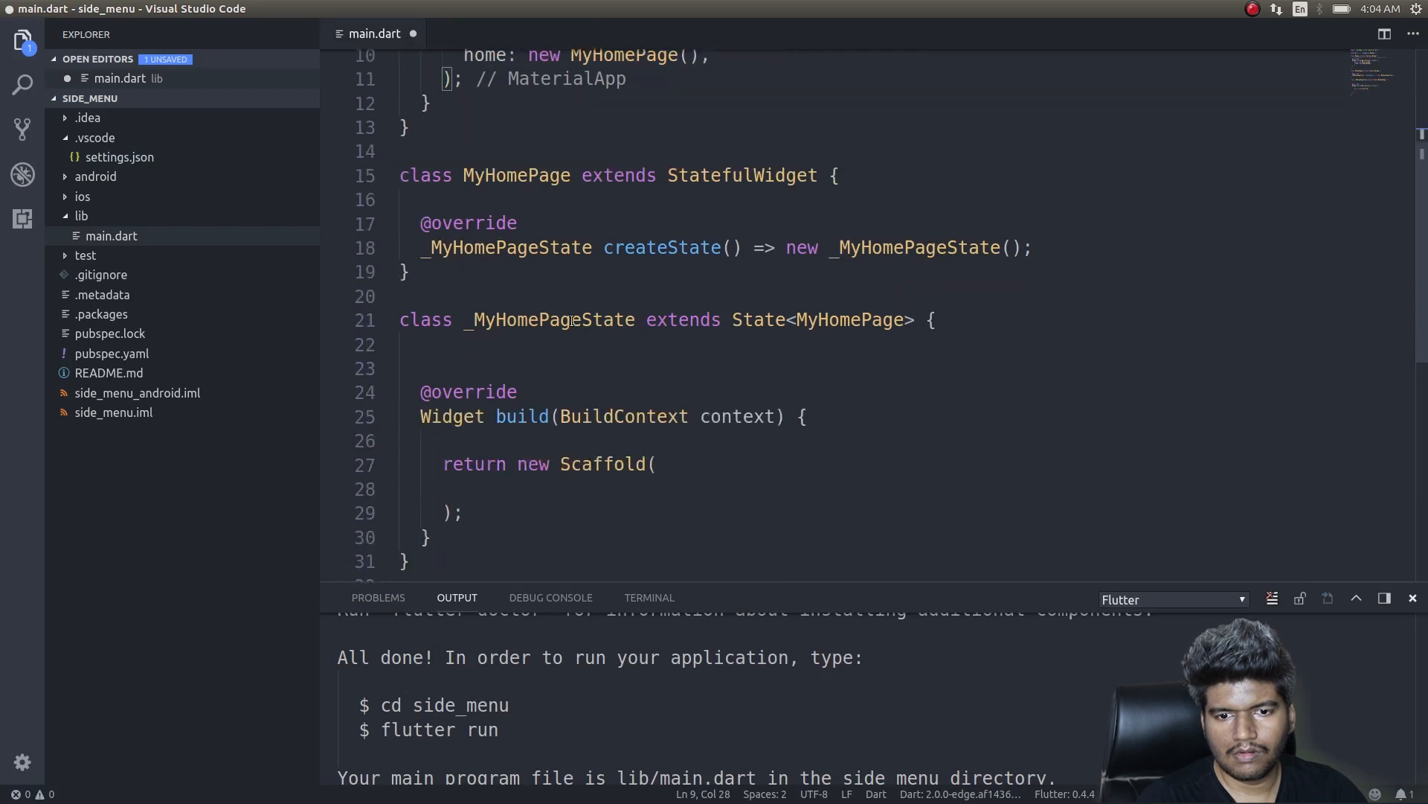
scroll("down", 3)
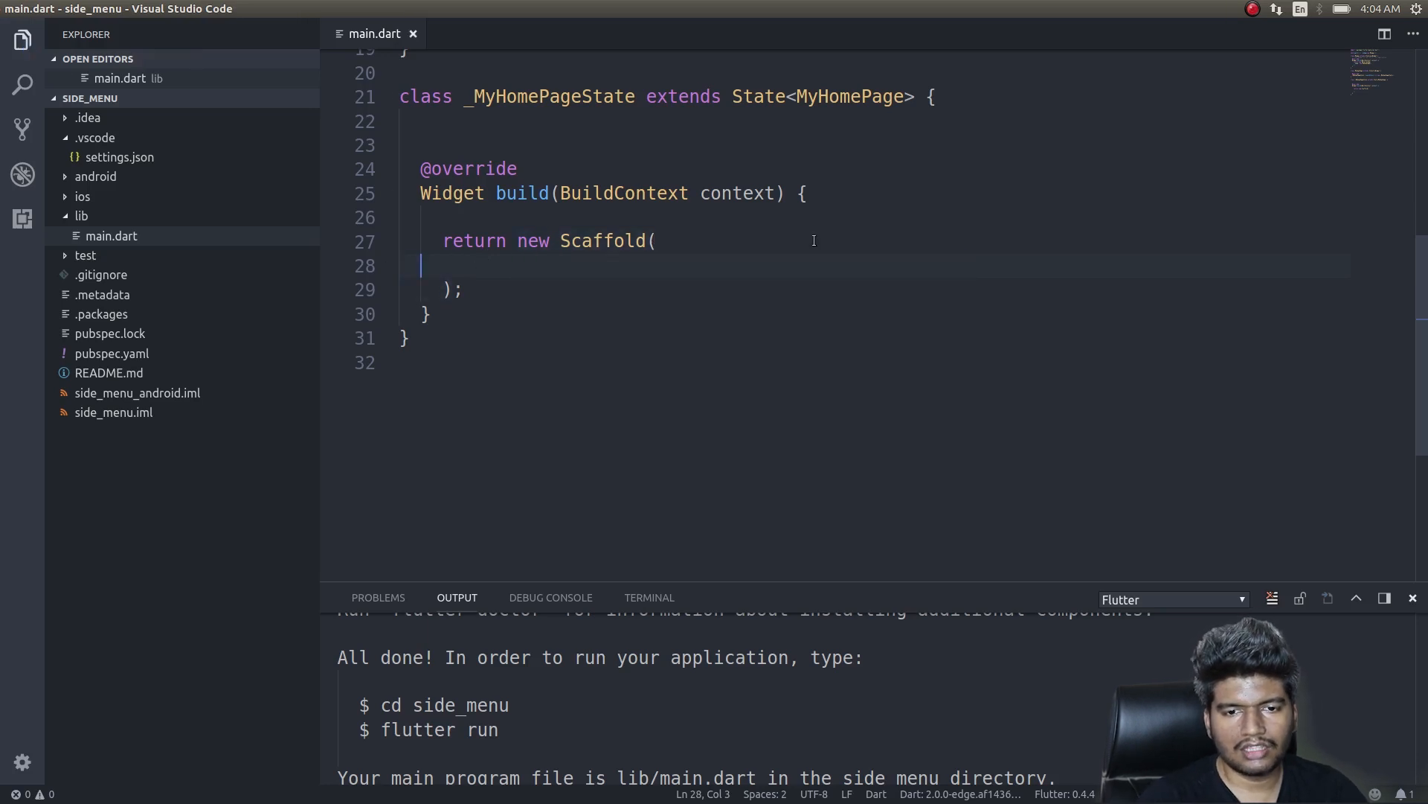
type("appBar: ,")
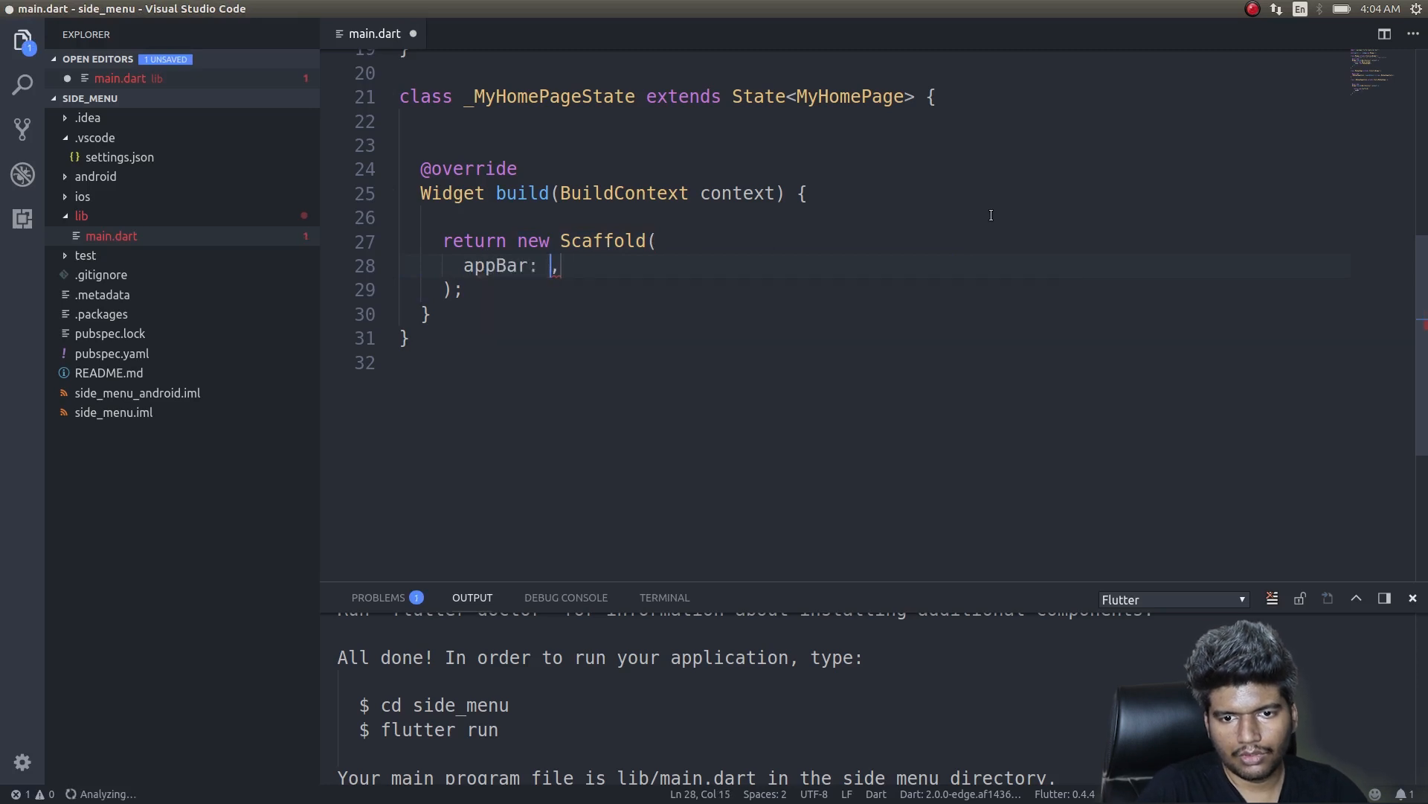
type("new AppBar(")
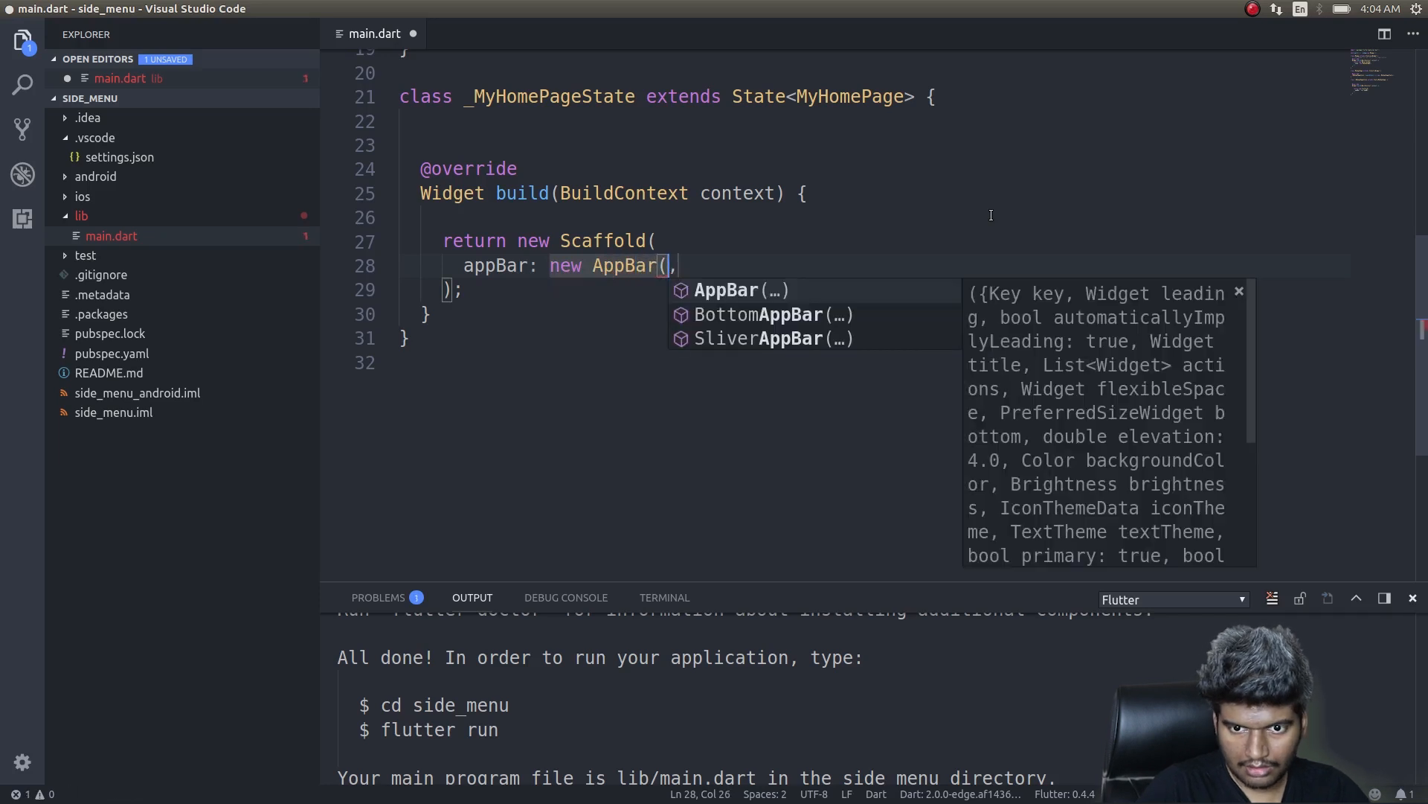
key("Return")
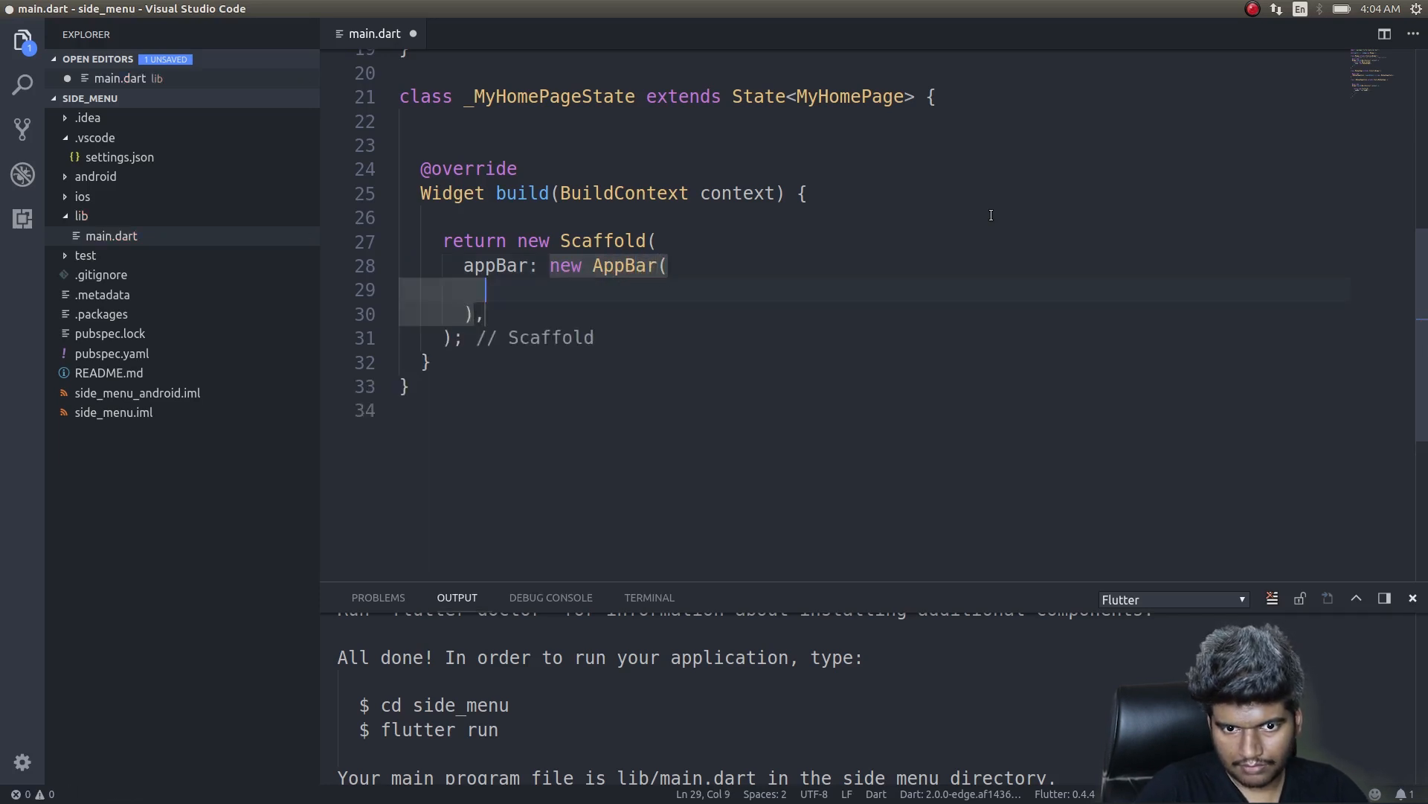
type("title:")
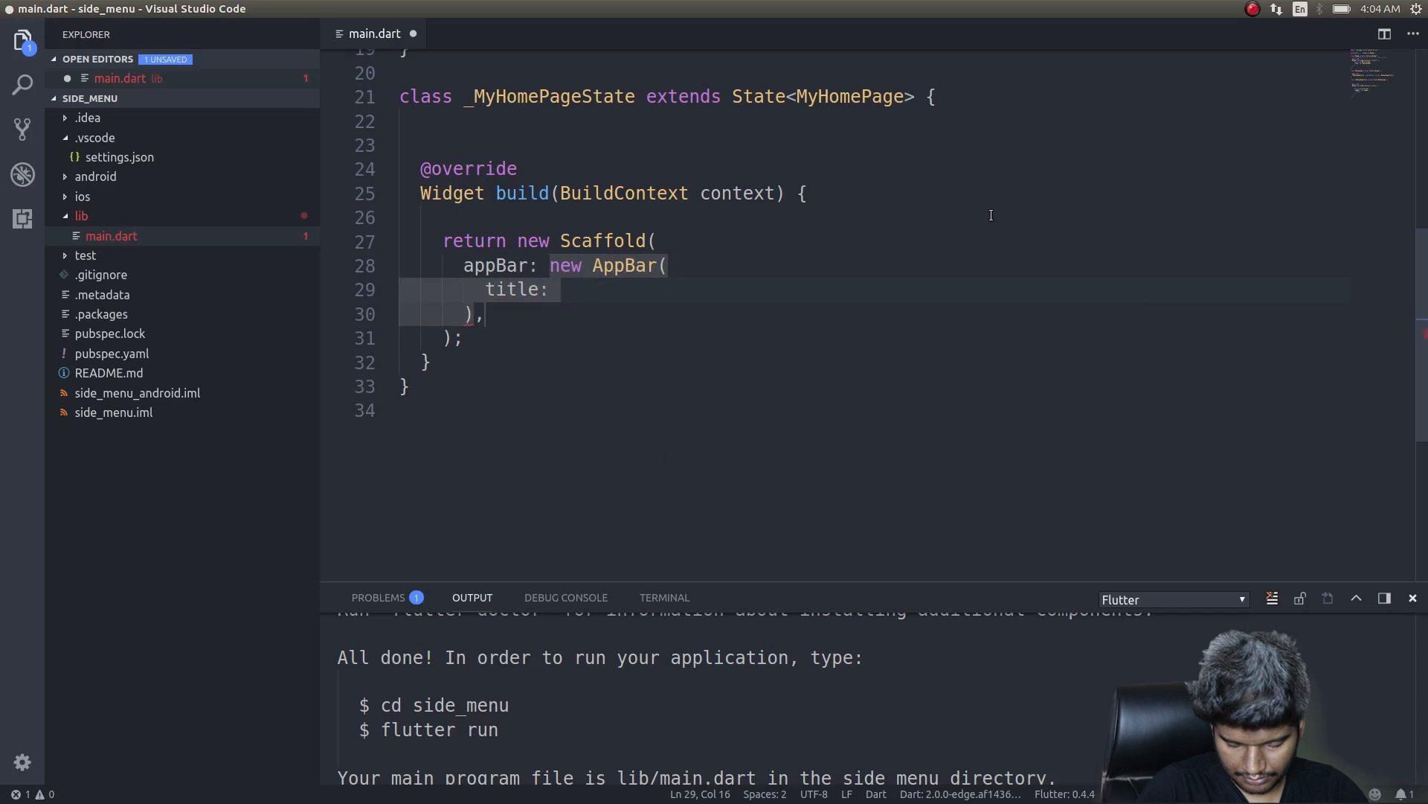
type("new Text('Sidemenu")
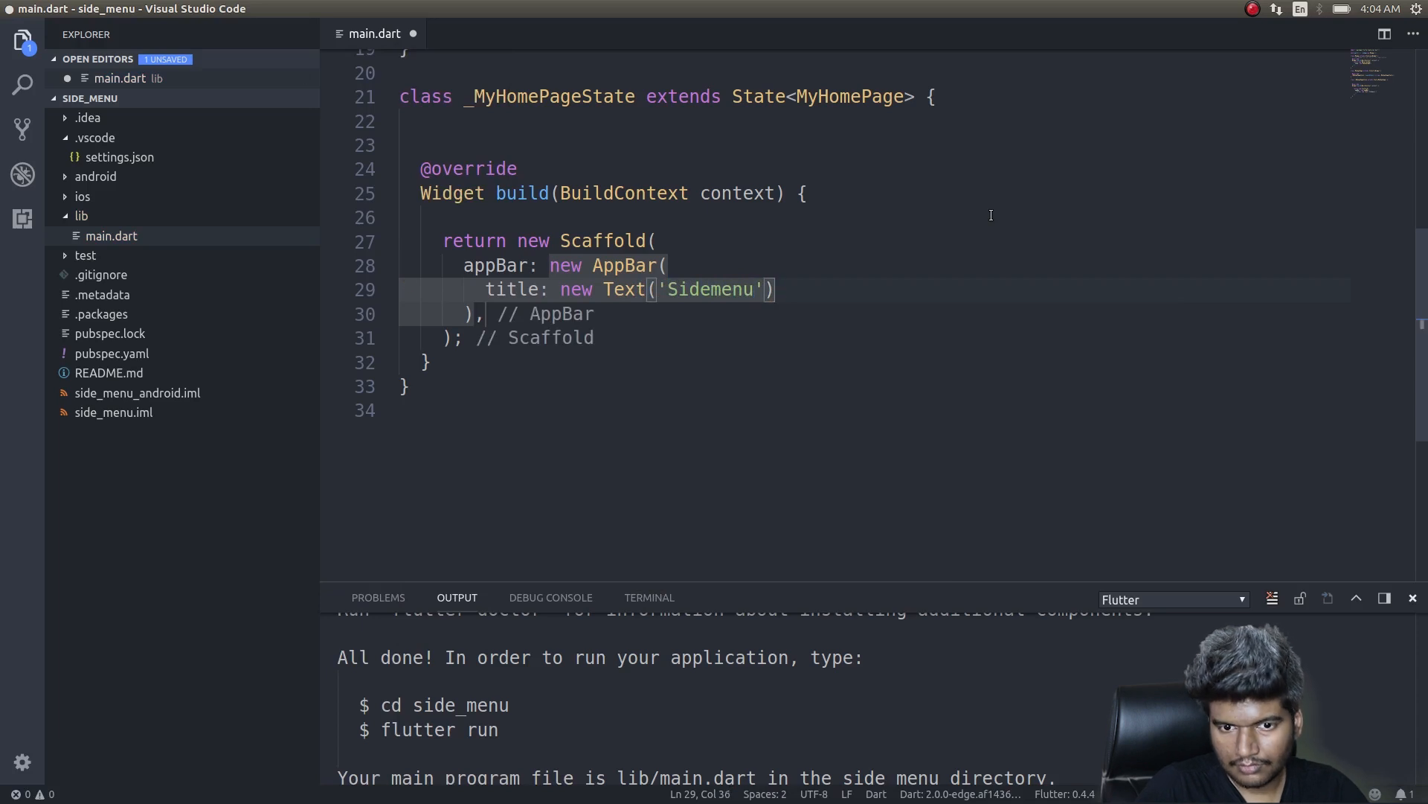
key("ctrl+s")
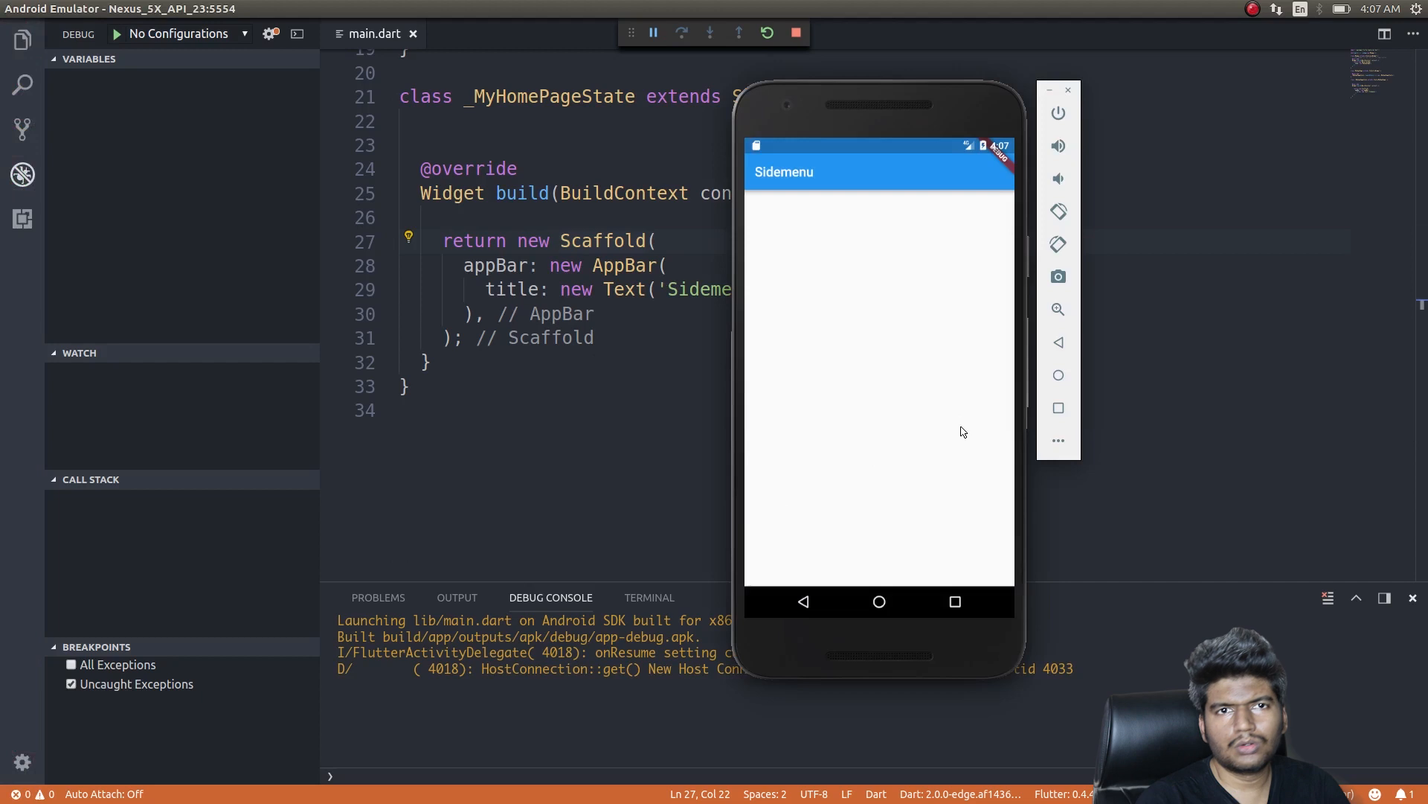
mouse_move(955, 415)
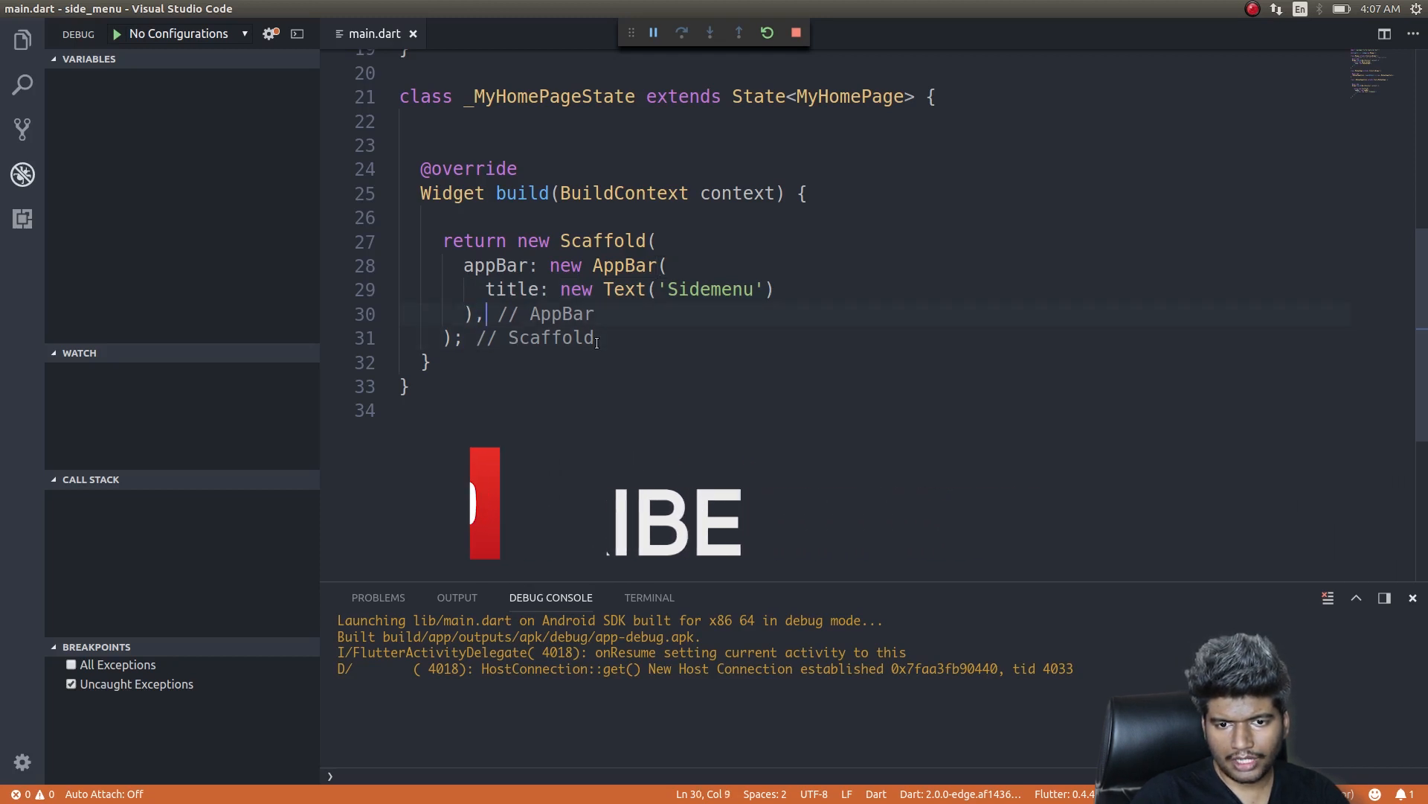
Add drawer: new Drawer(child: ListView(children: <Widget>[])) after the appBar
type("d")
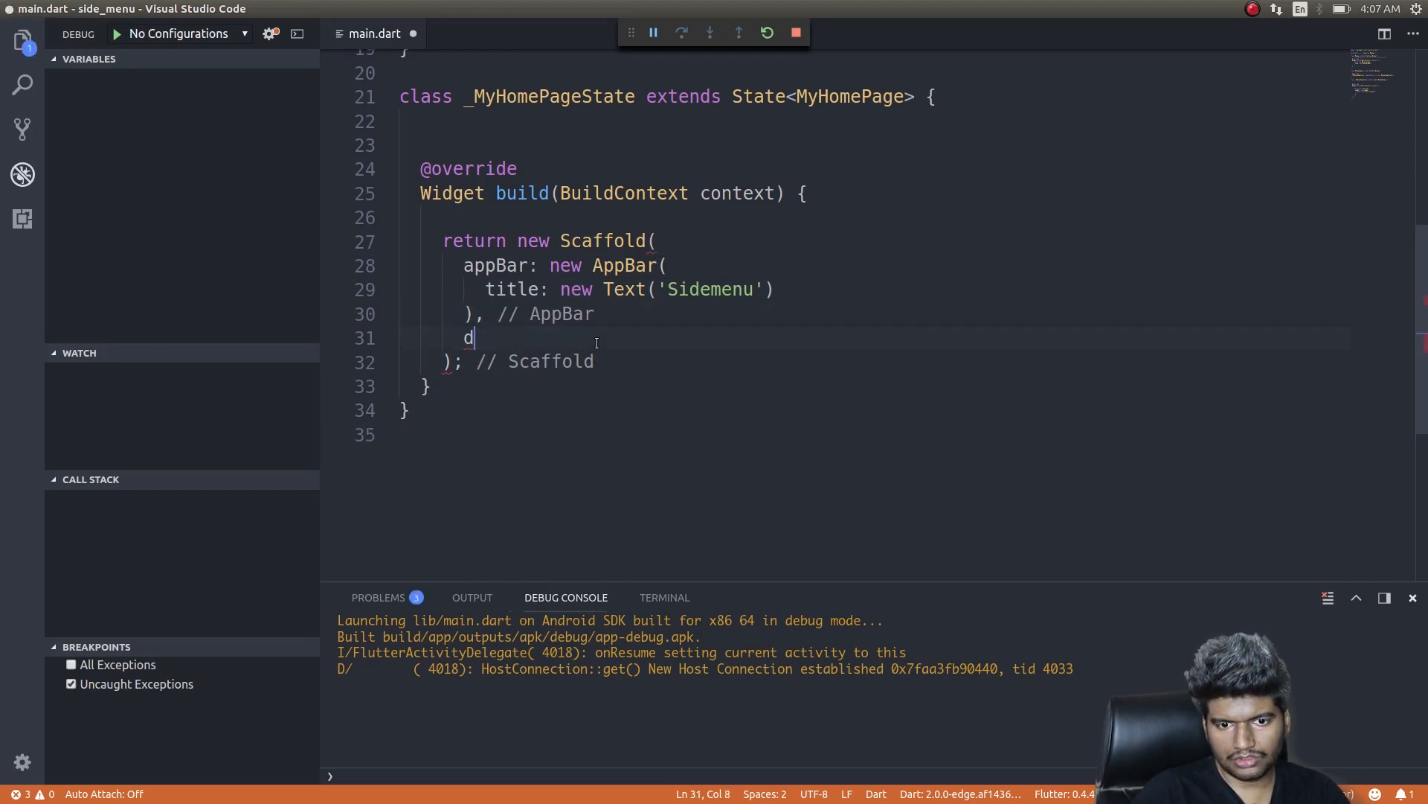
type("rawer: ,")
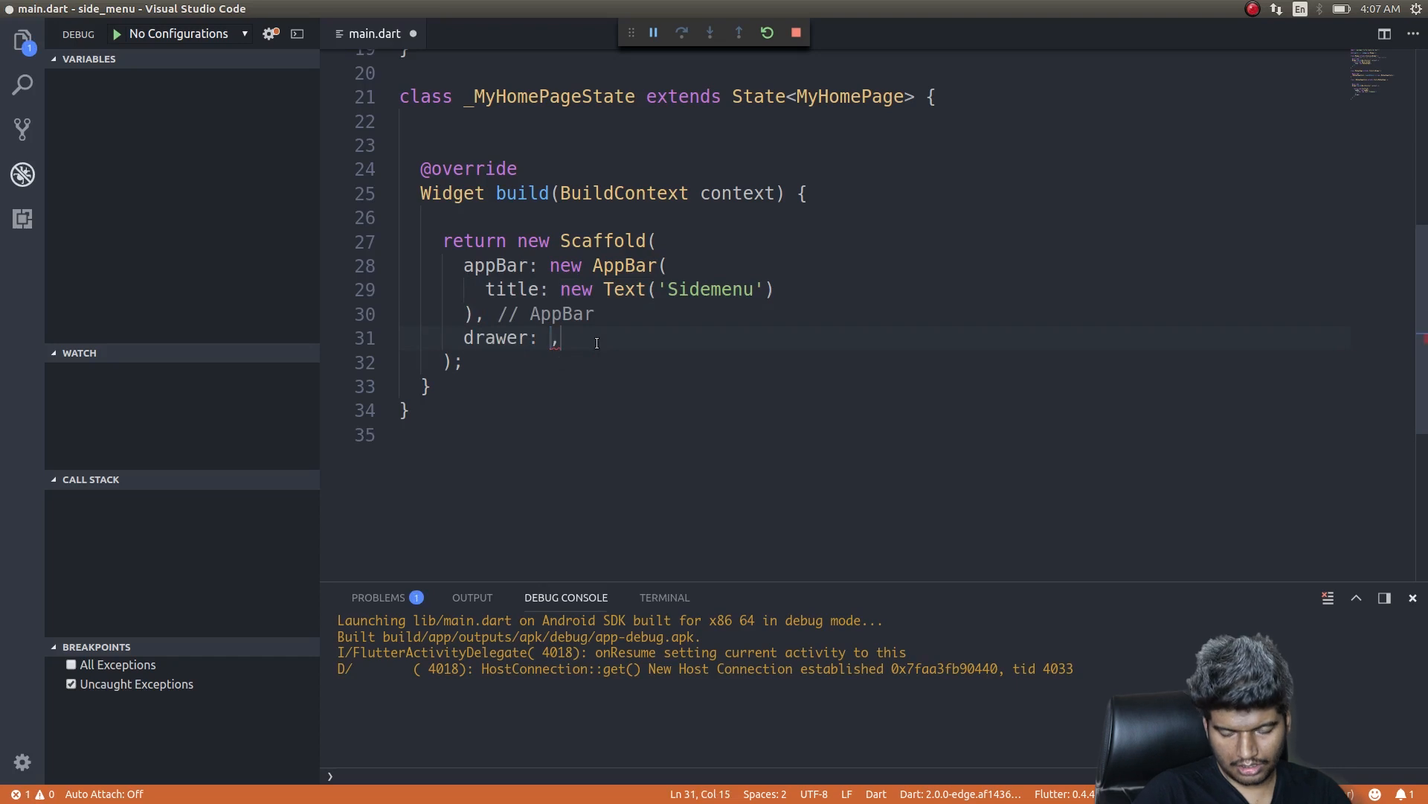
type("new Dr")
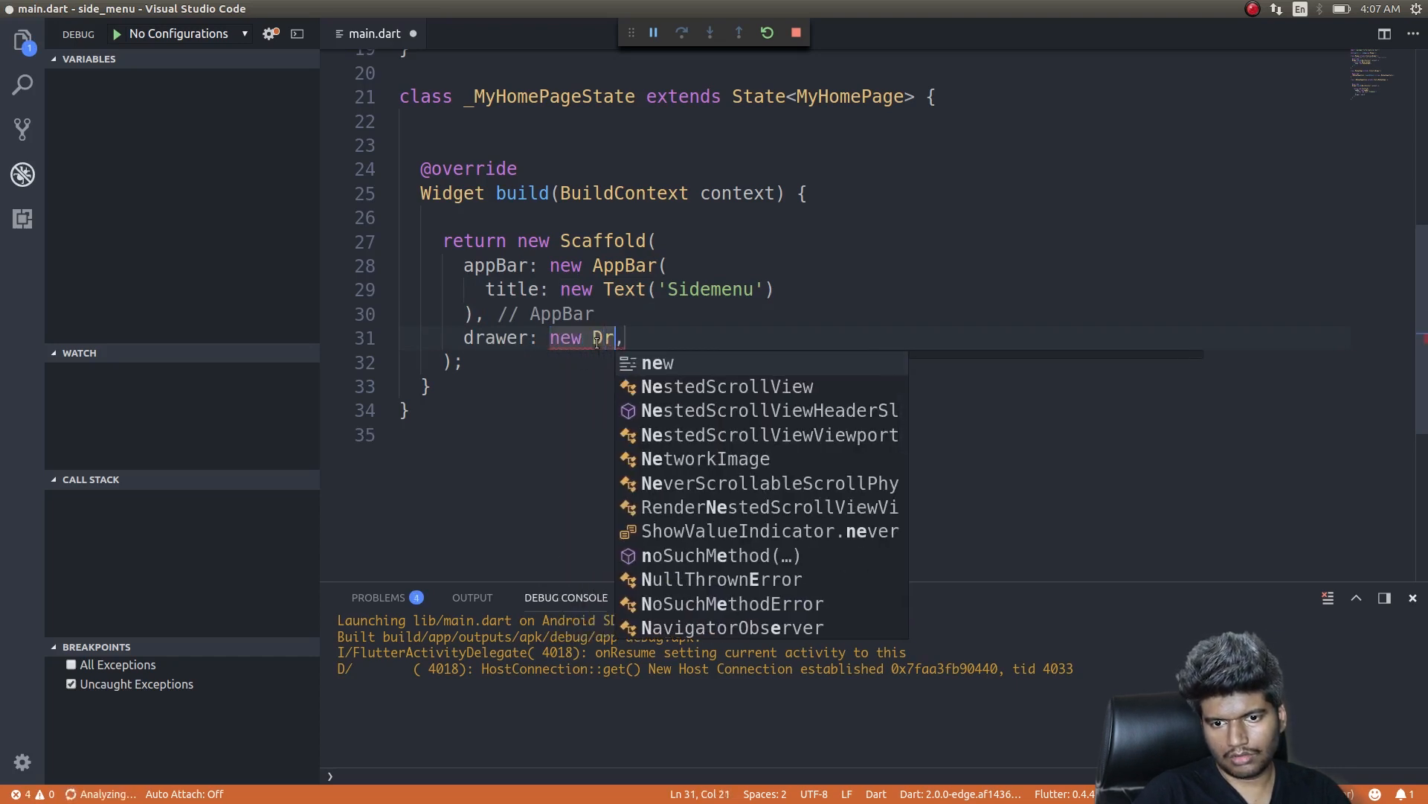
type("awer")
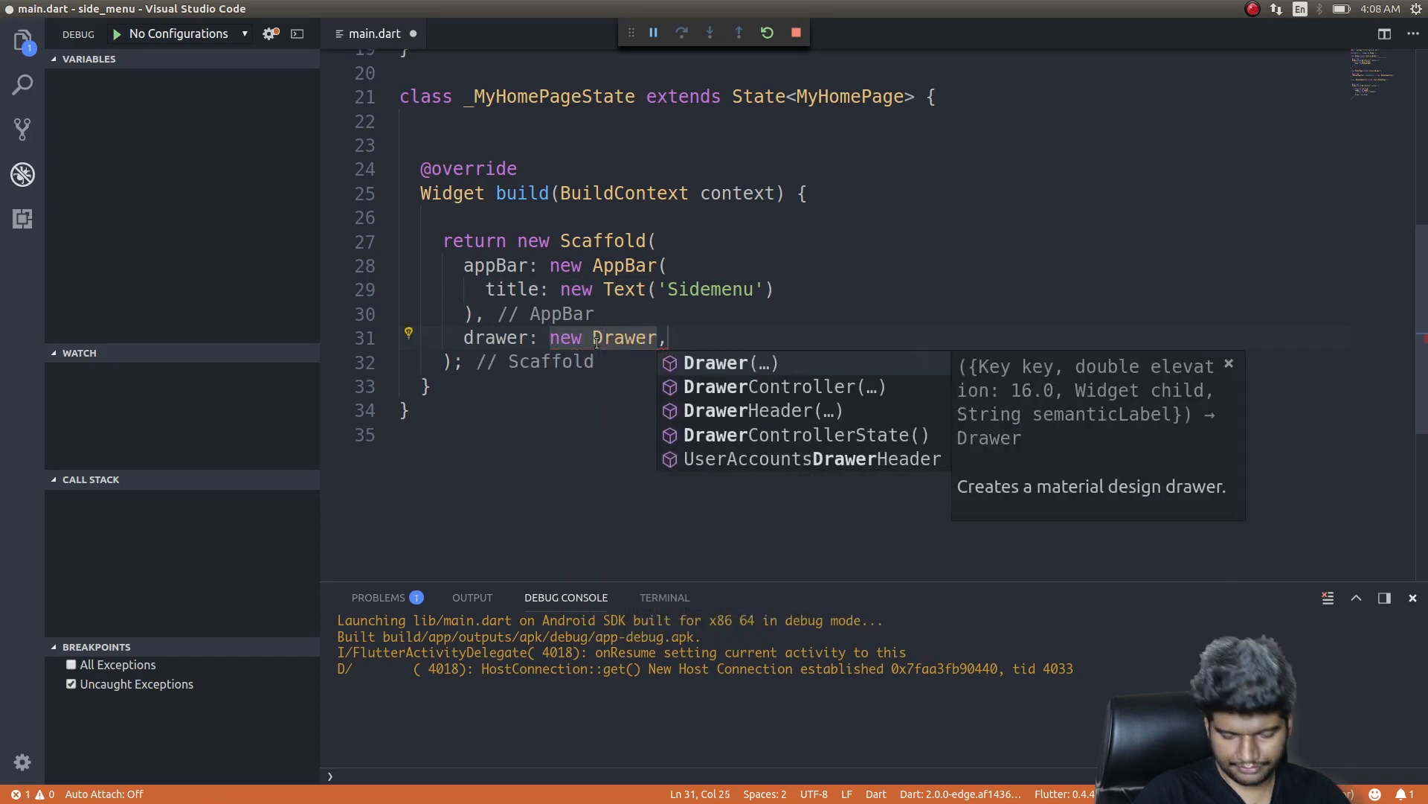
left_click(717, 363)
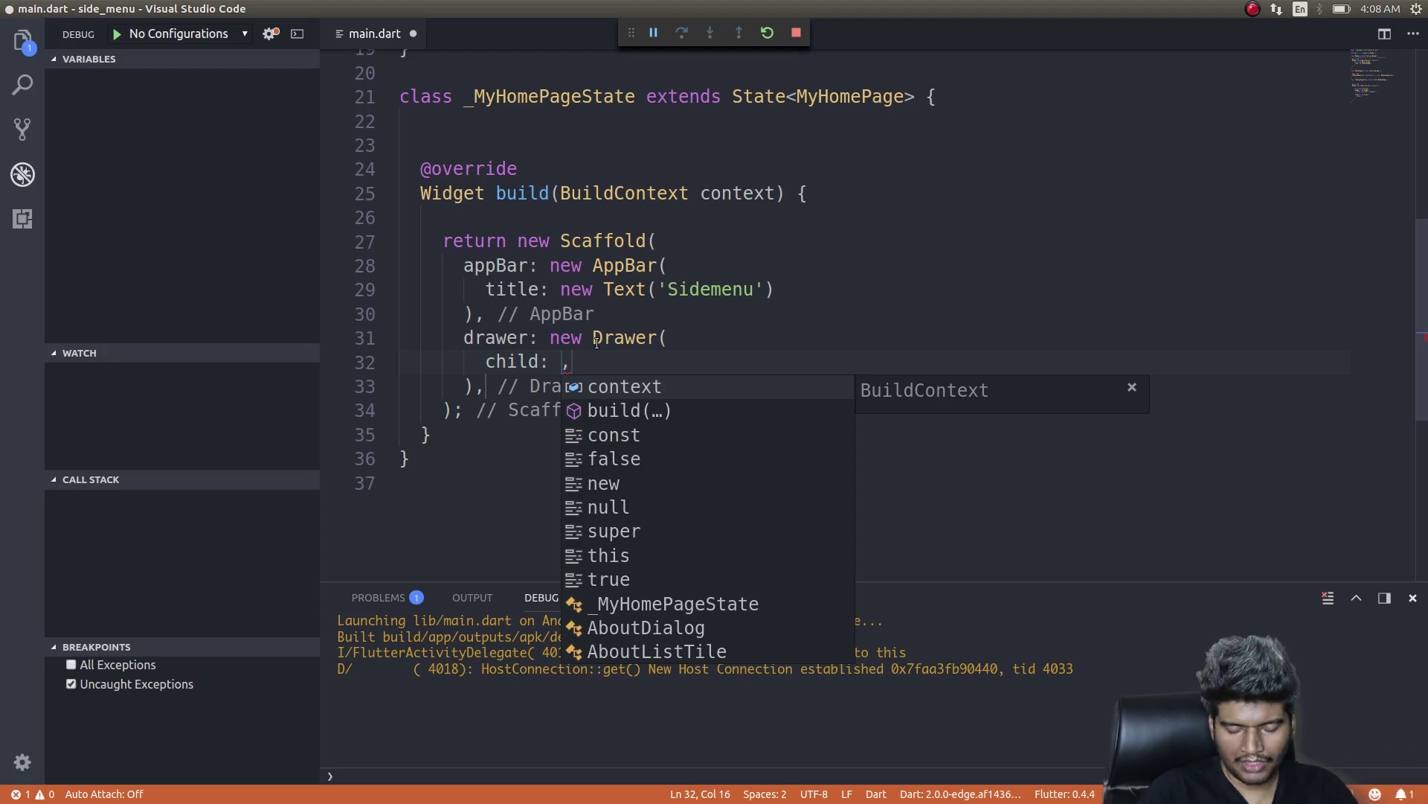
type("ListView(")
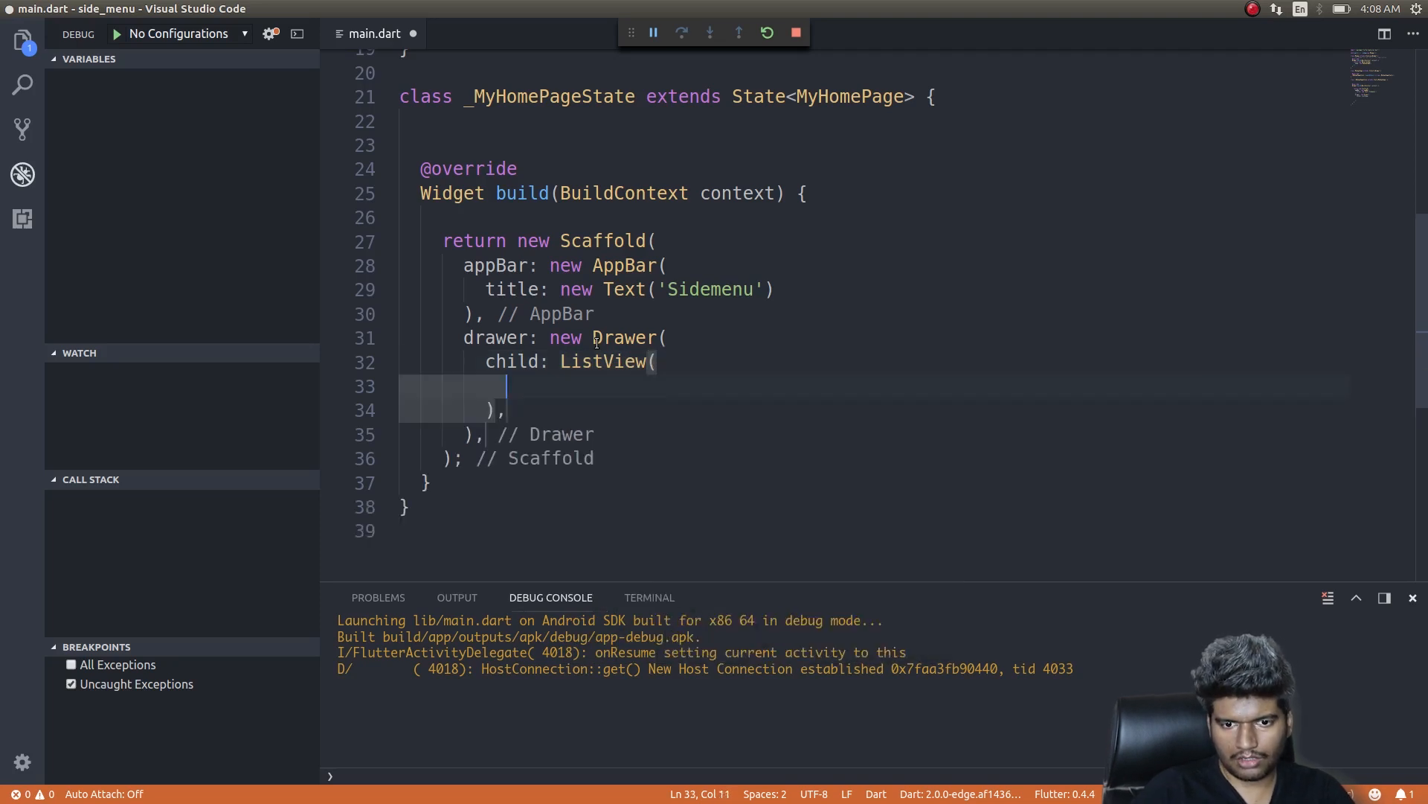
type("children: <Widget>[]")
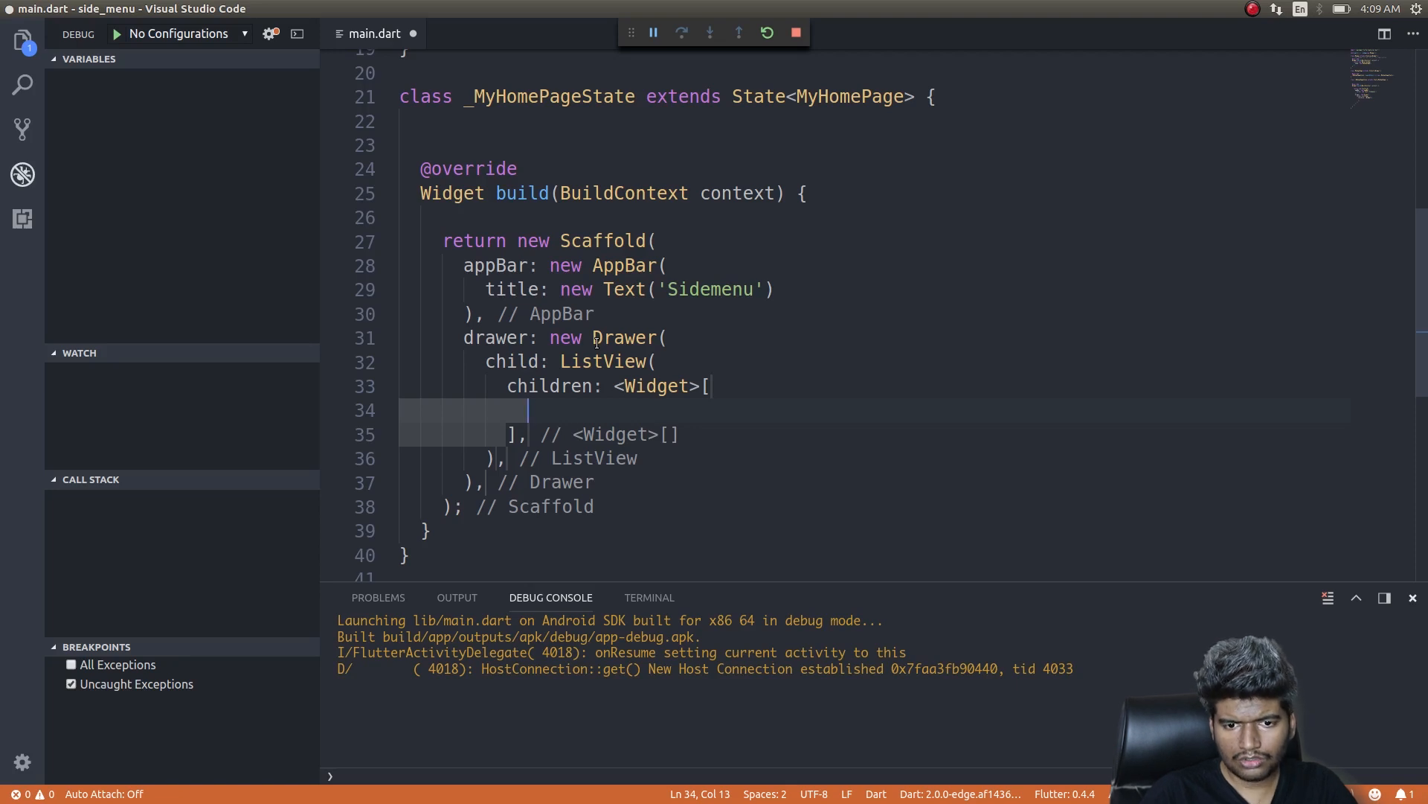
type("new UserAccountsDrawerHeader(")
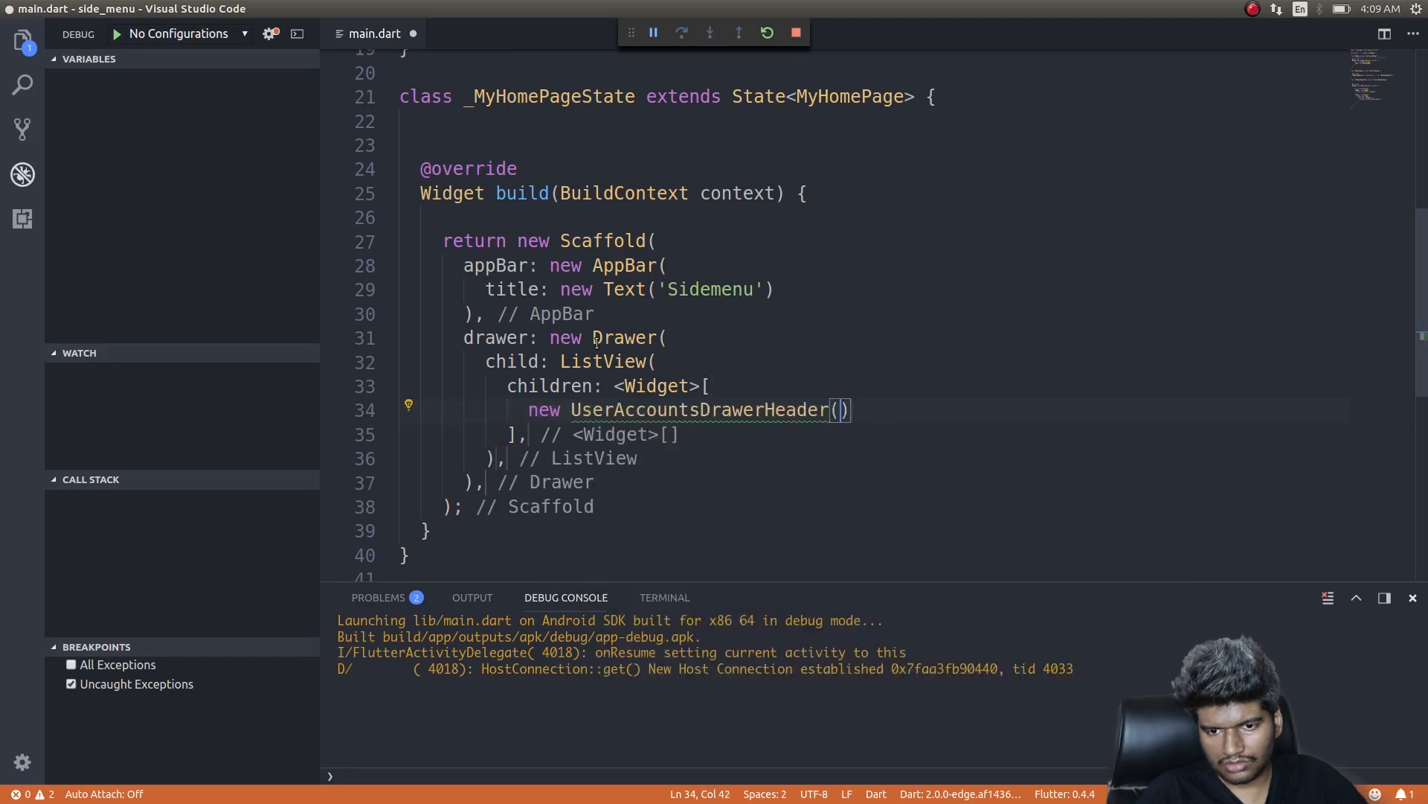
key("Enter")
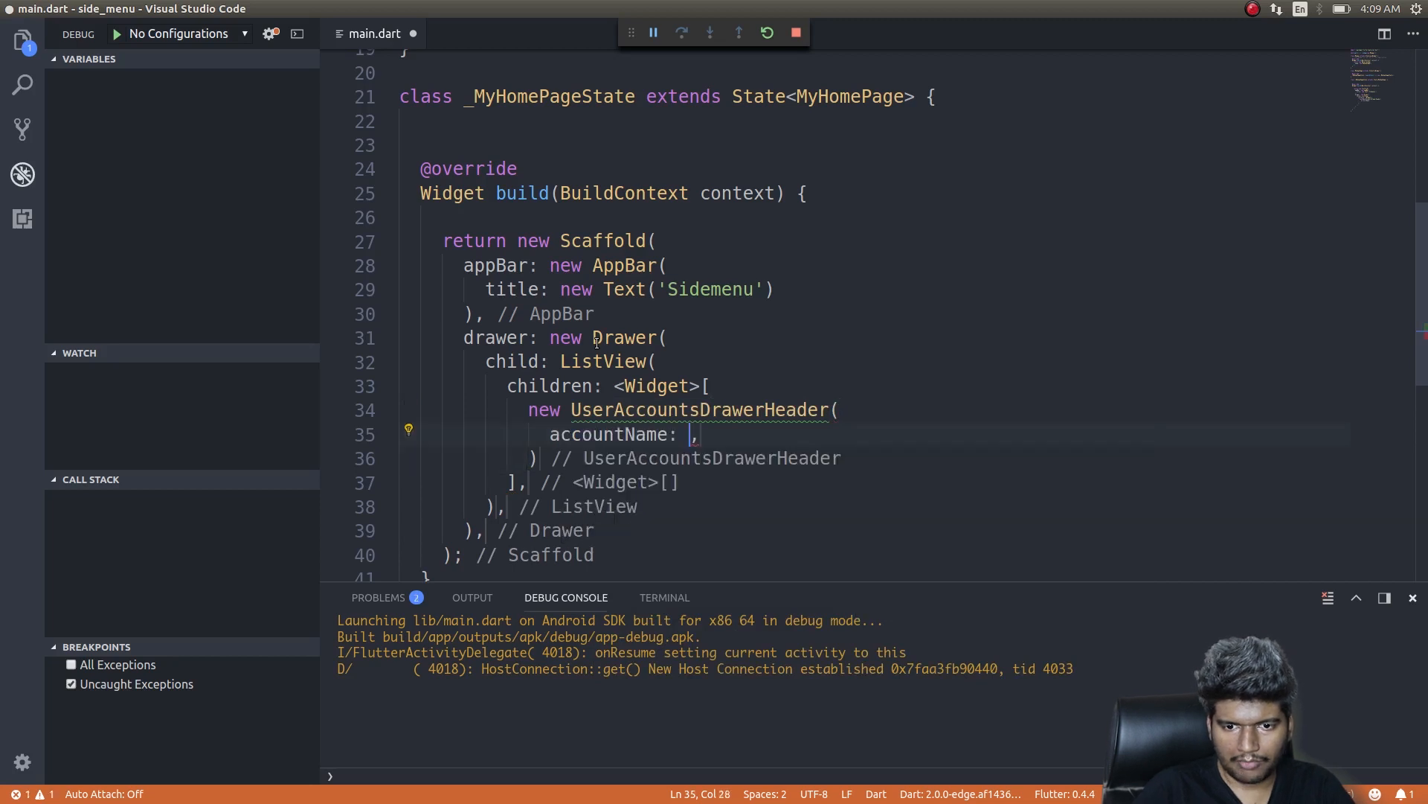
type("new")
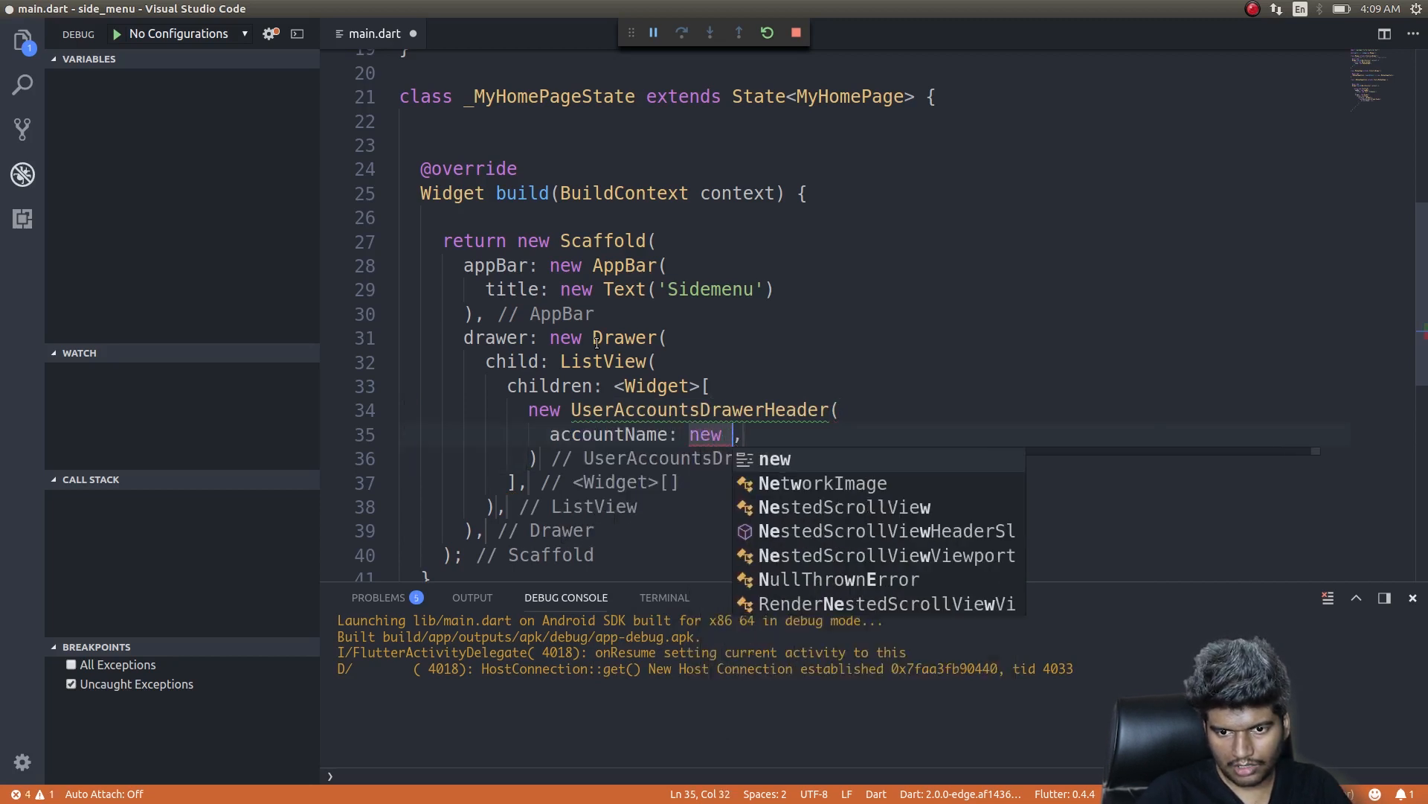
type("Text('Raja")
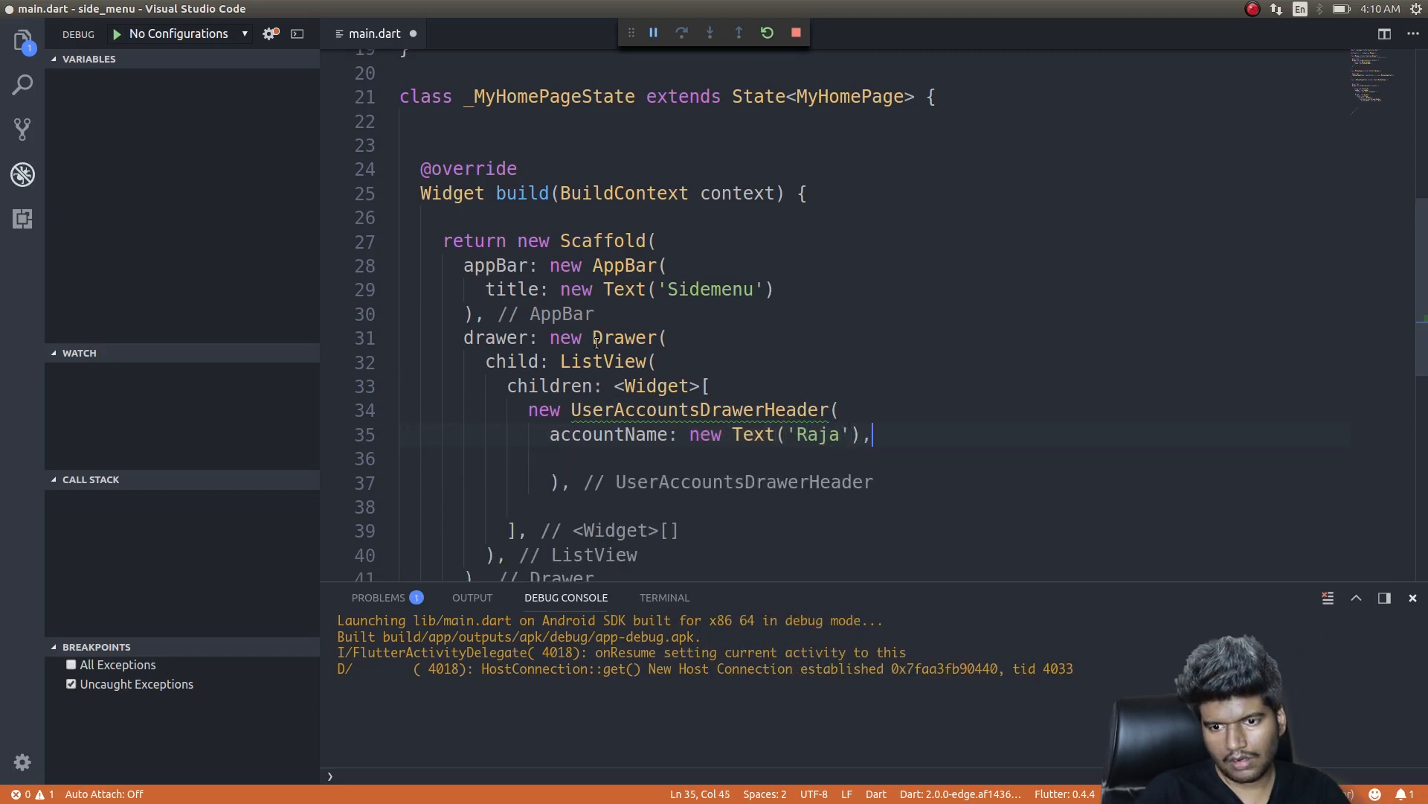
type("accountEmail: new ,")
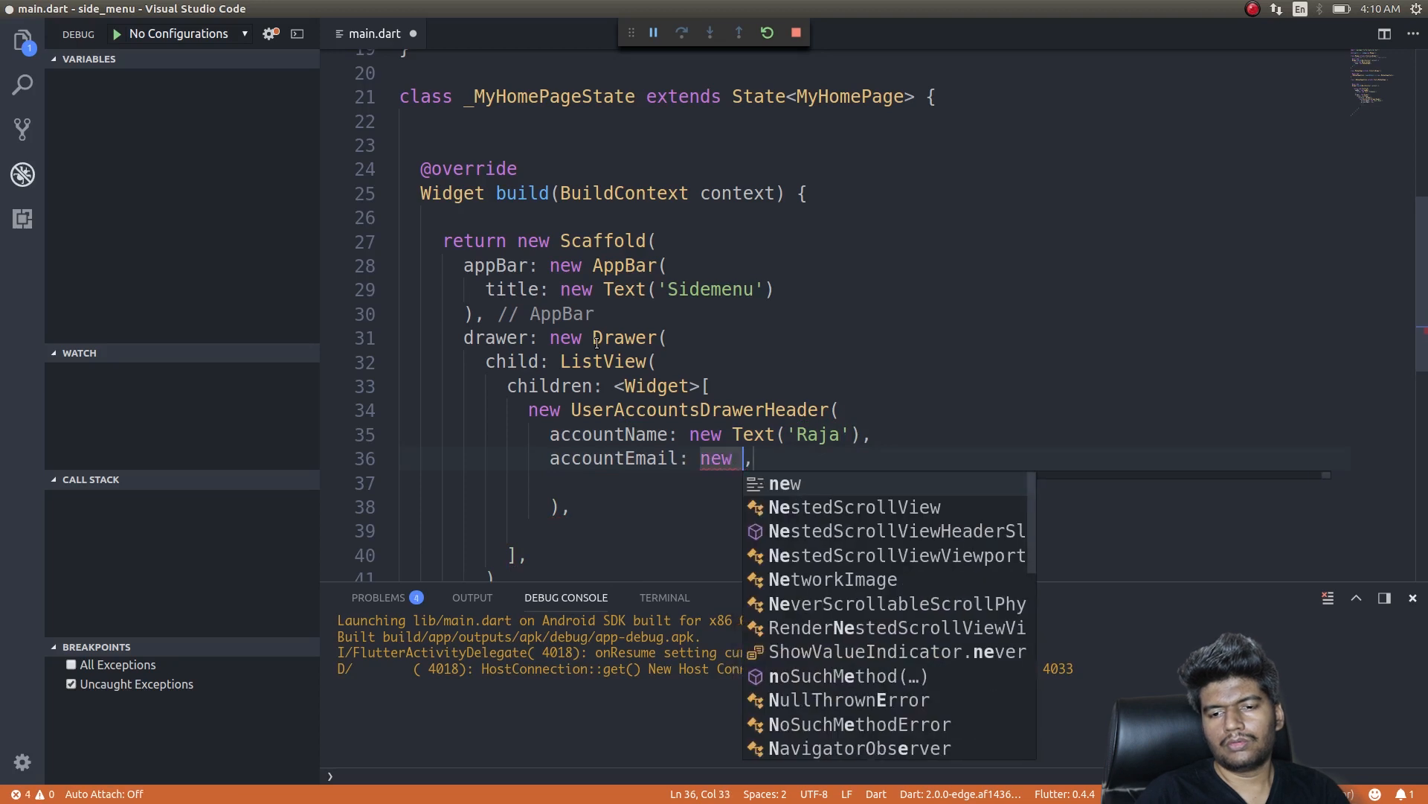
type("Text('t")
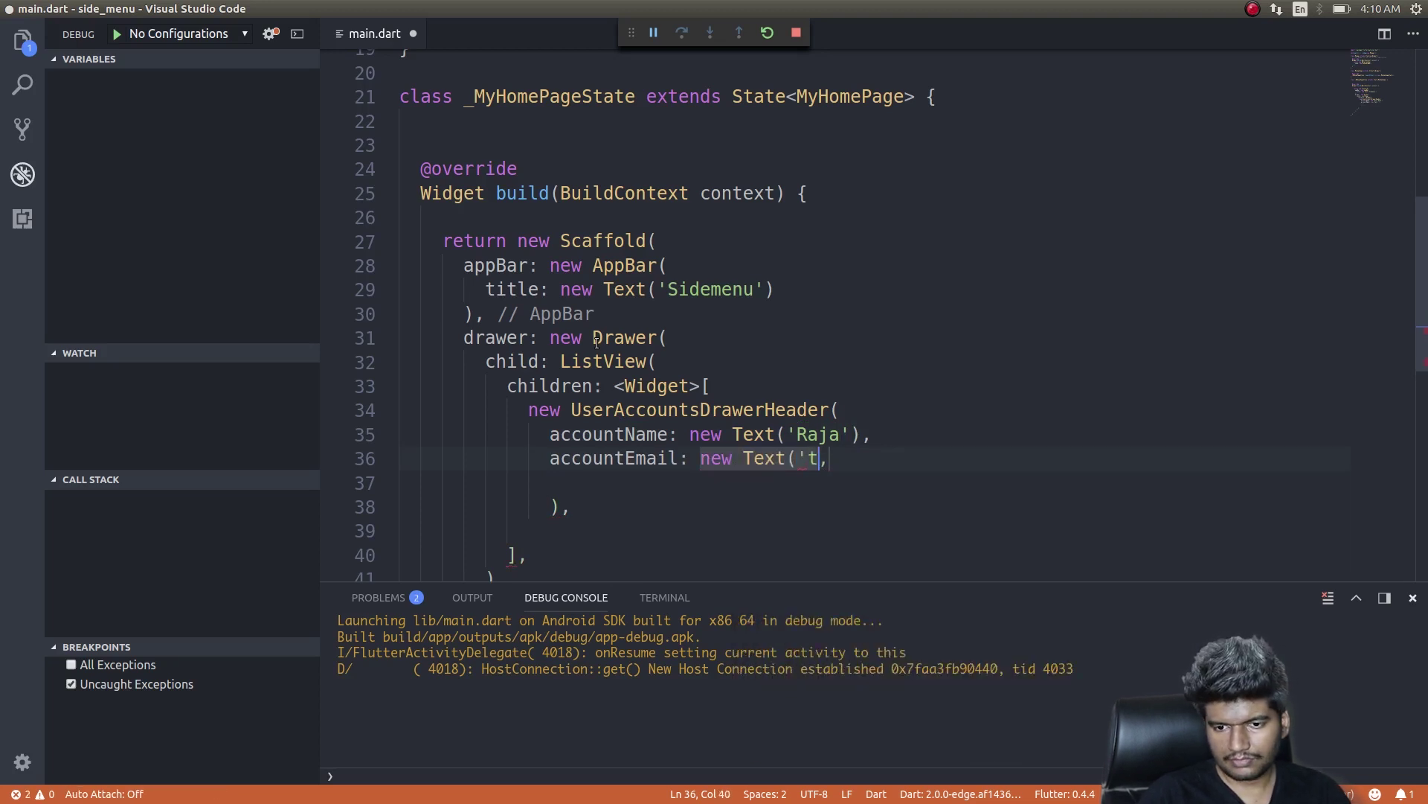
type("estemail@test.com")
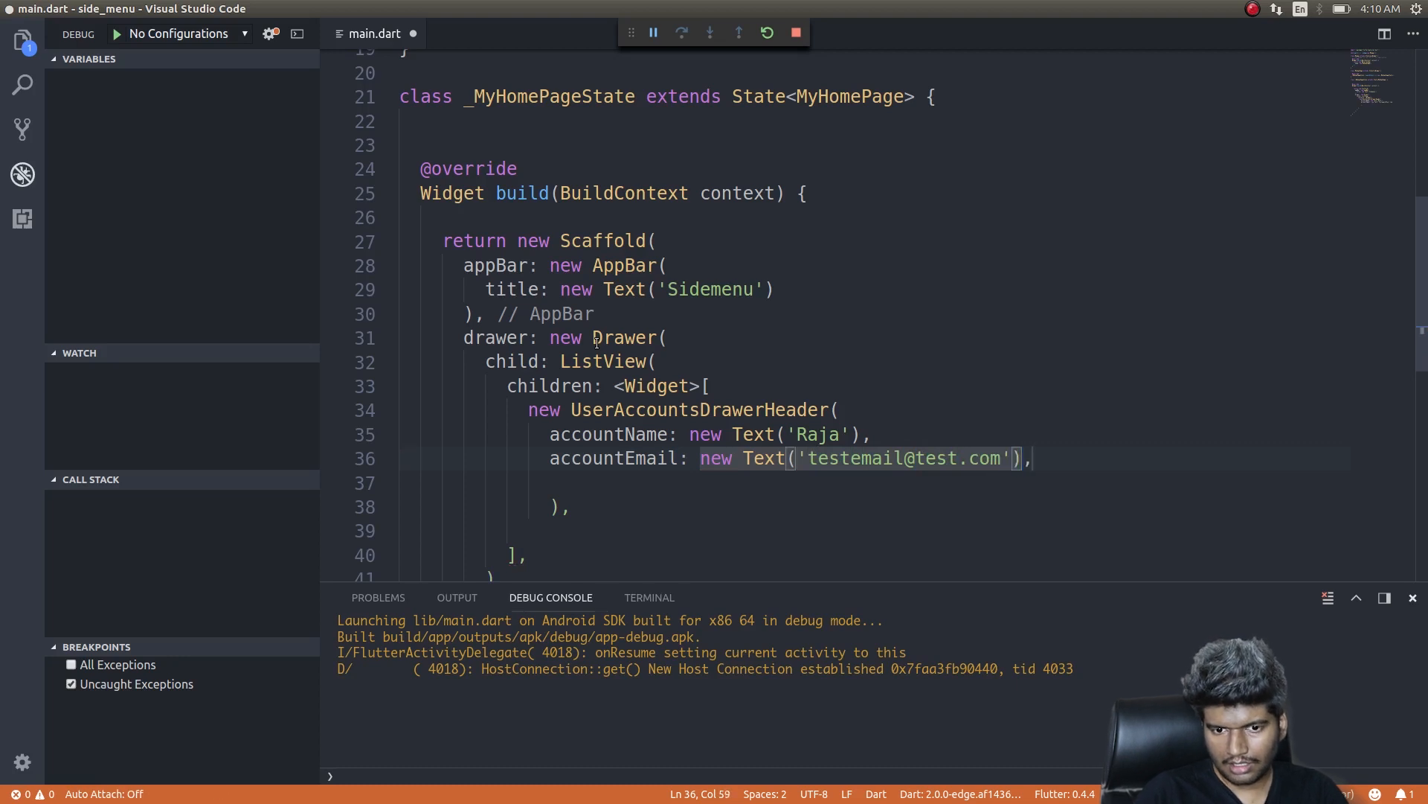
key("Enter")
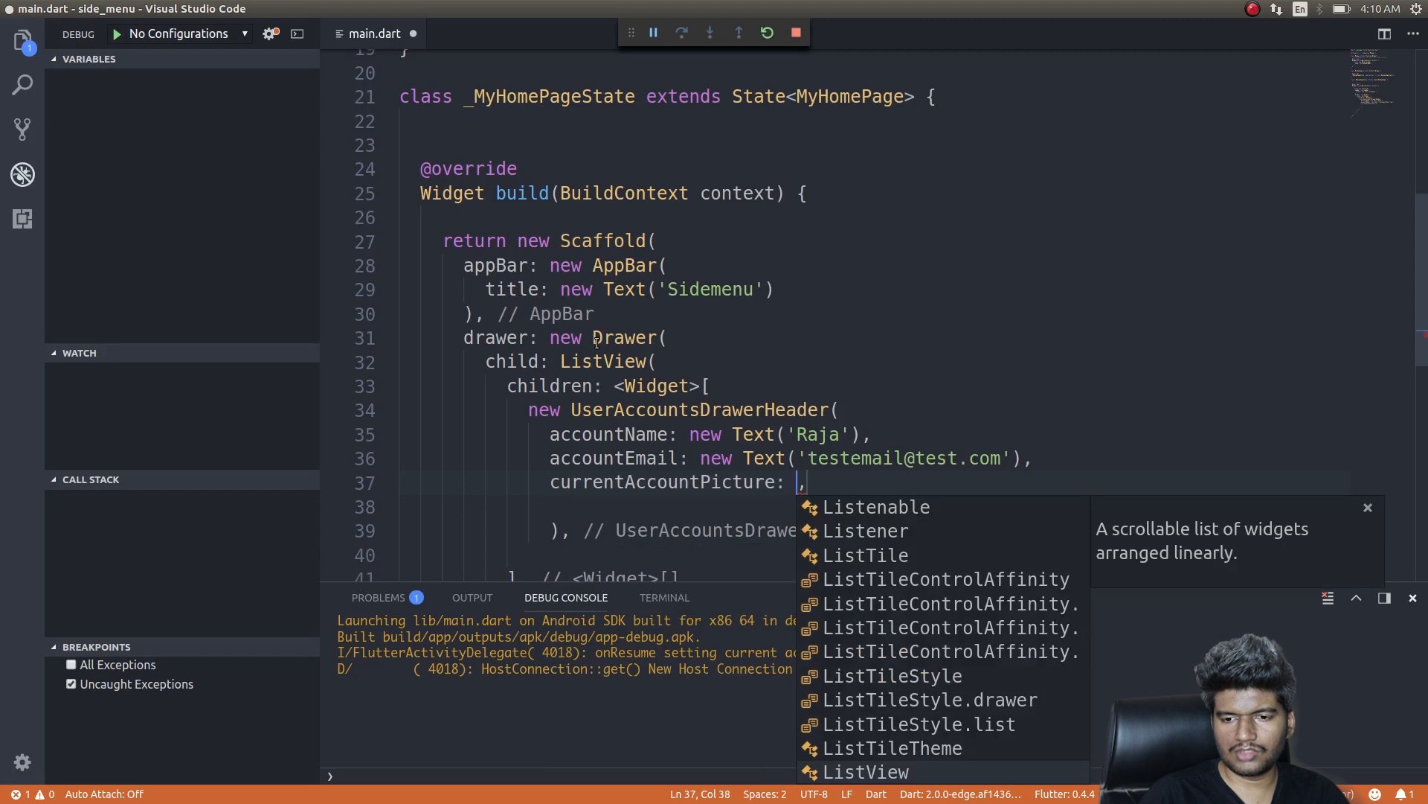
Set currentAccountPicture to a CircleAvatar with a NetworkImage backgroundImage and placeholder url
type("new CircleAvatar(")
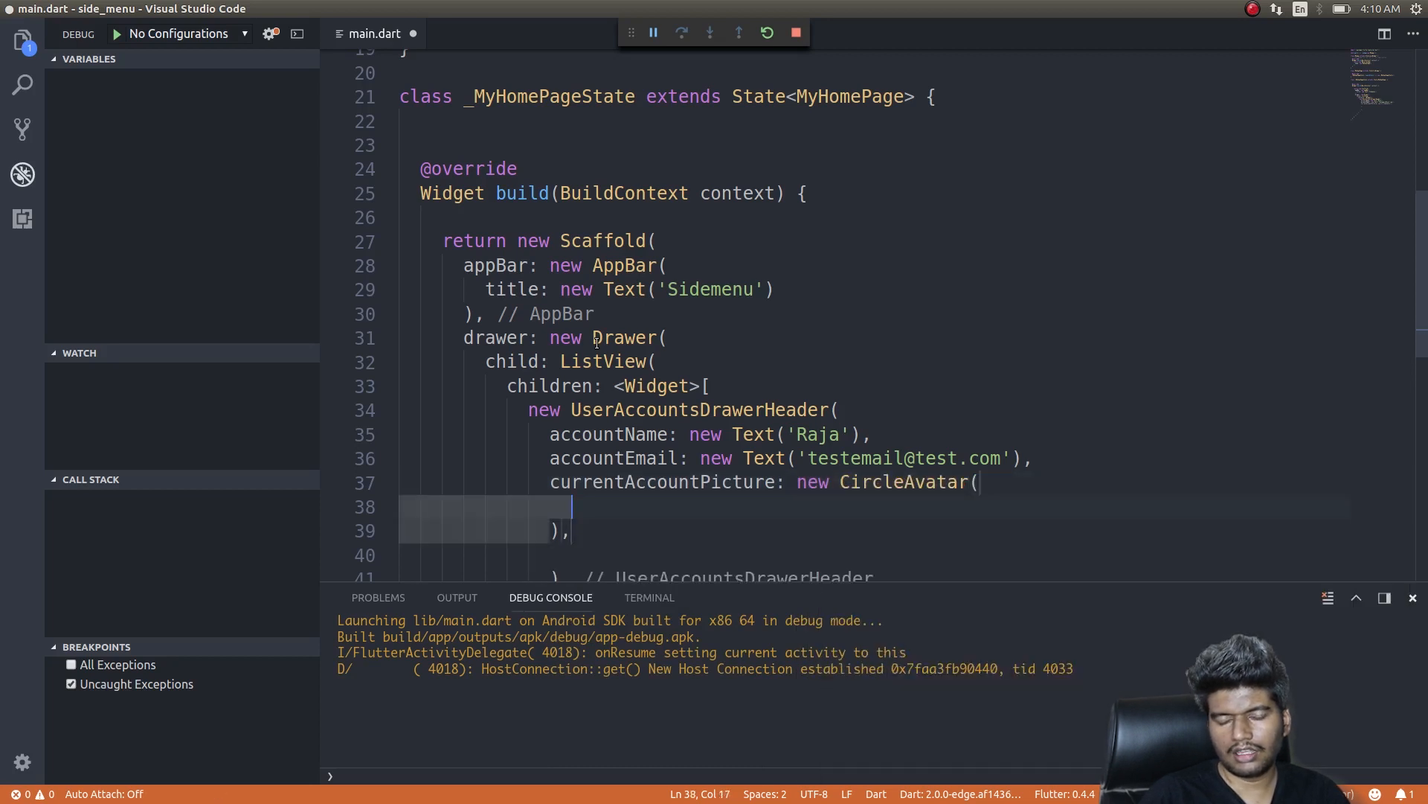
type("// CircleAvatar")
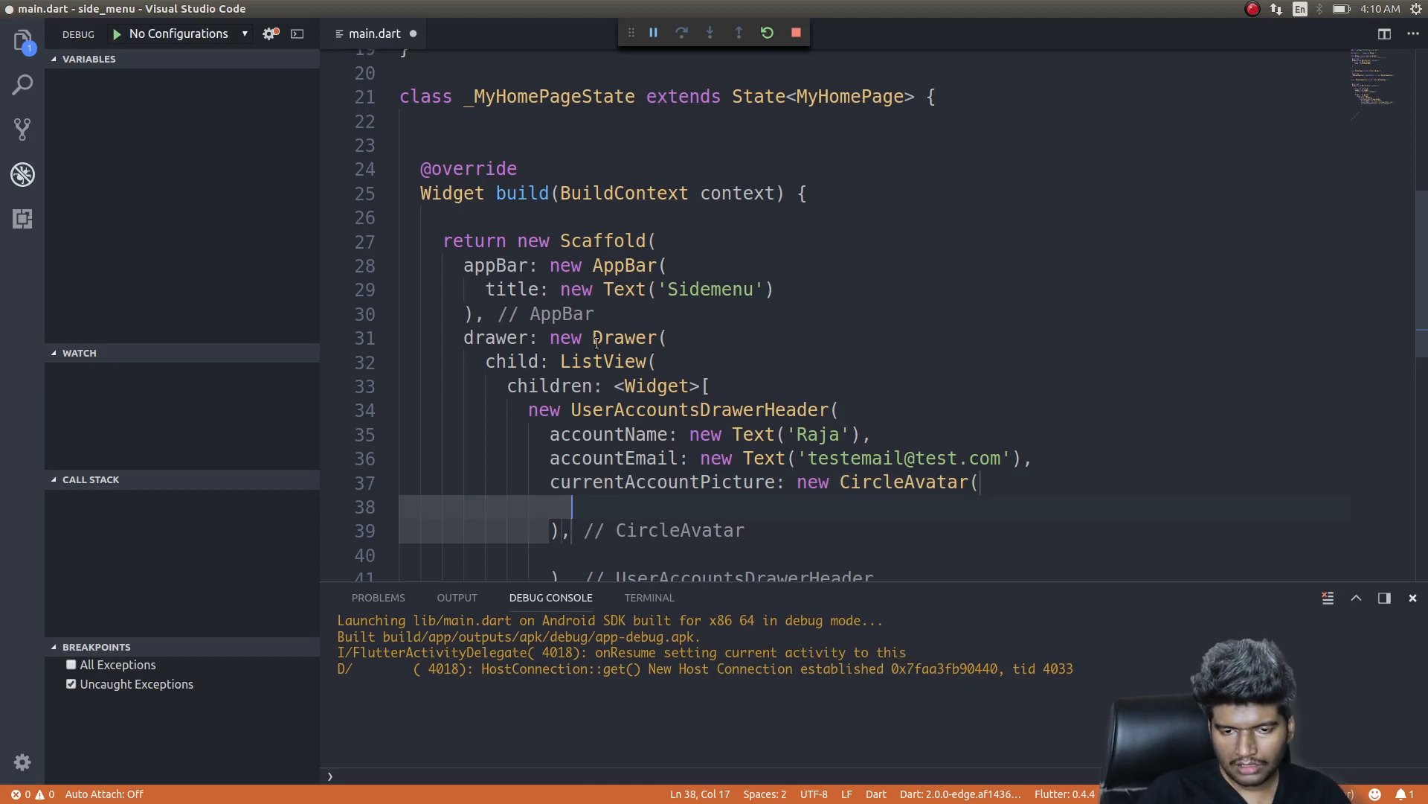
type("backgroundImage: new NetworkImage(url),")
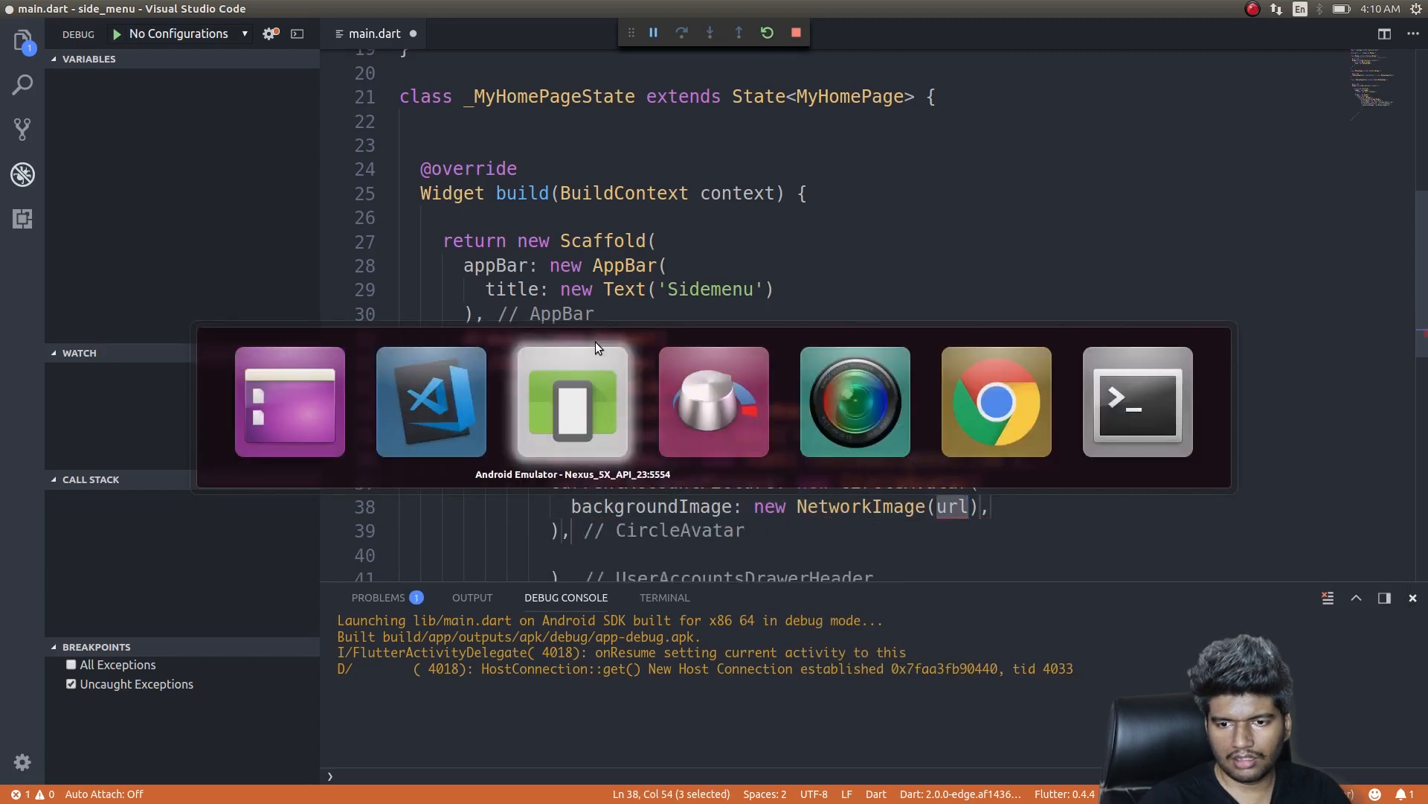
left_click(995, 400)
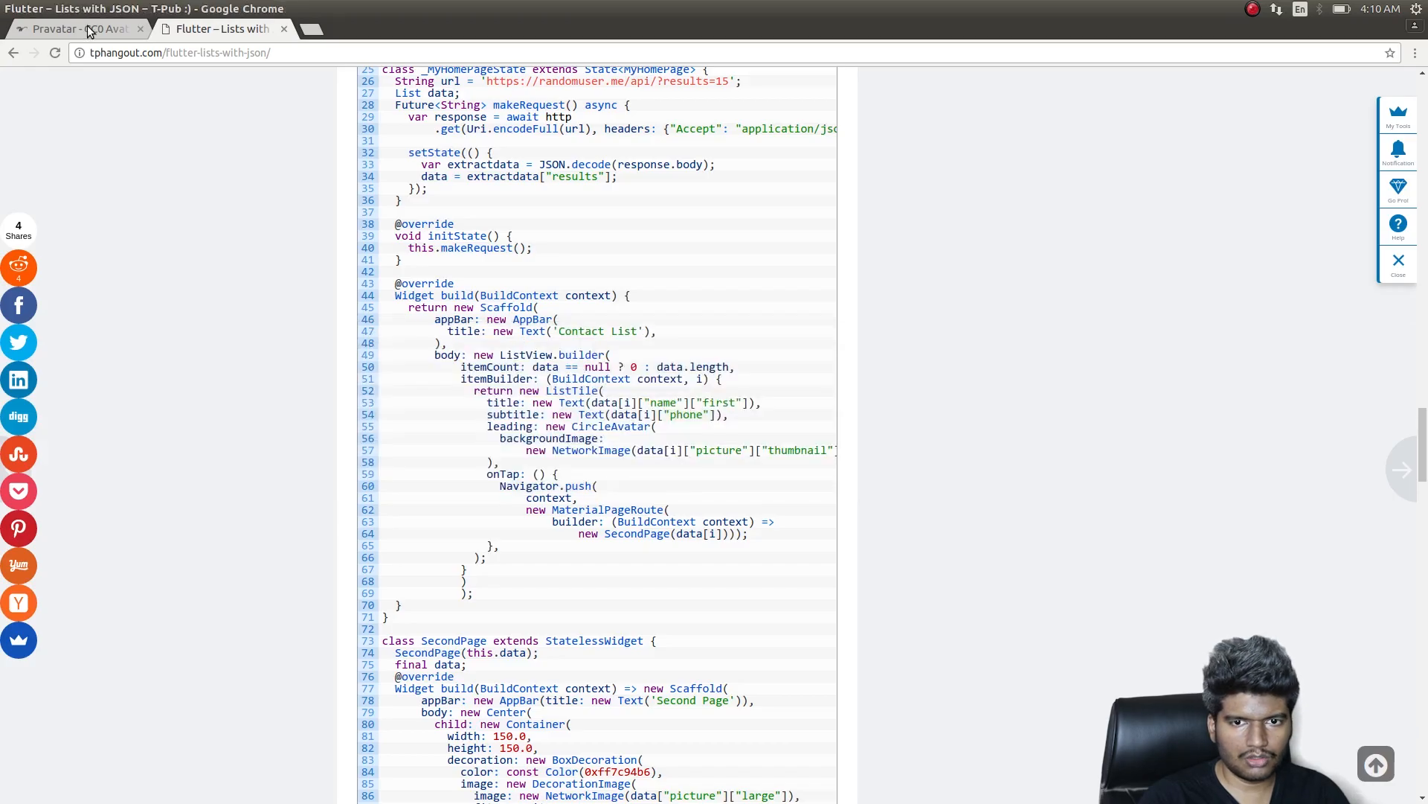
mouse_move(435, 170)
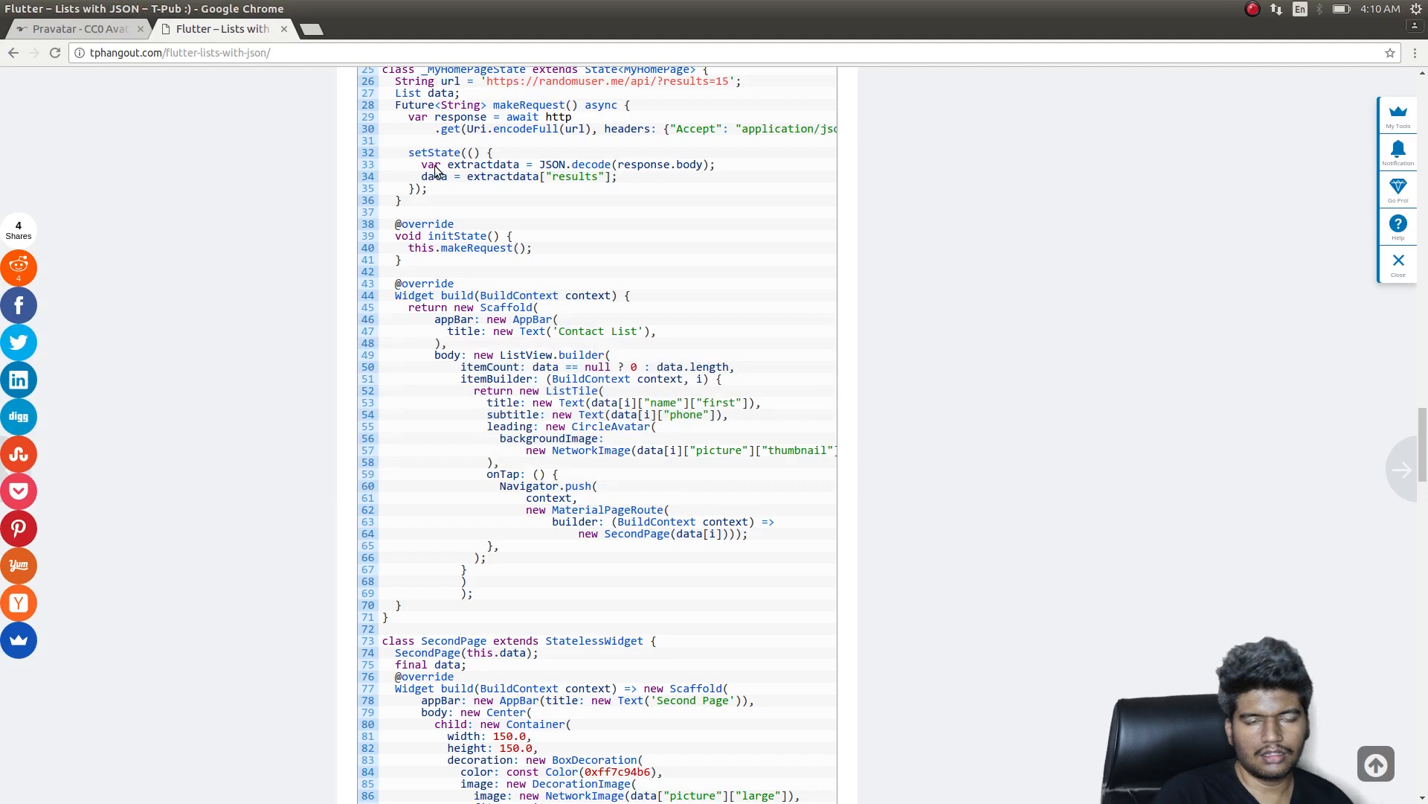
left_click(77, 28)
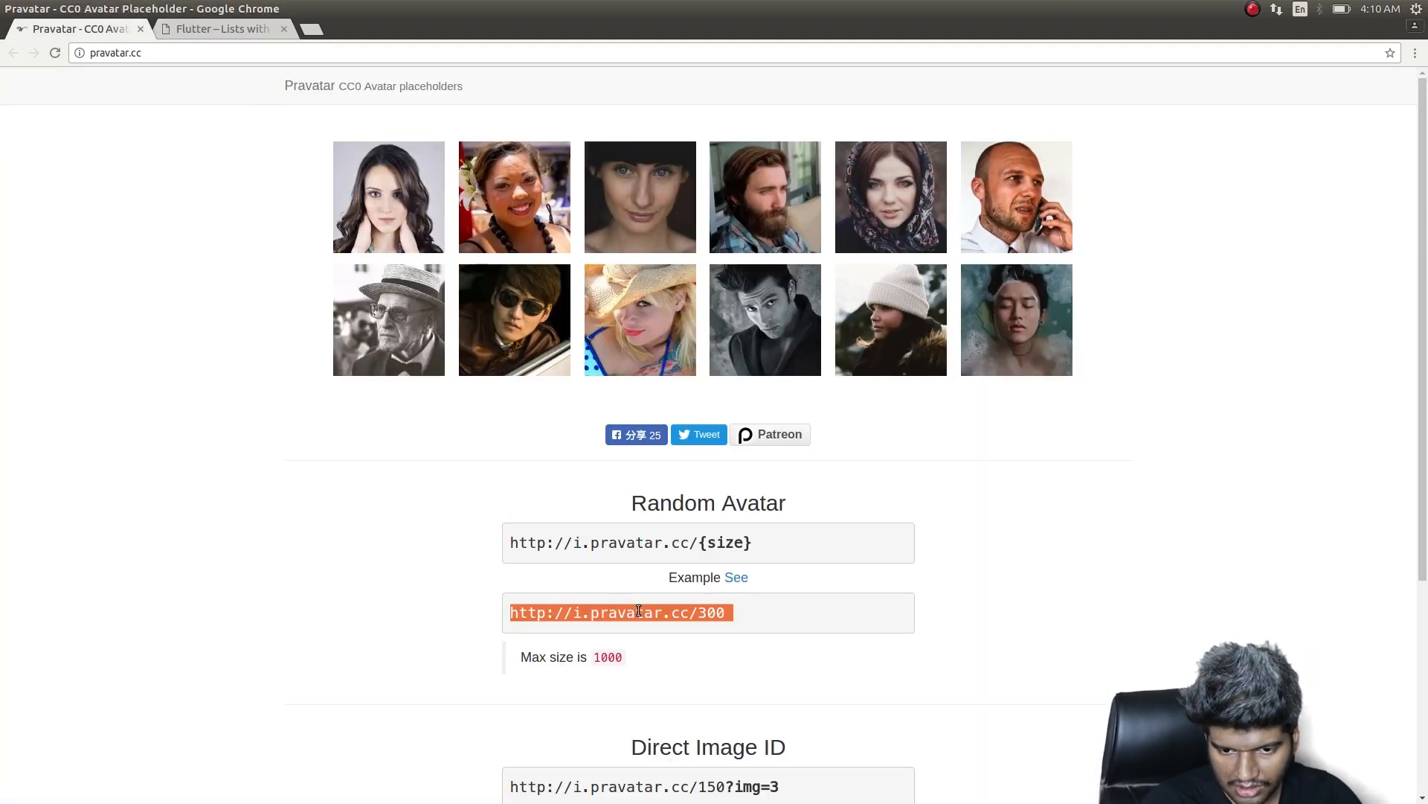
mouse_move(369, 428)
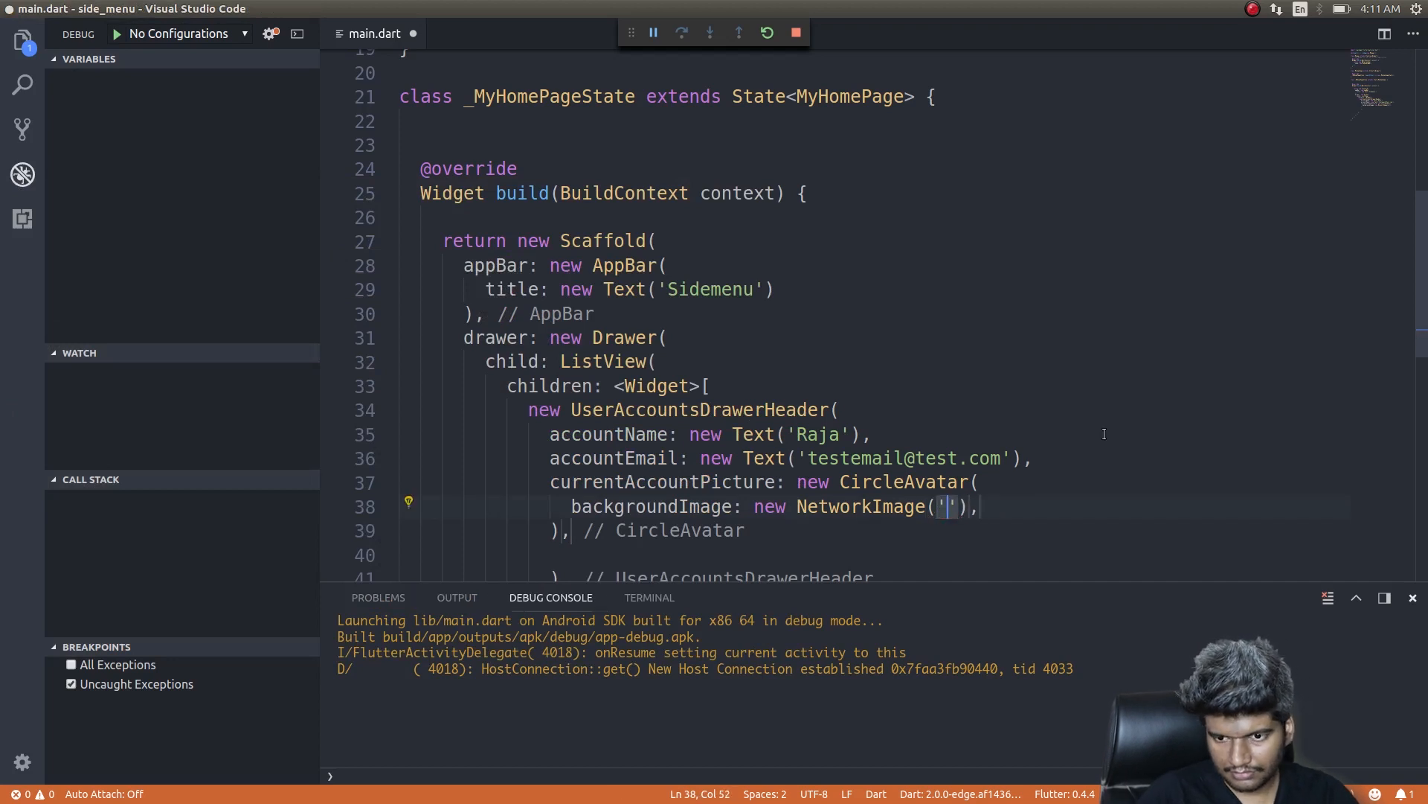
type("http://i.pravatar.cc/300")
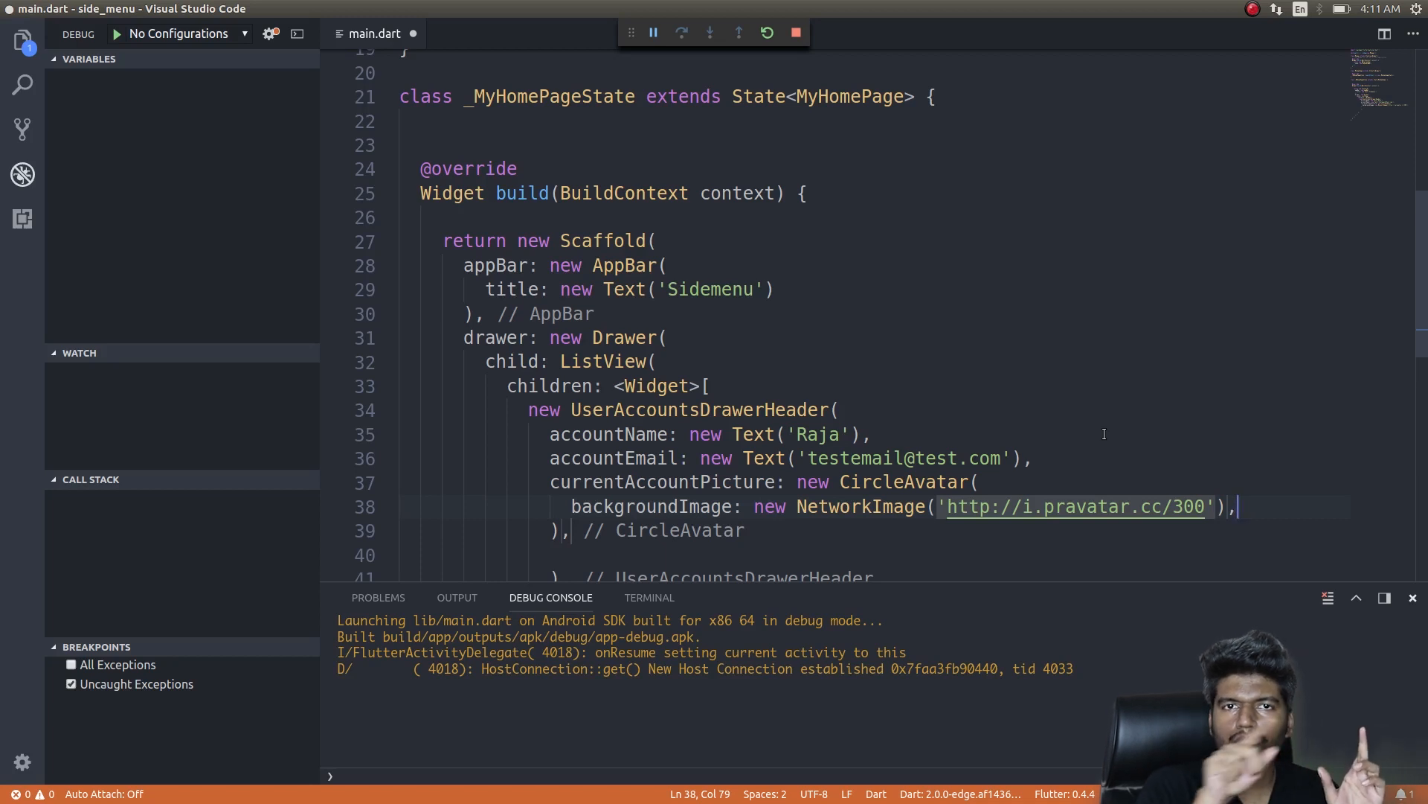
mouse_move(918, 447)
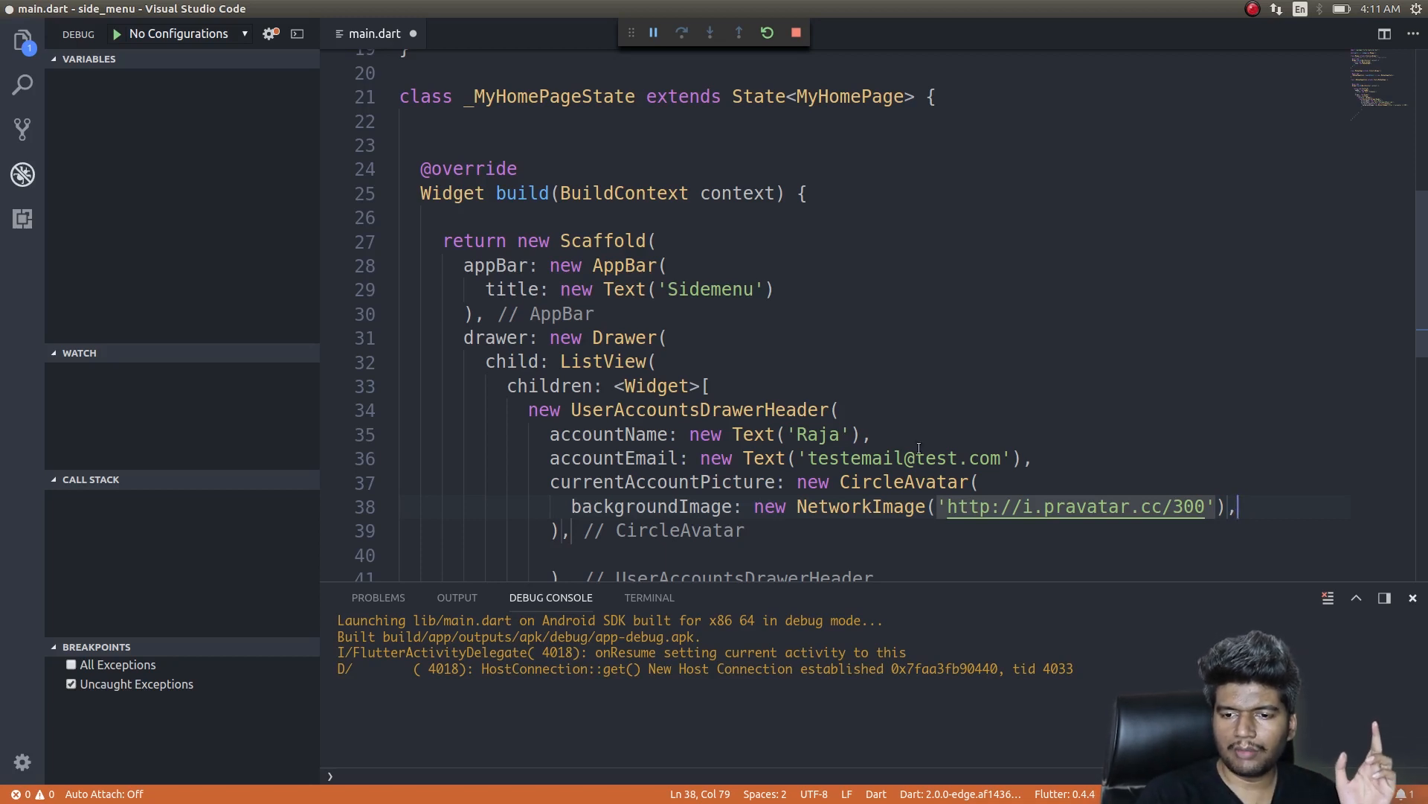
scroll("down", 3)
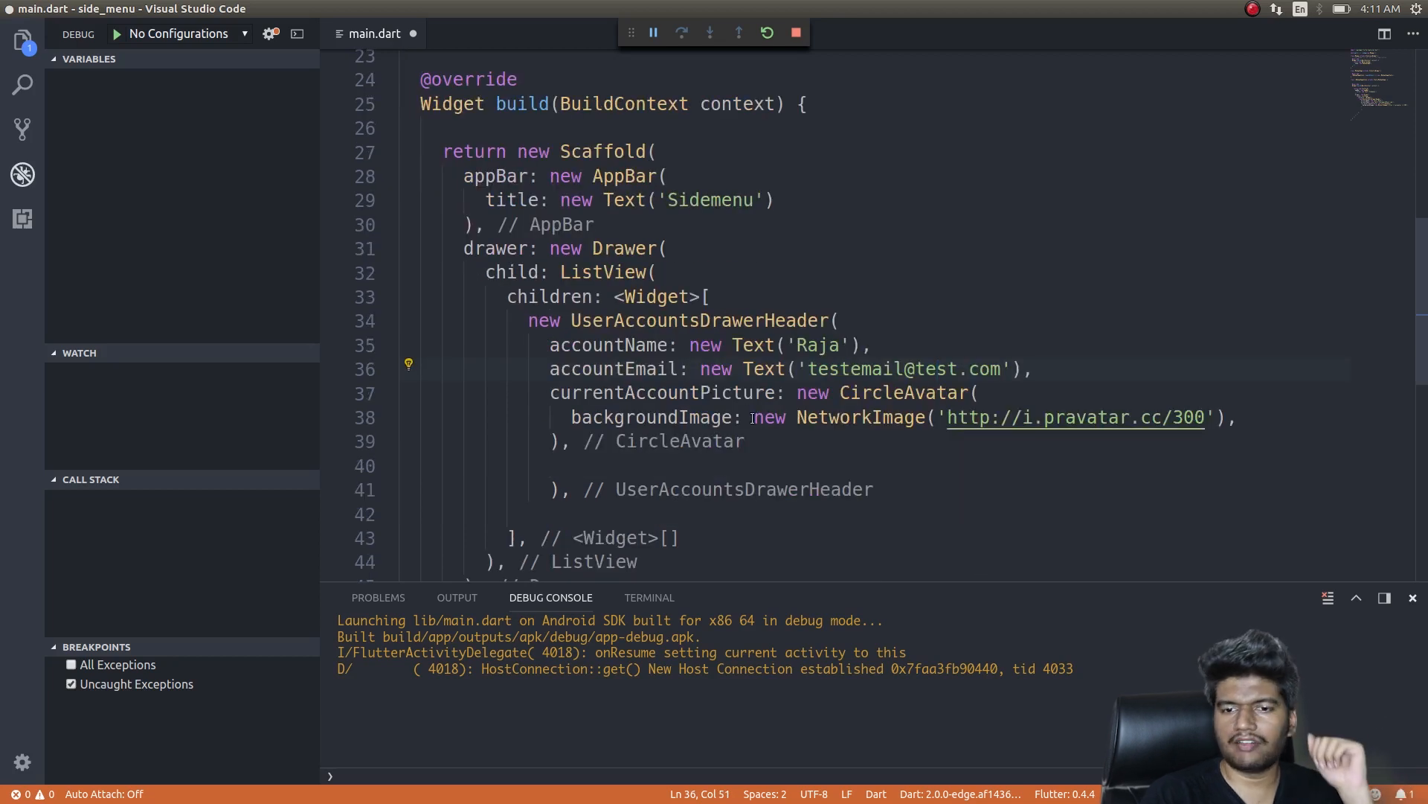
scroll("down", 3)
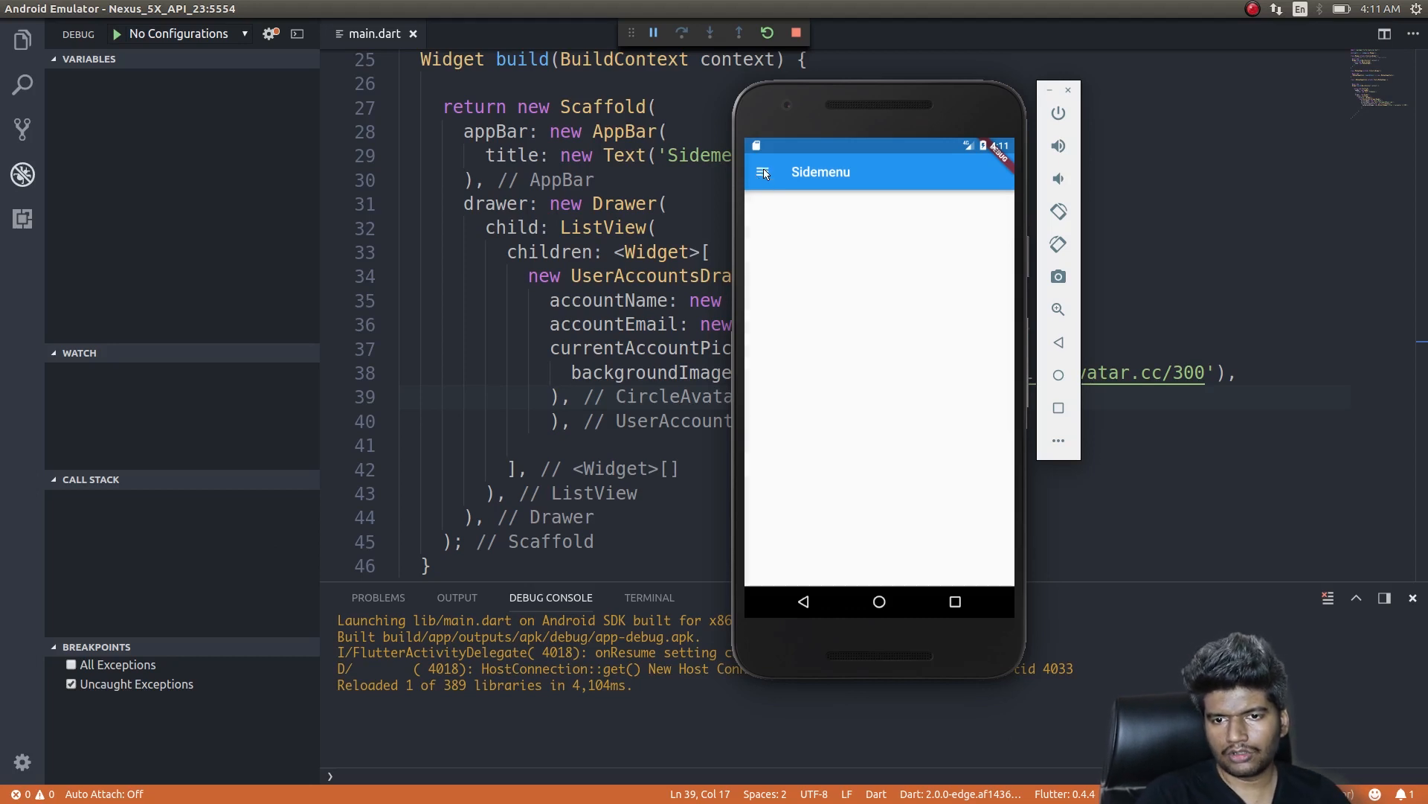
Open the emulator's drawer to check the avatar, name and email header, then return to the editor
left_click(762, 173)
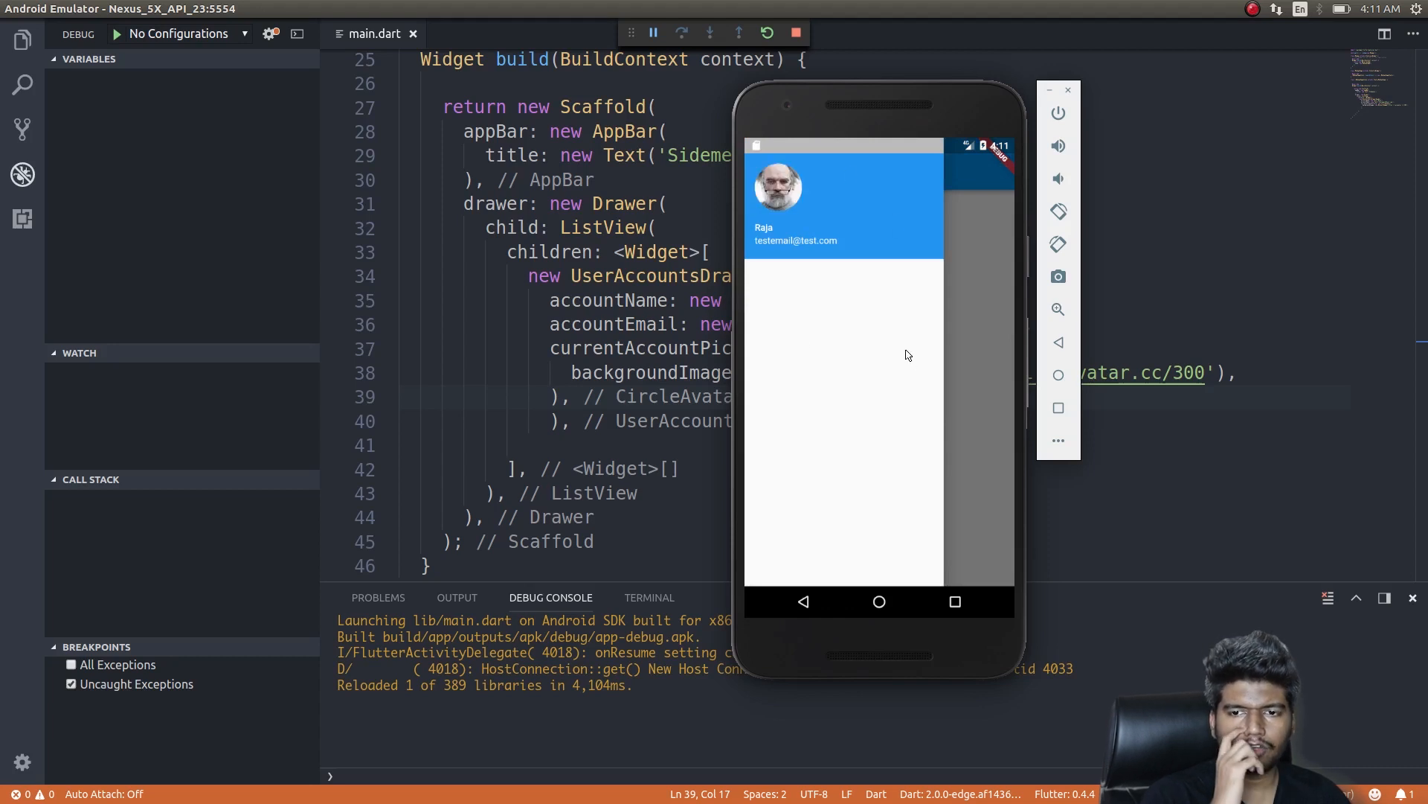
mouse_move(751, 167)
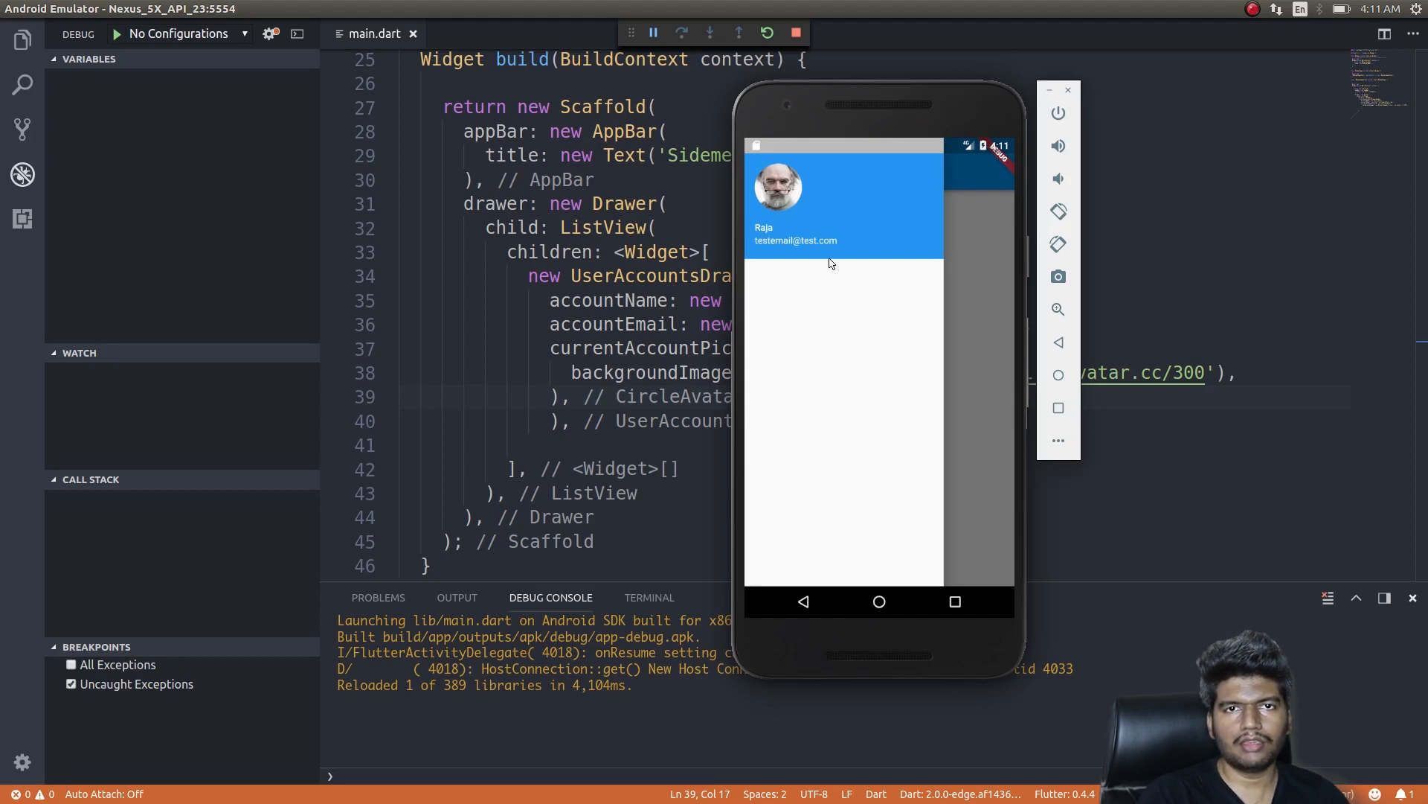
mouse_move(964, 316)
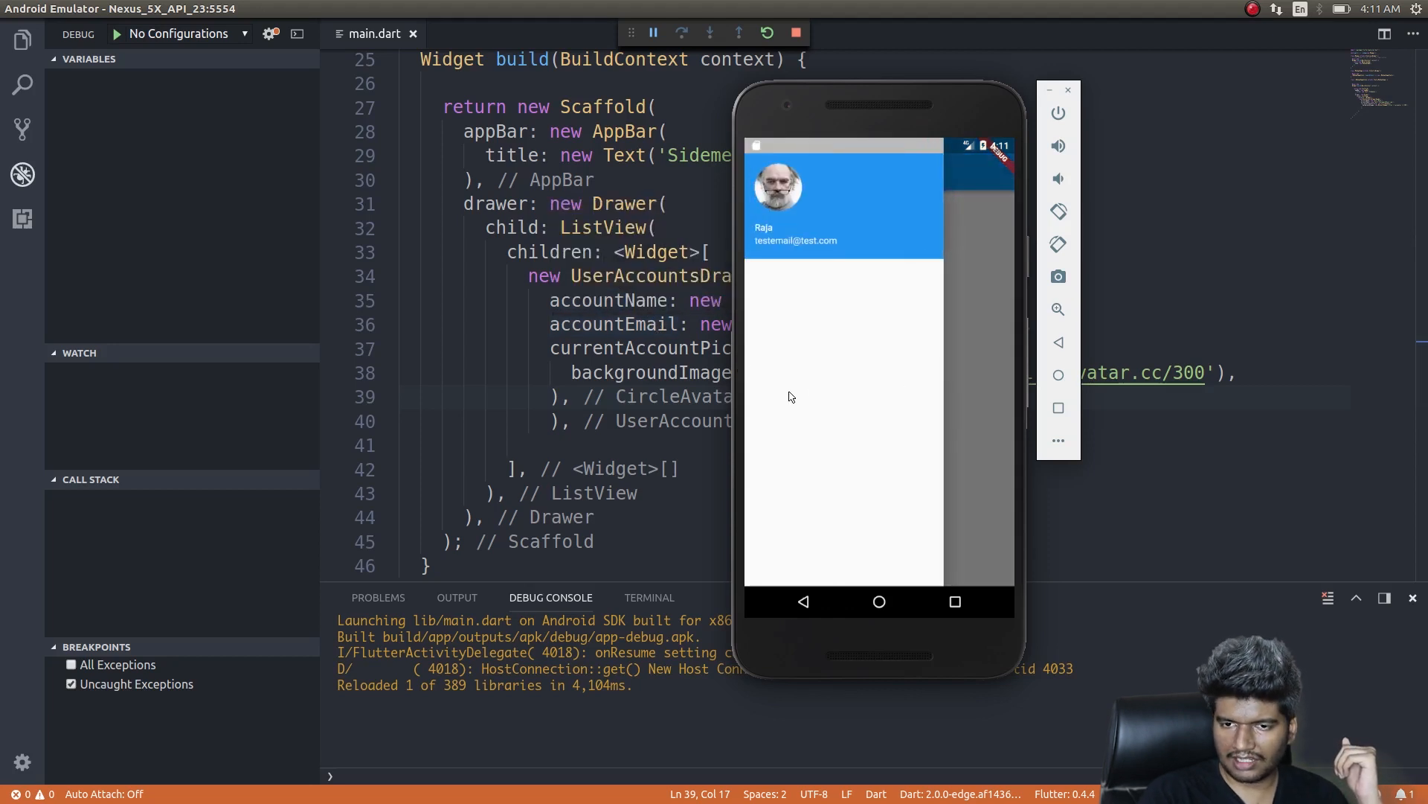
mouse_move(915, 355)
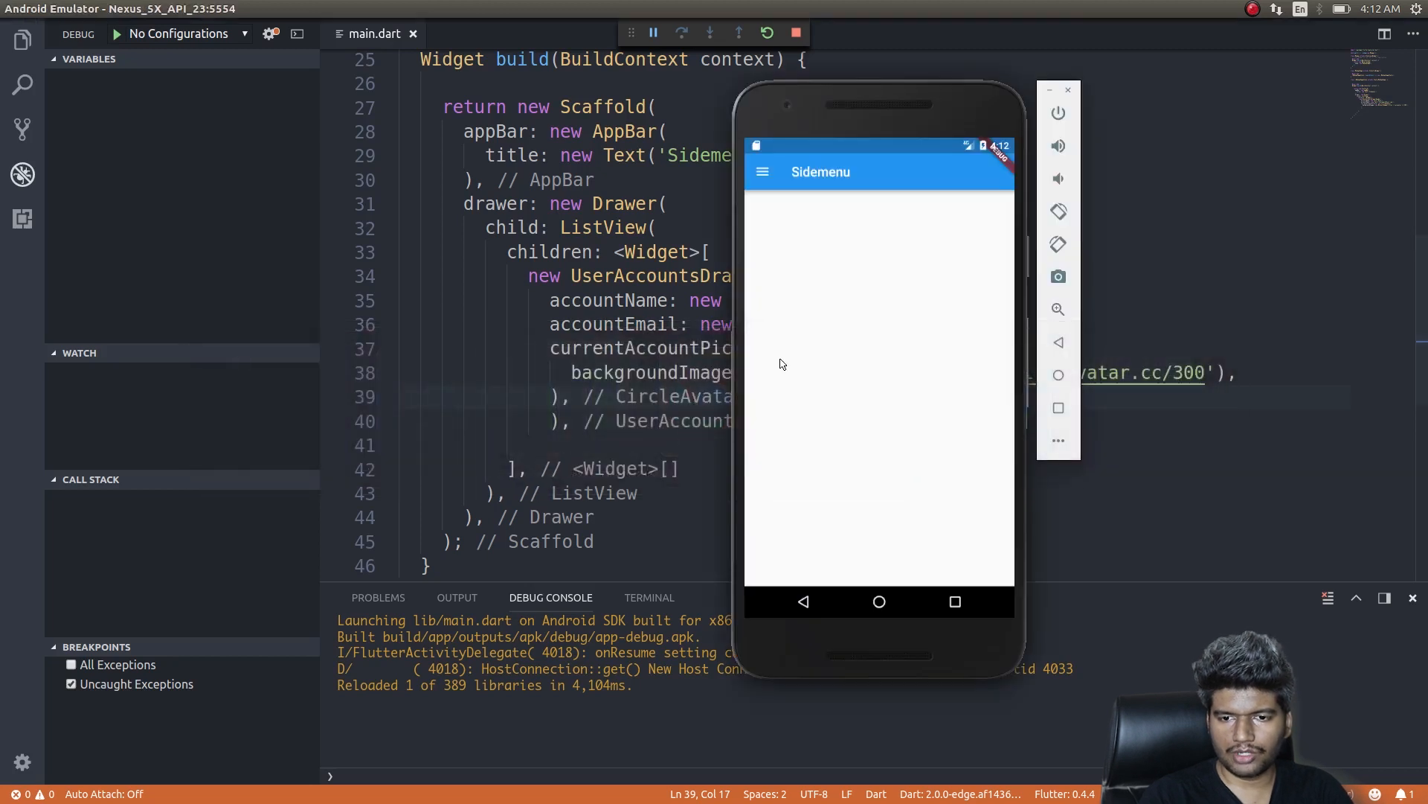
left_click(762, 171)
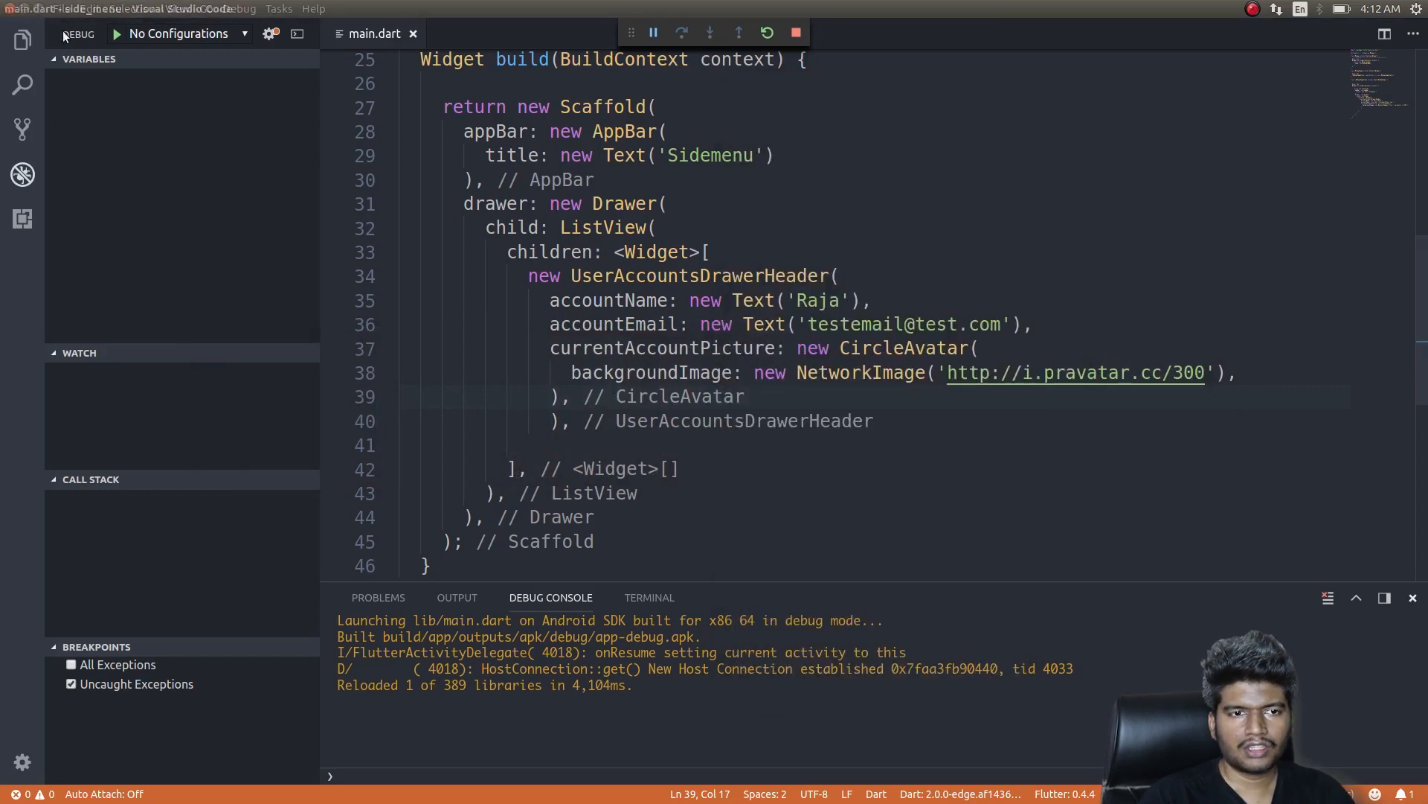
Create a new file named about.dart inside the lib folder from the Explorer
left_click(22, 41)
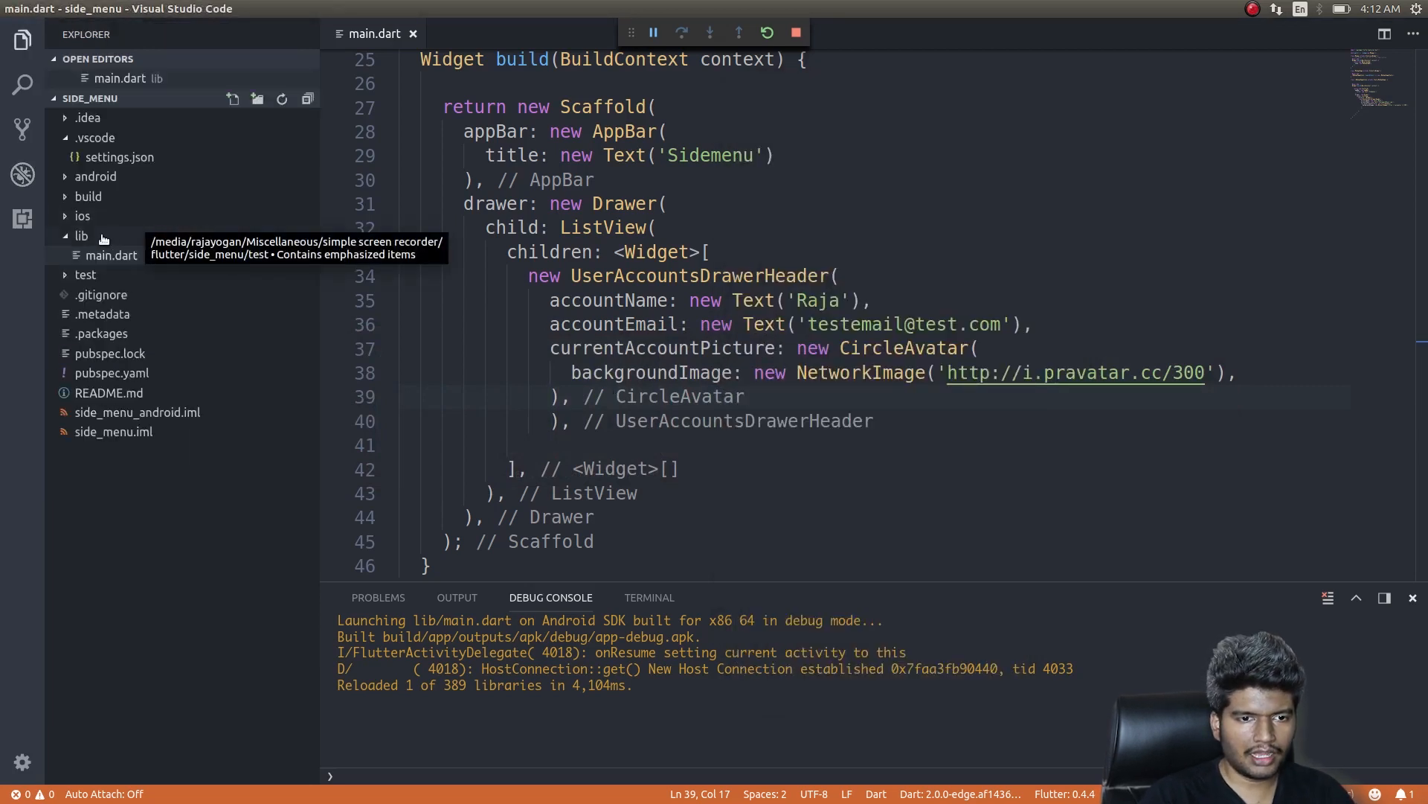
right_click(82, 235)
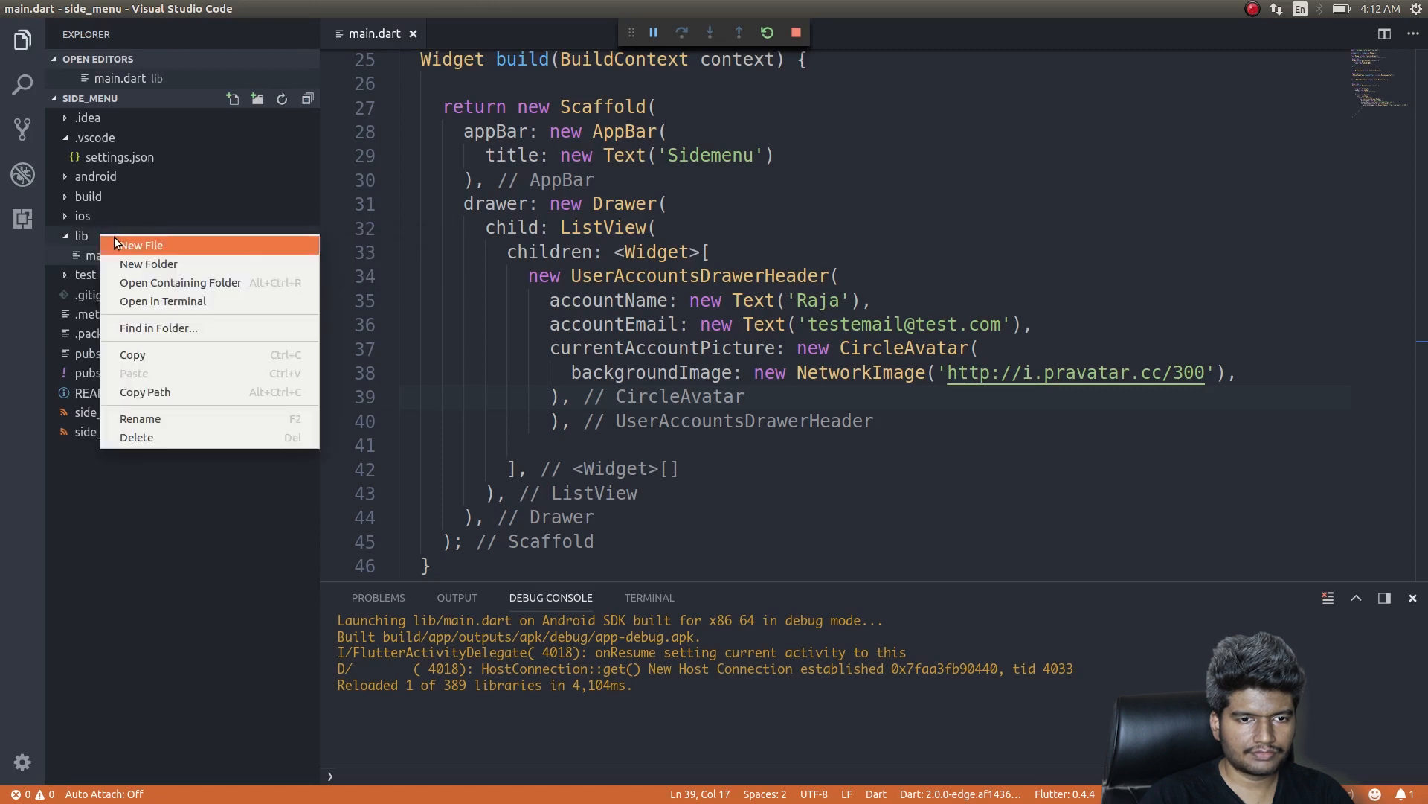
left_click(143, 246)
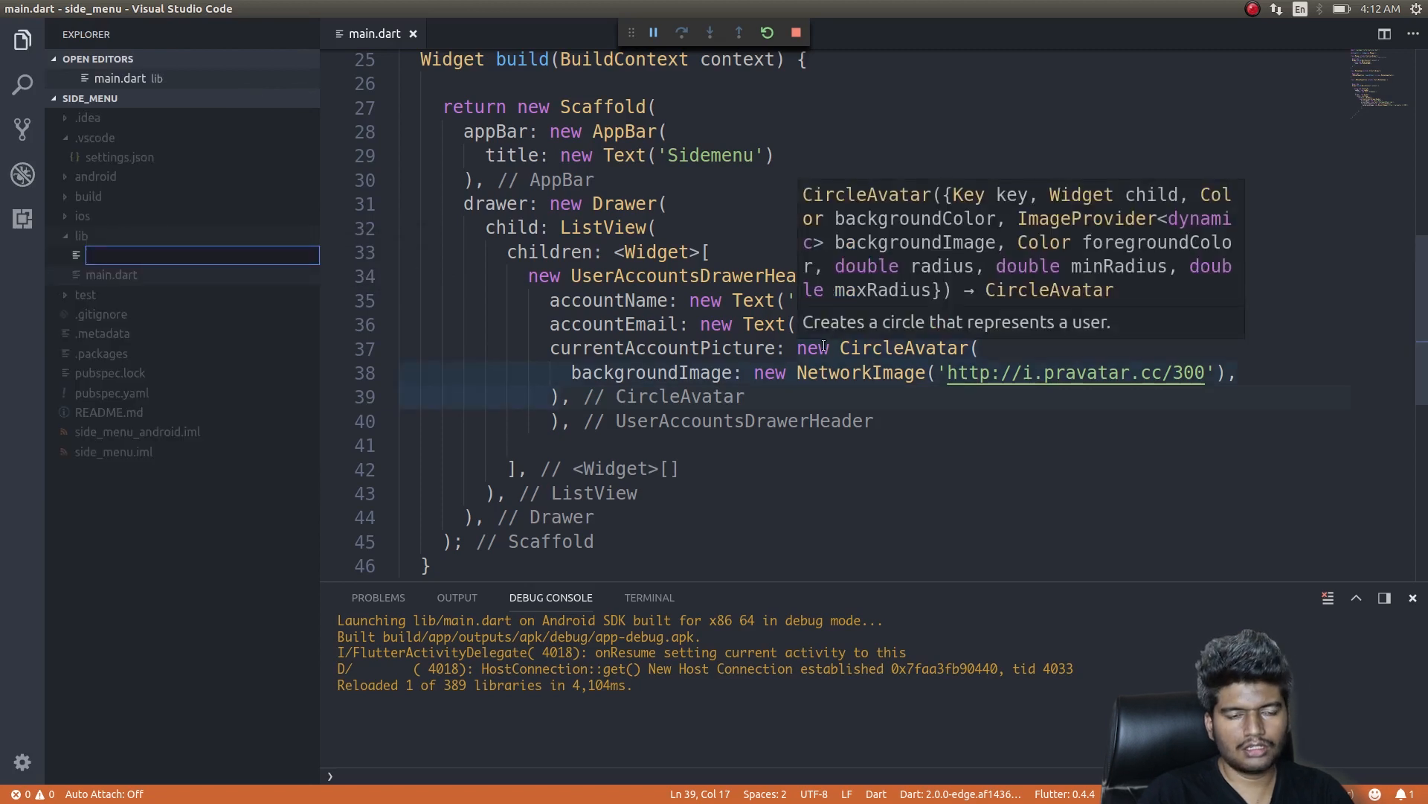
type("about.dart")
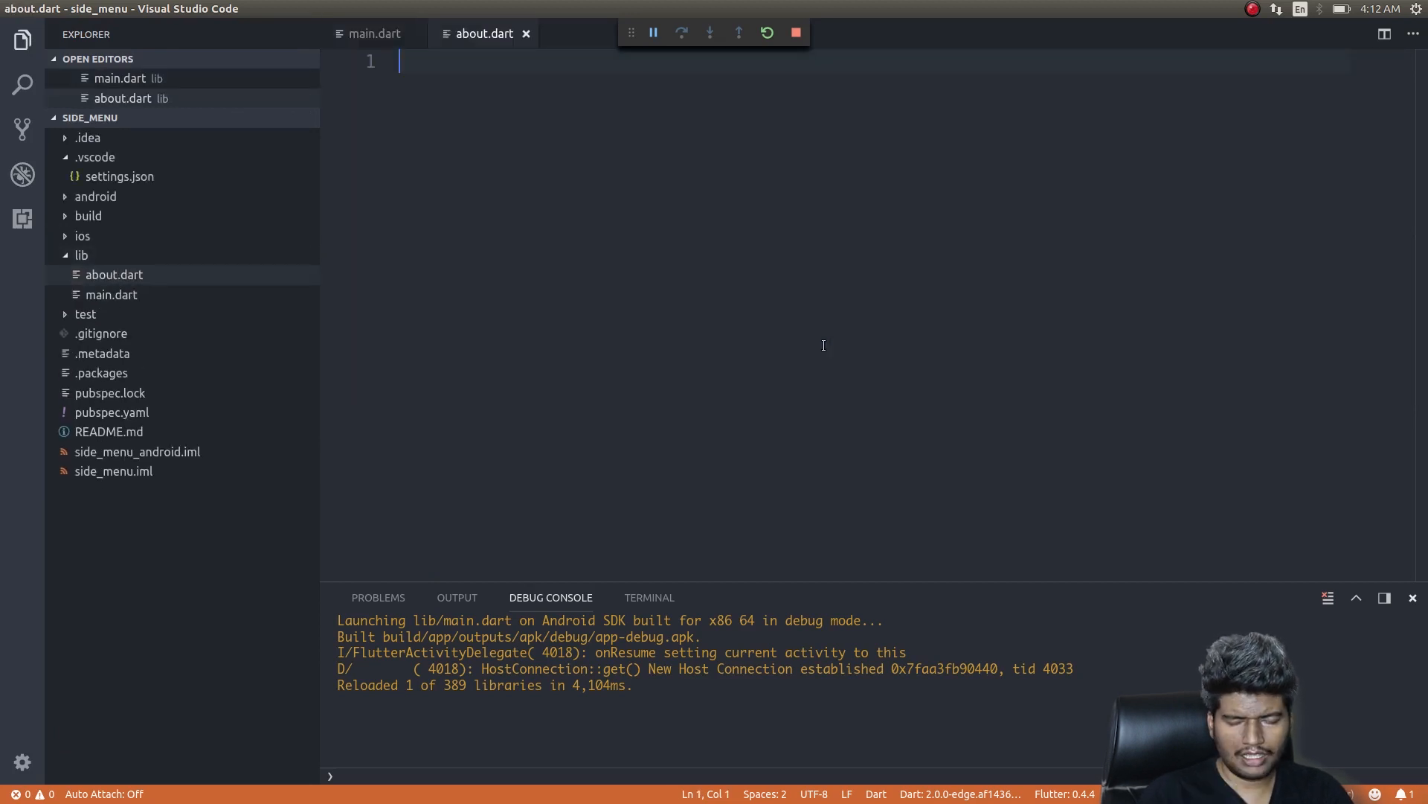
Write import 'package:flutter/material.dart'; at the top of about.dart
type("import '';")
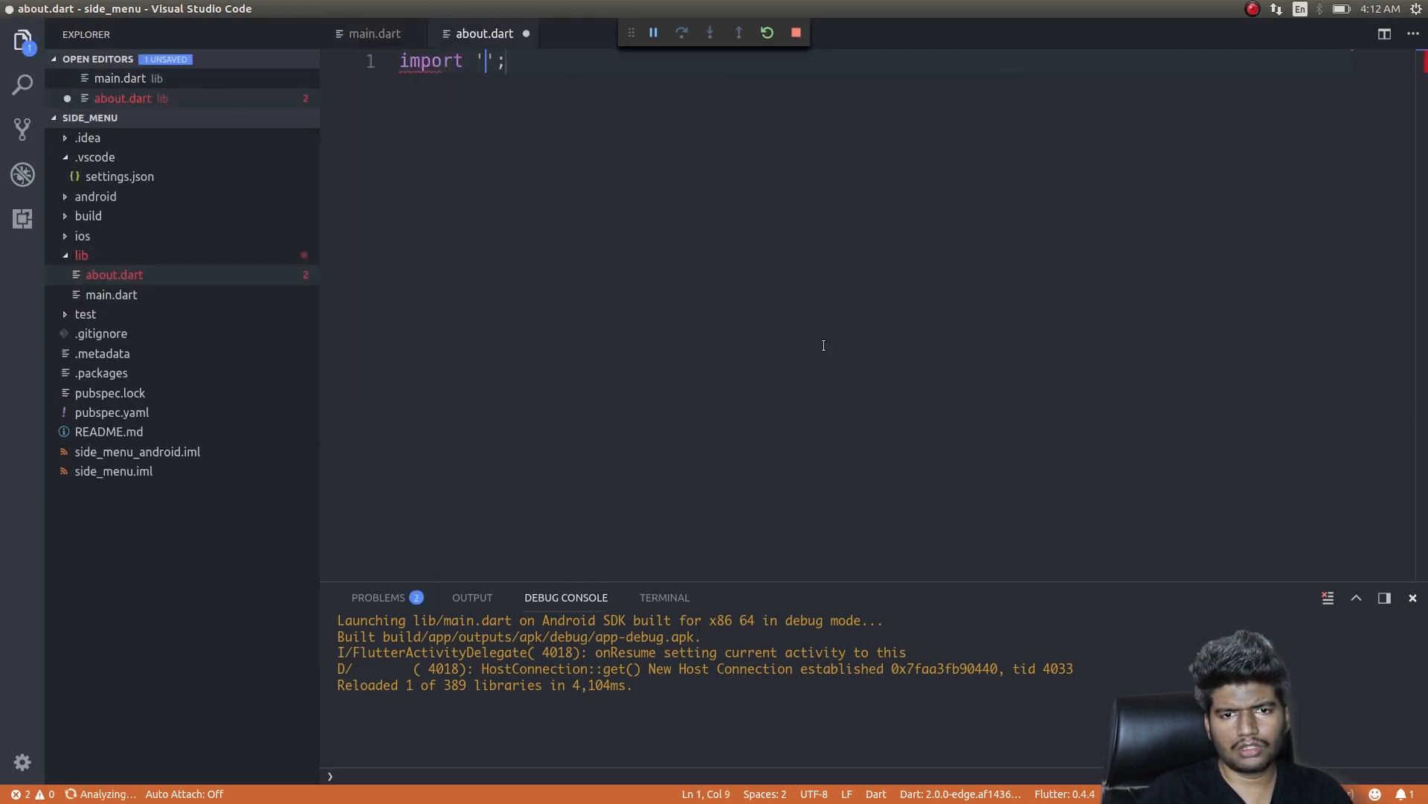
type("pa")
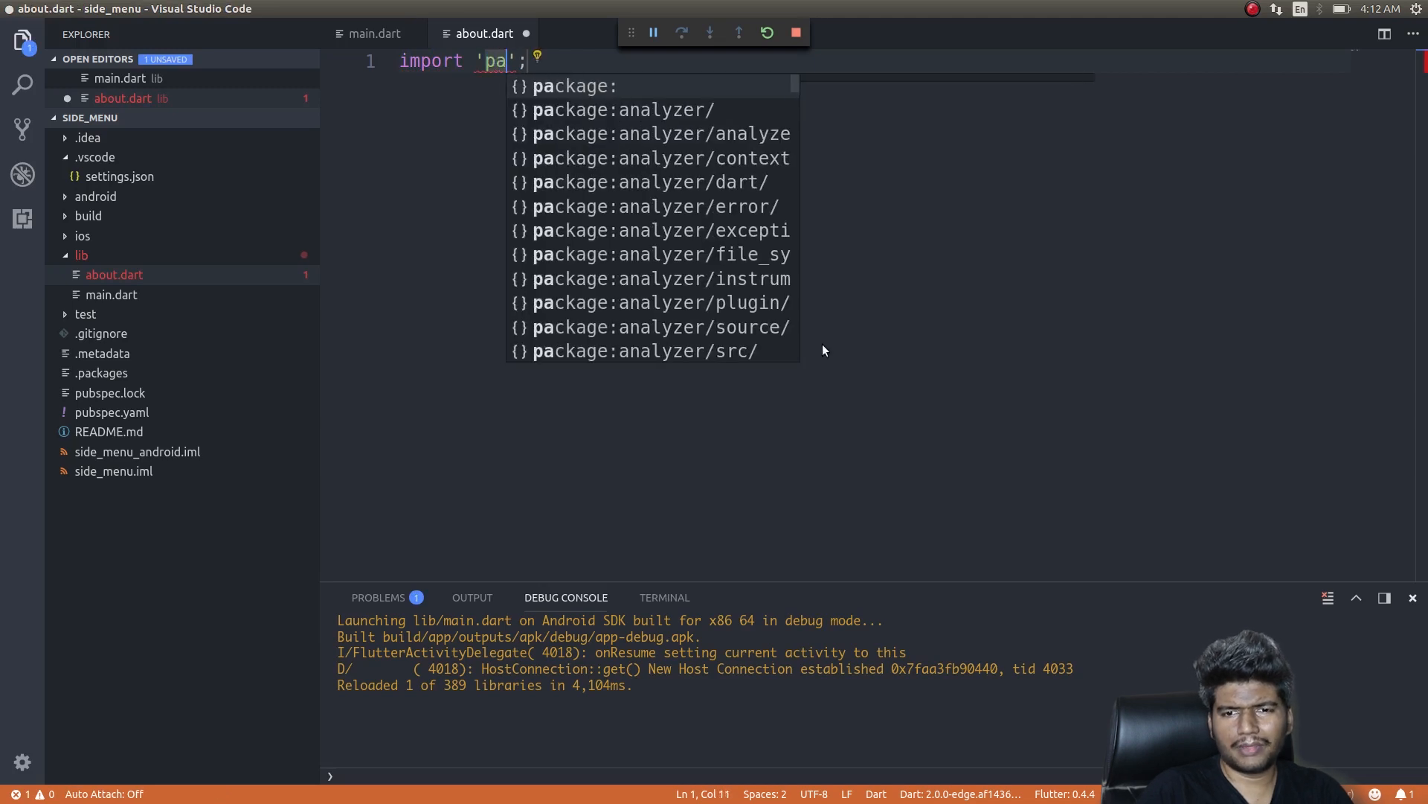
left_click(594, 87)
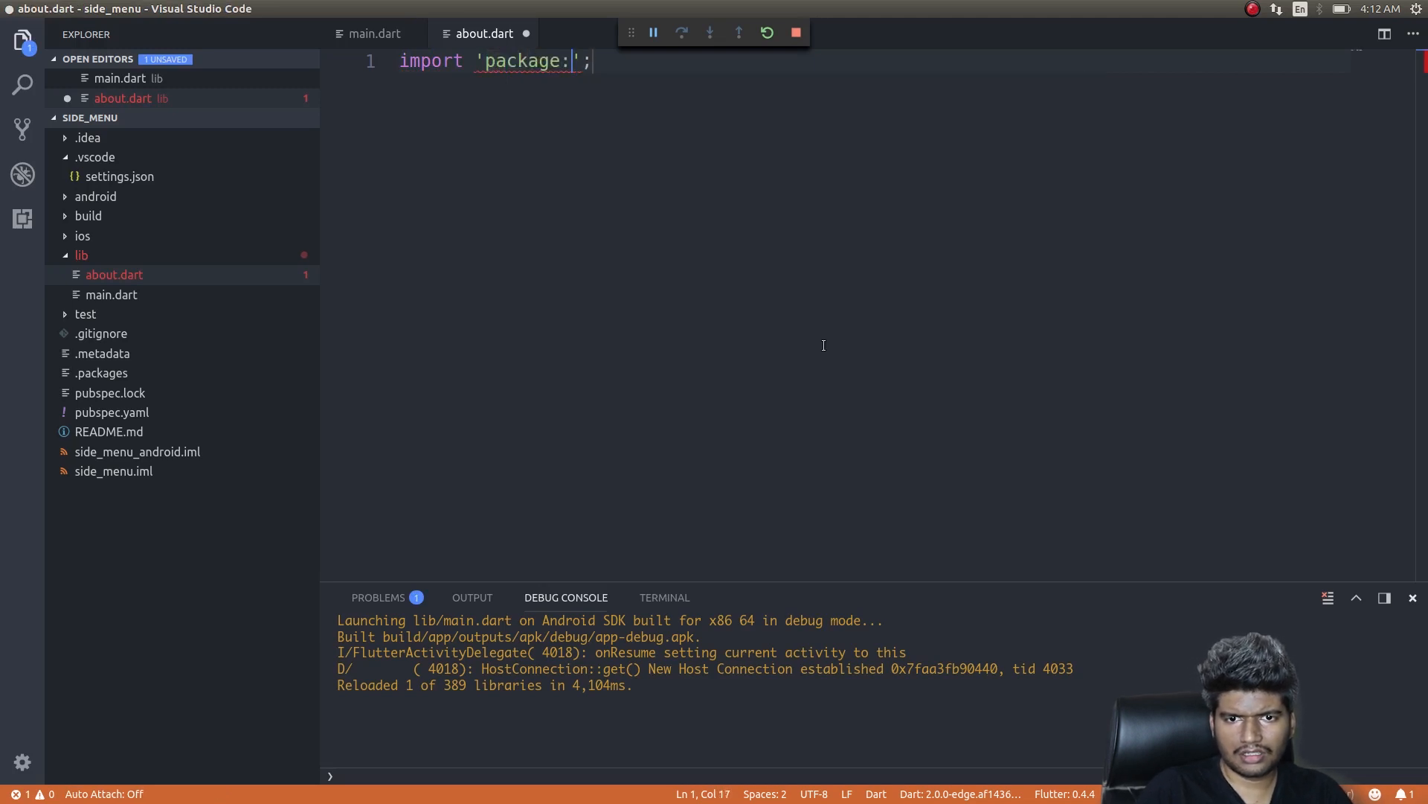
key("Backspace")
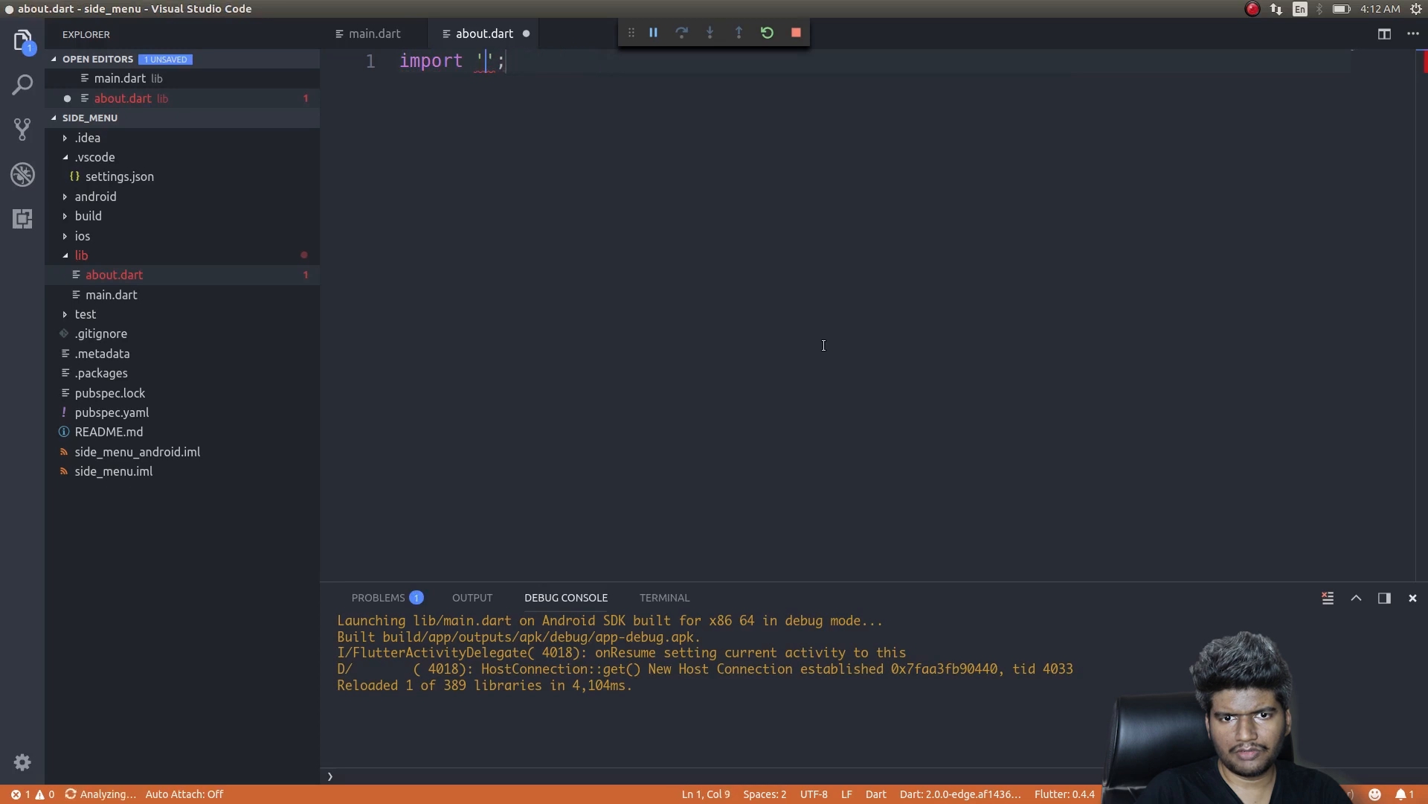
type("flutter/material.dart")
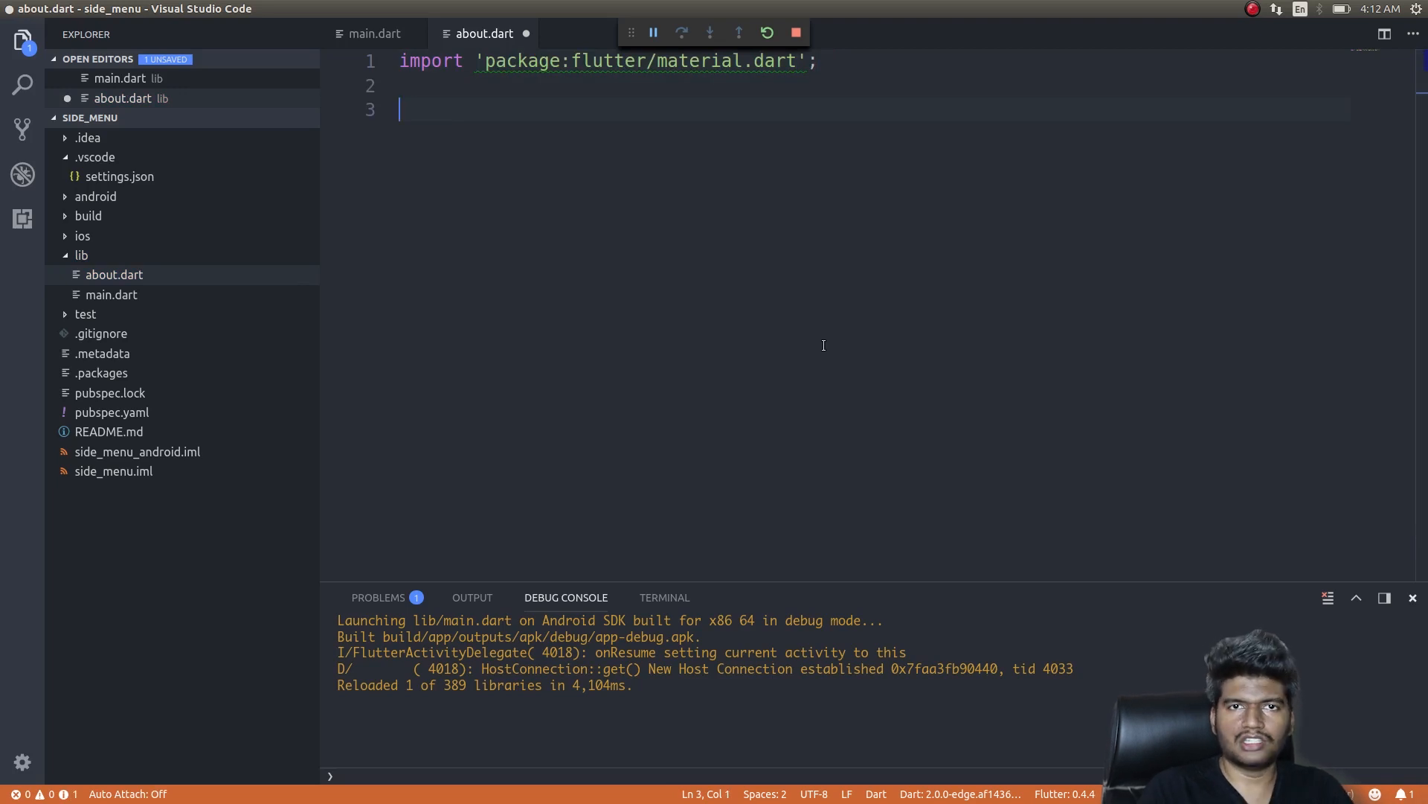
Insert the stful snippet and name the stateful widget AboutPage
type("st")
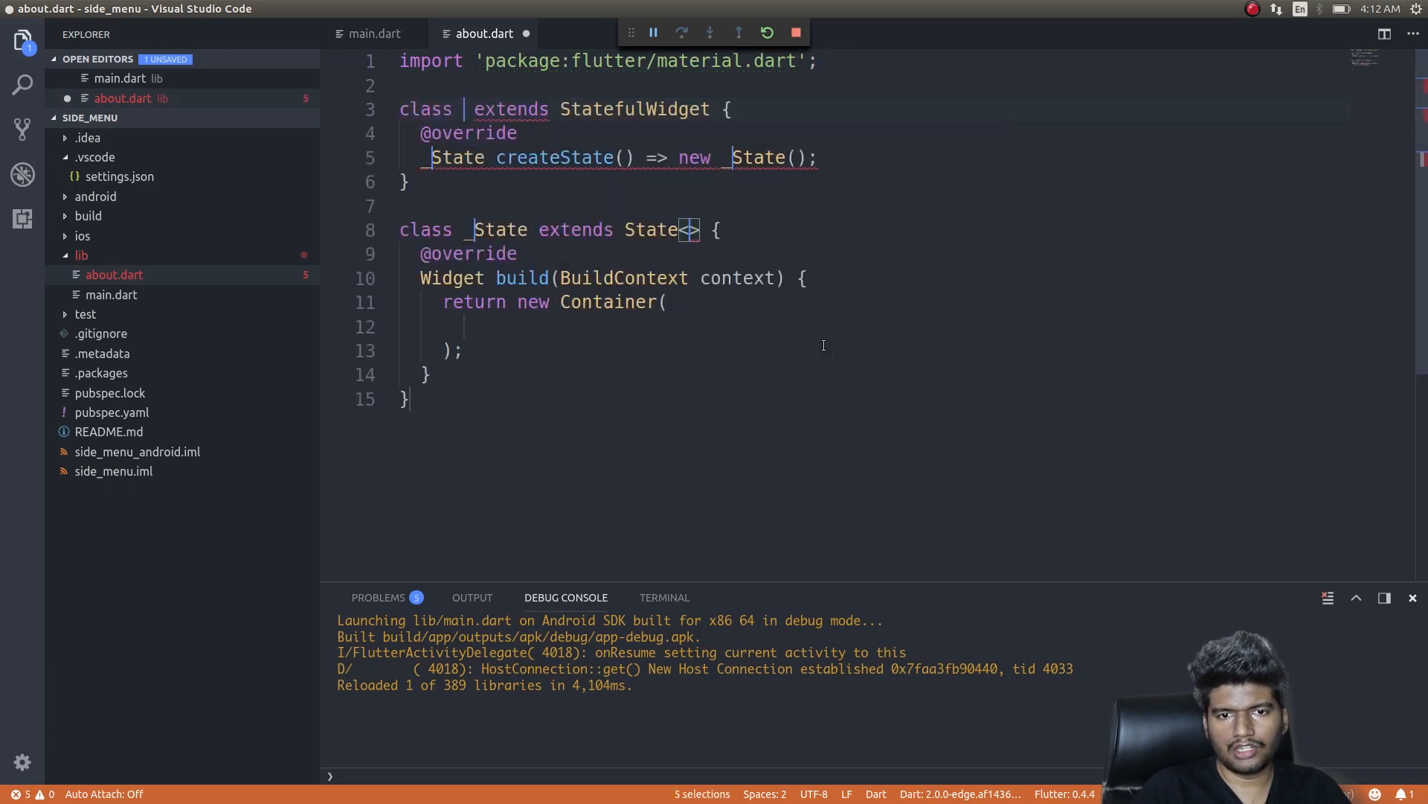
type("AboutP")
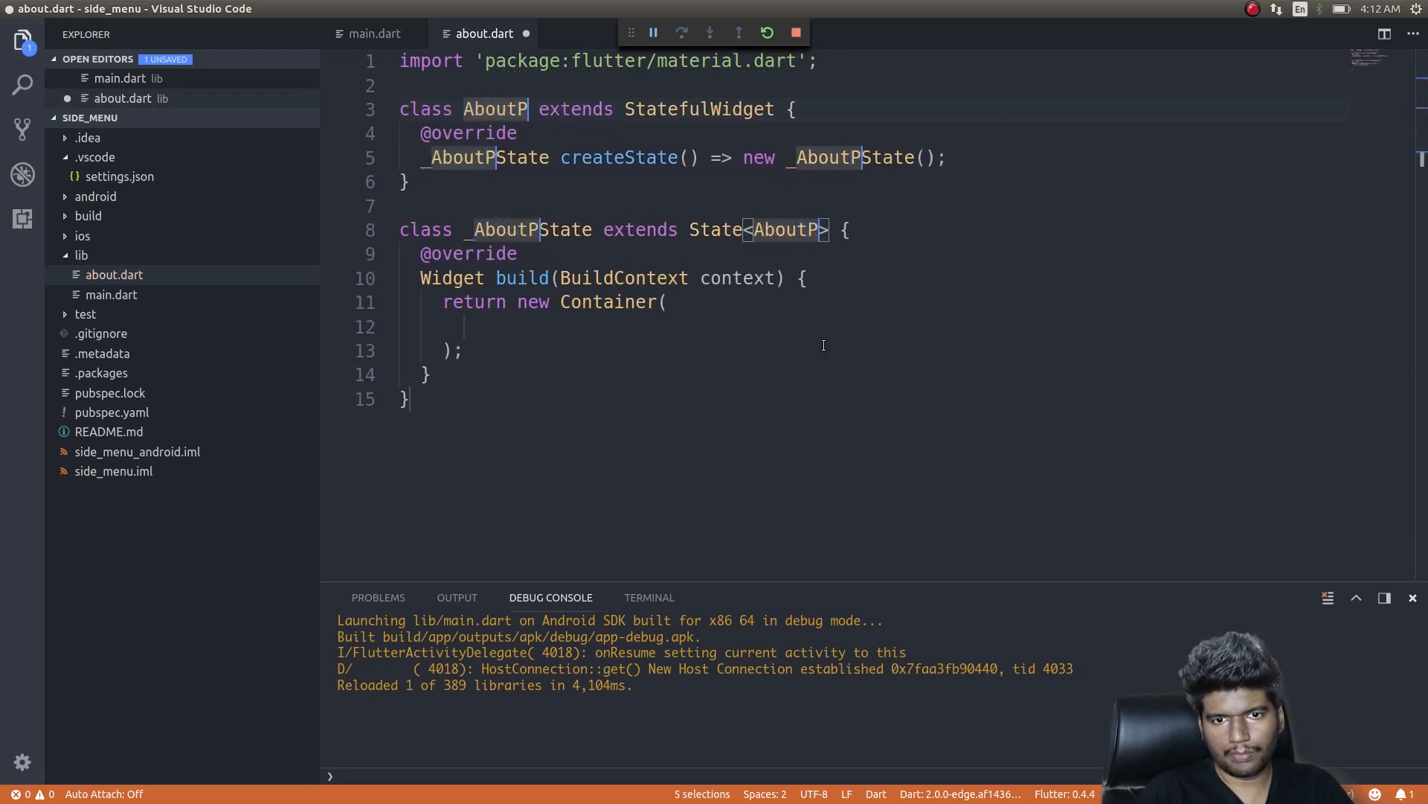
type("age")
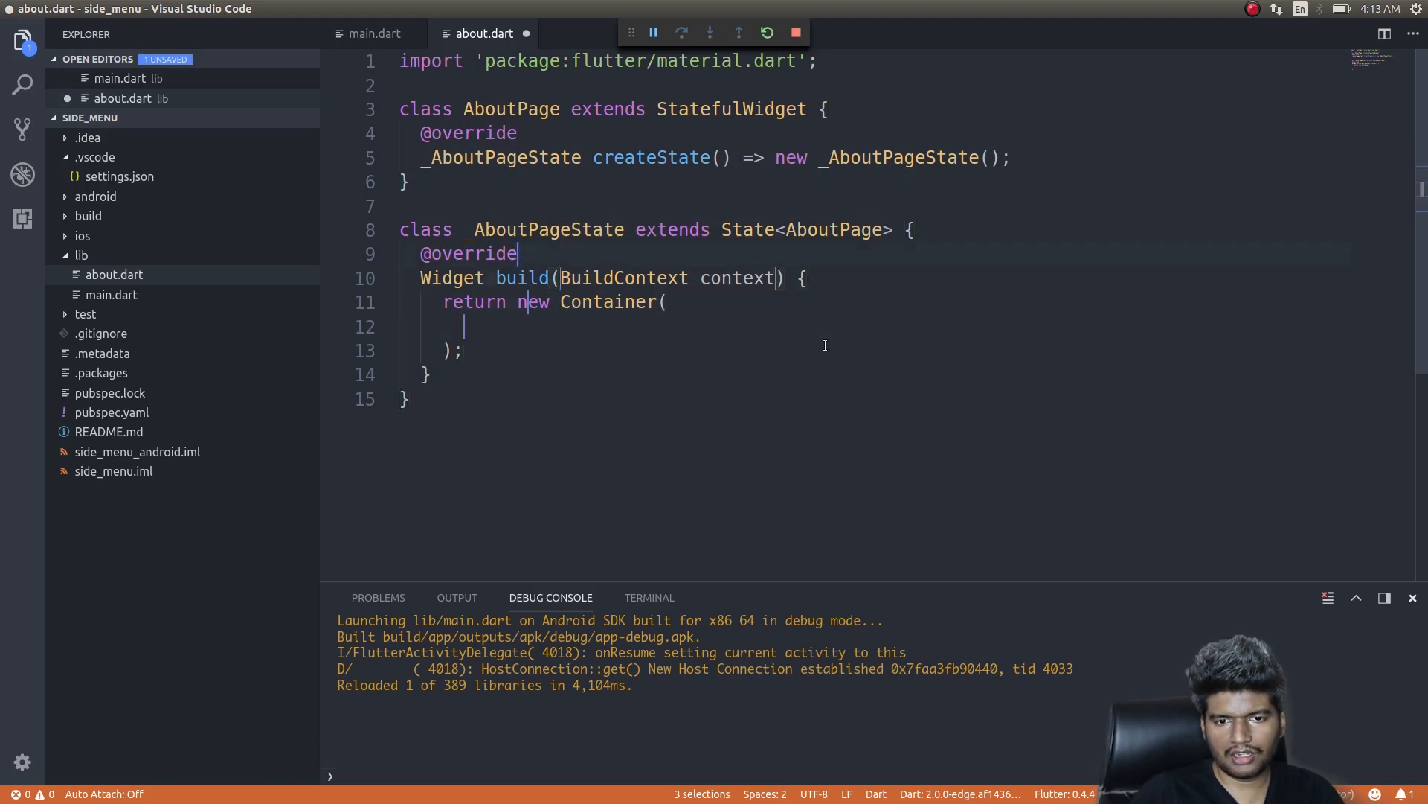
Replace the returned Container with a Scaffold containing a new AppBar
left_click(463, 349)
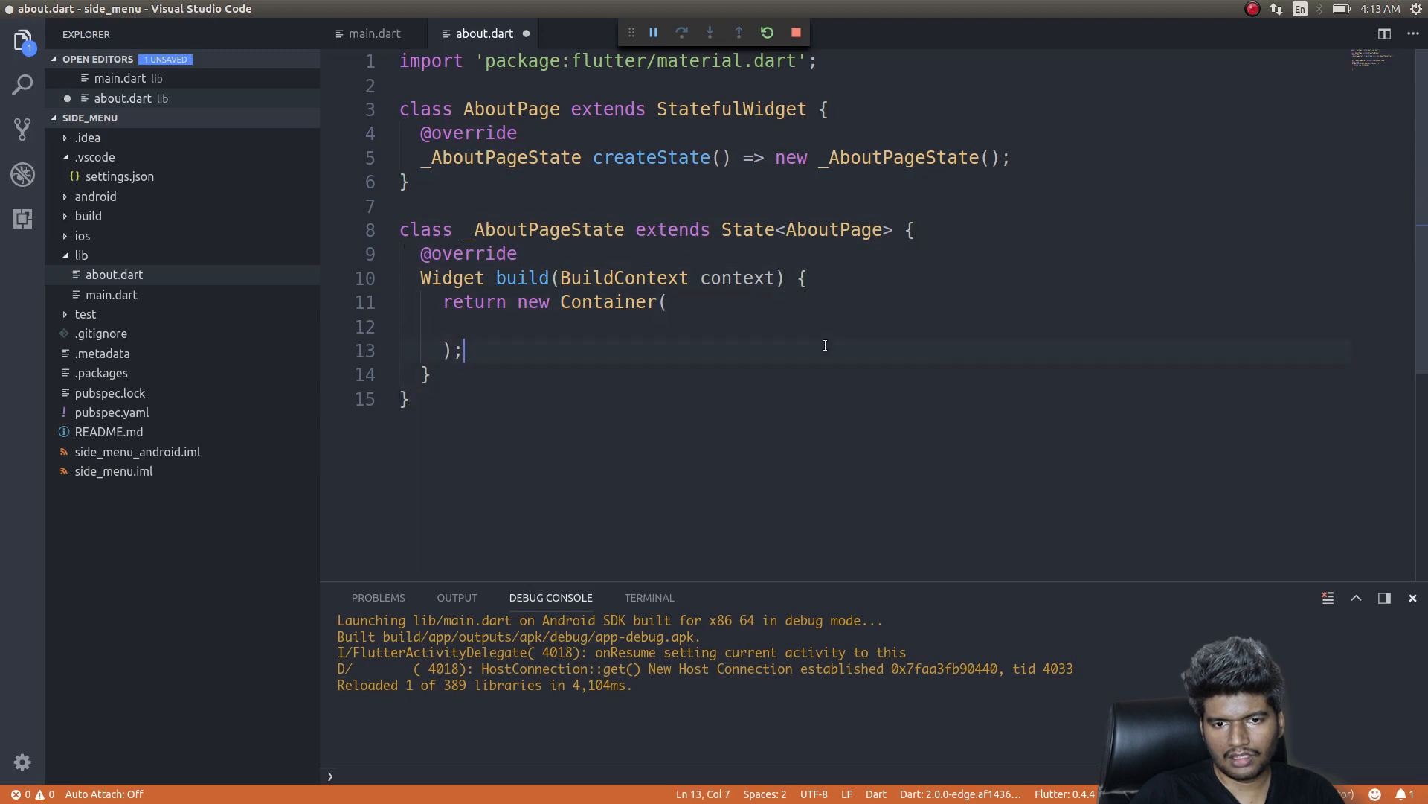
left_click(664, 302)
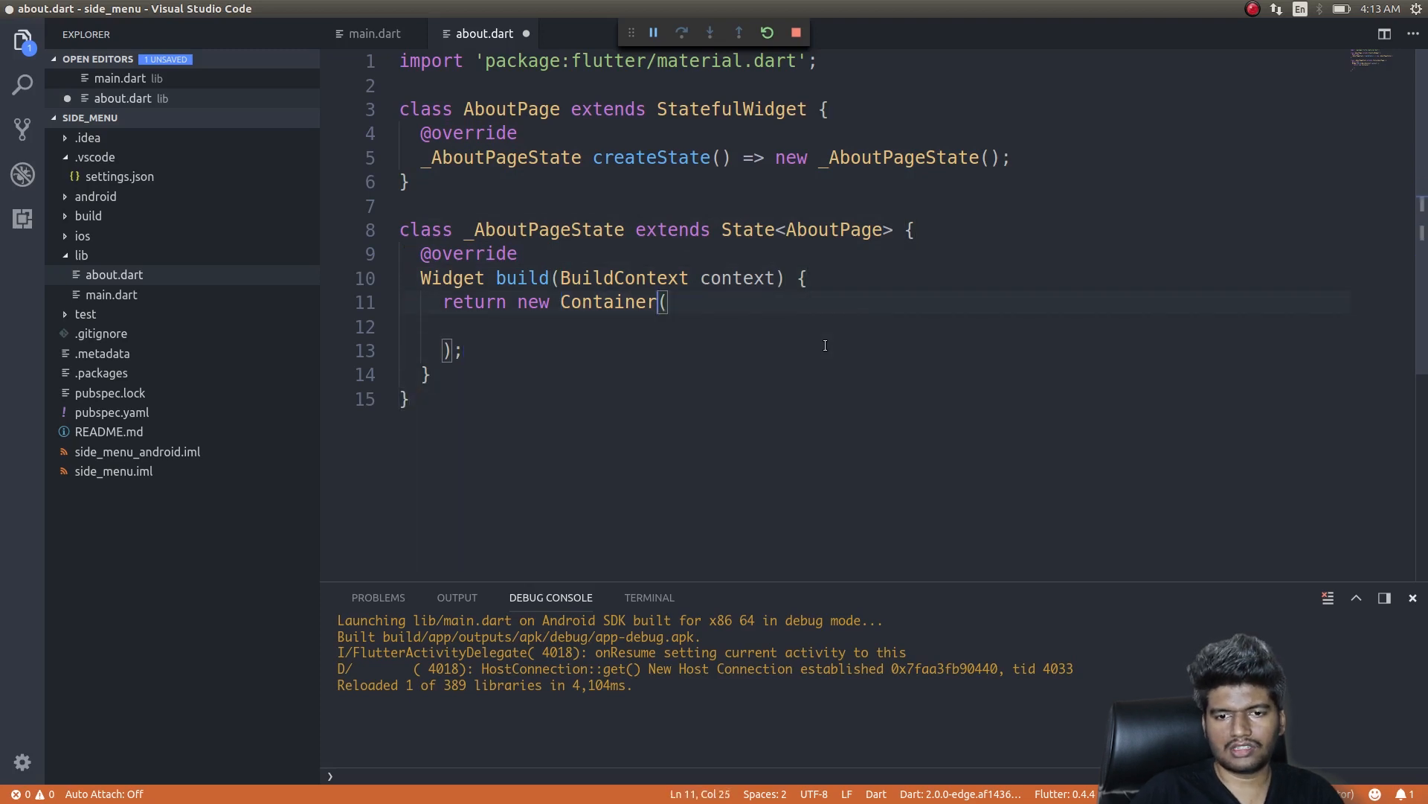
double_click(608, 302)
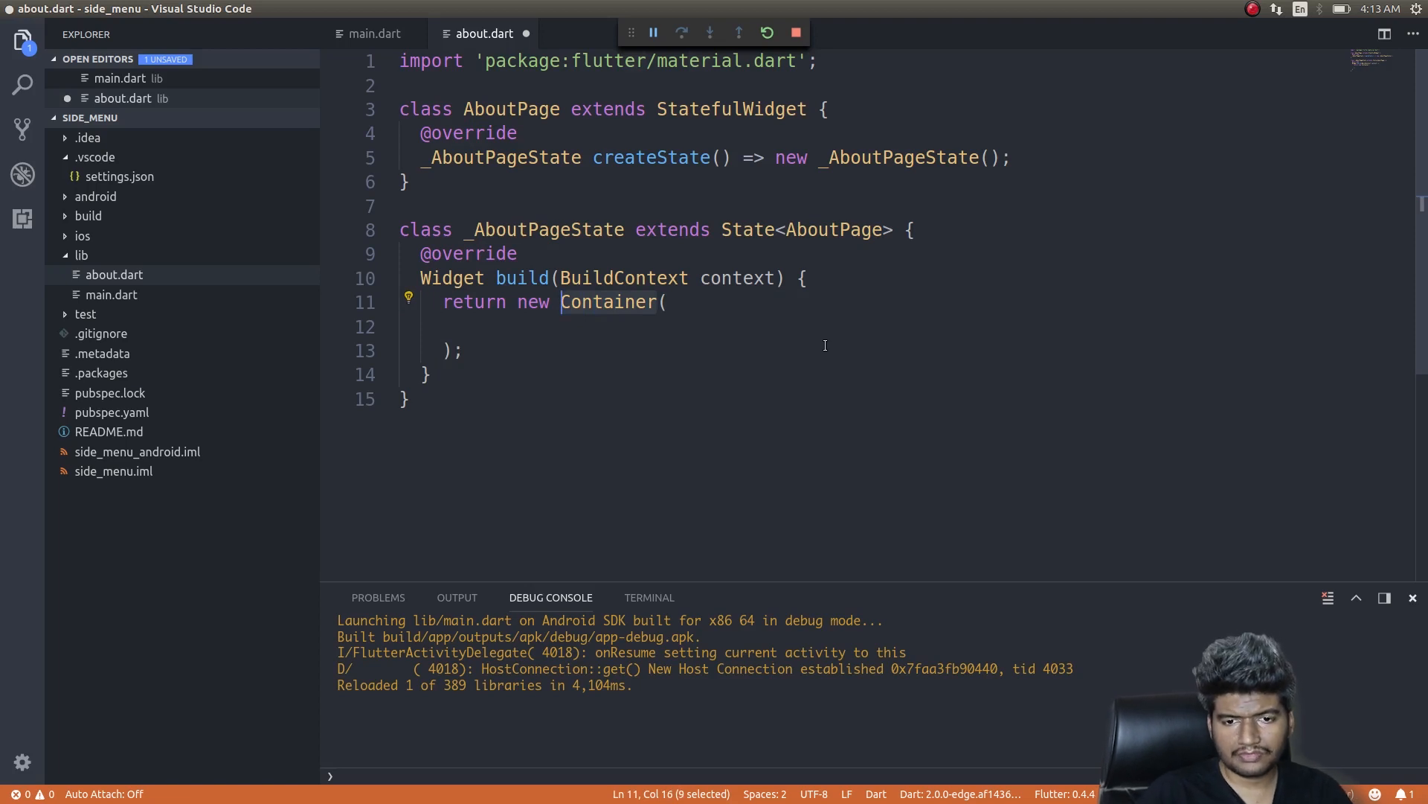
type("Scaffold")
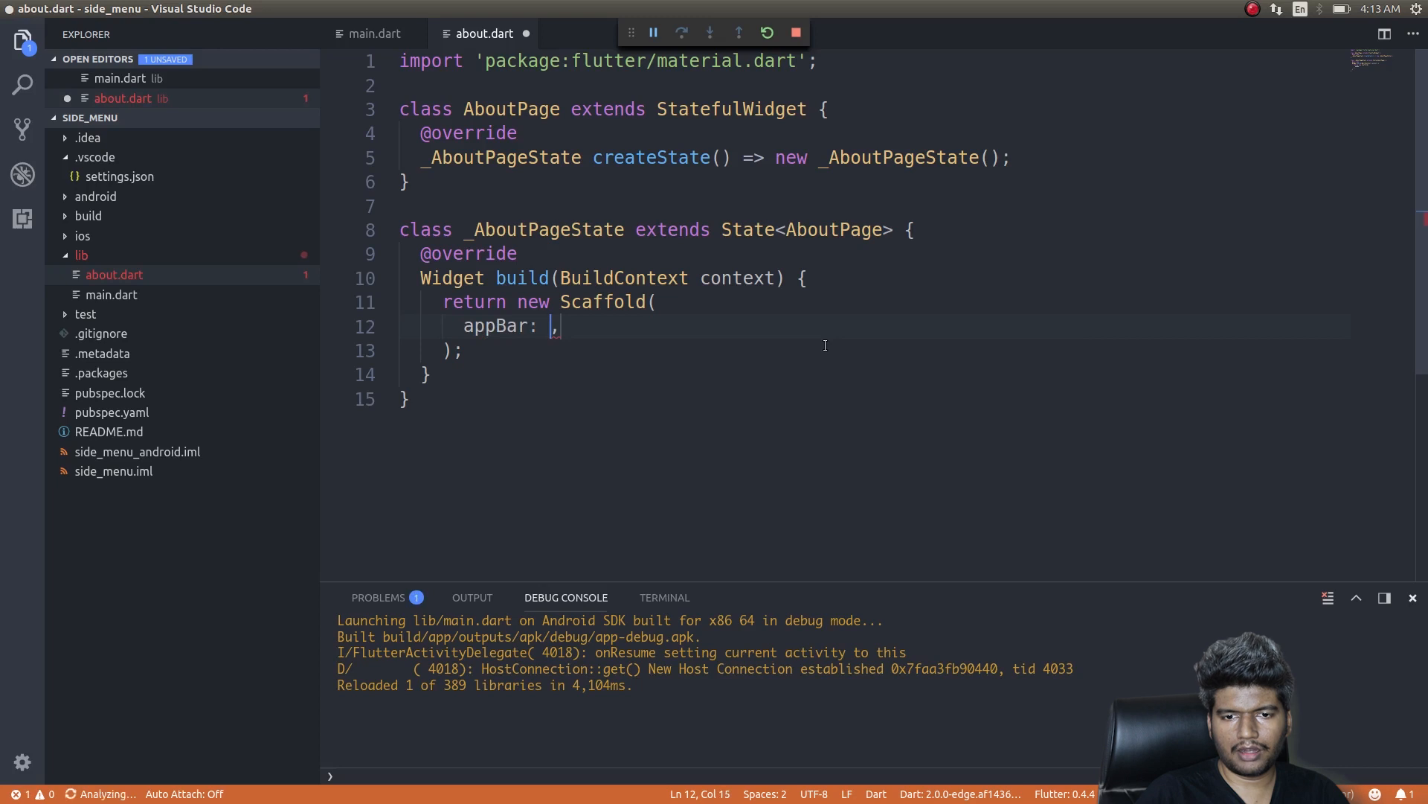
type("new AppBar(")
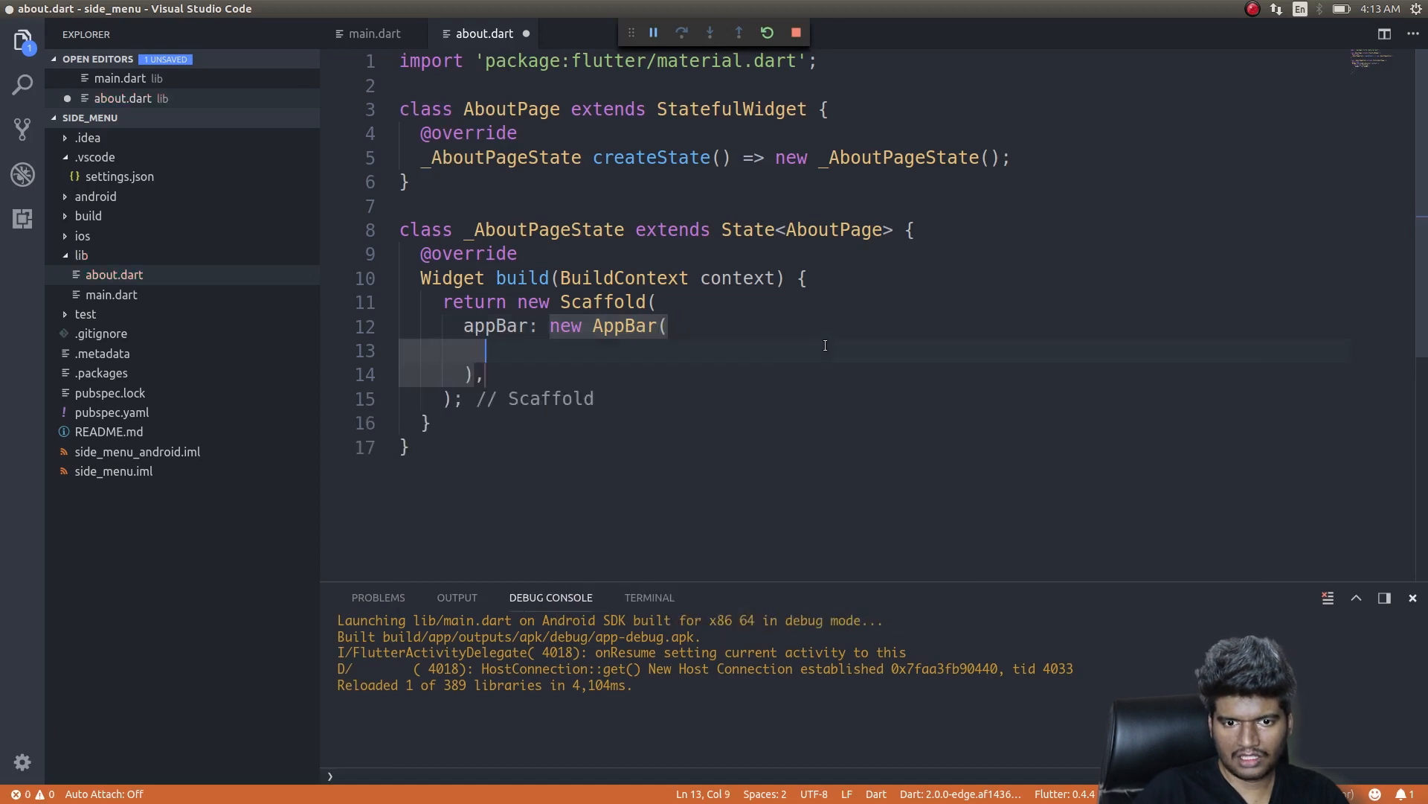
Give the AppBar title: new Text('About Page') and save to hot-reload
type("title: new ,")
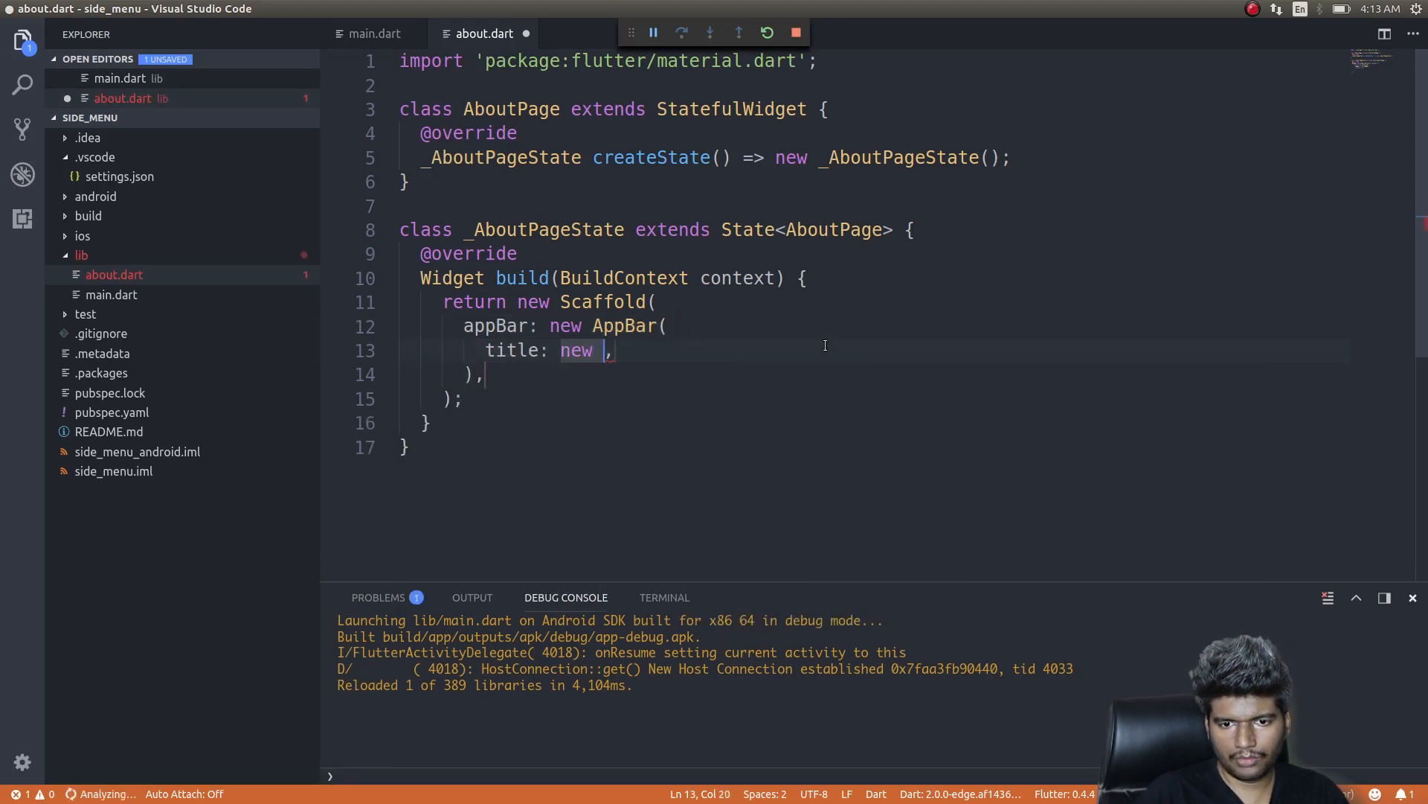
type("Text('About Page")
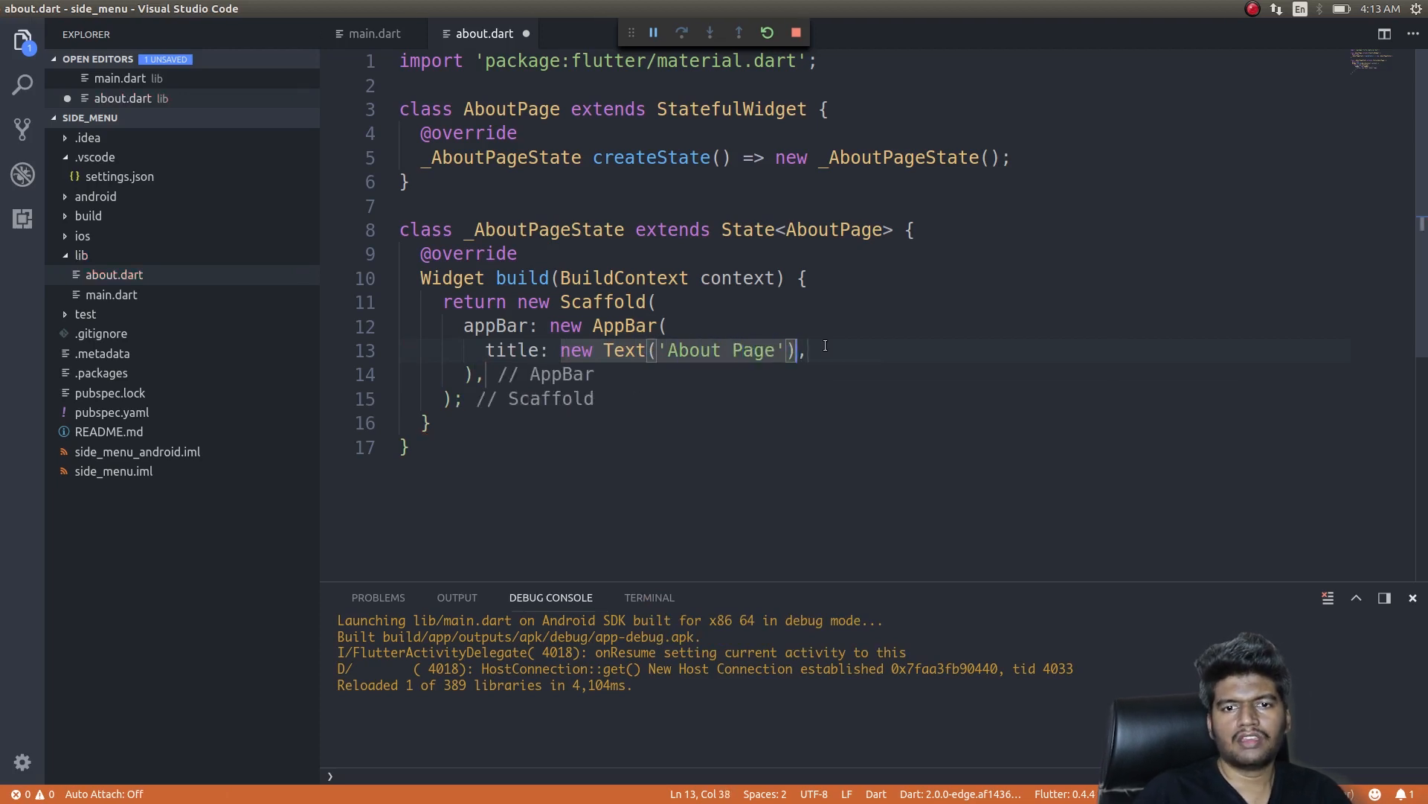
key("ctrl+s")
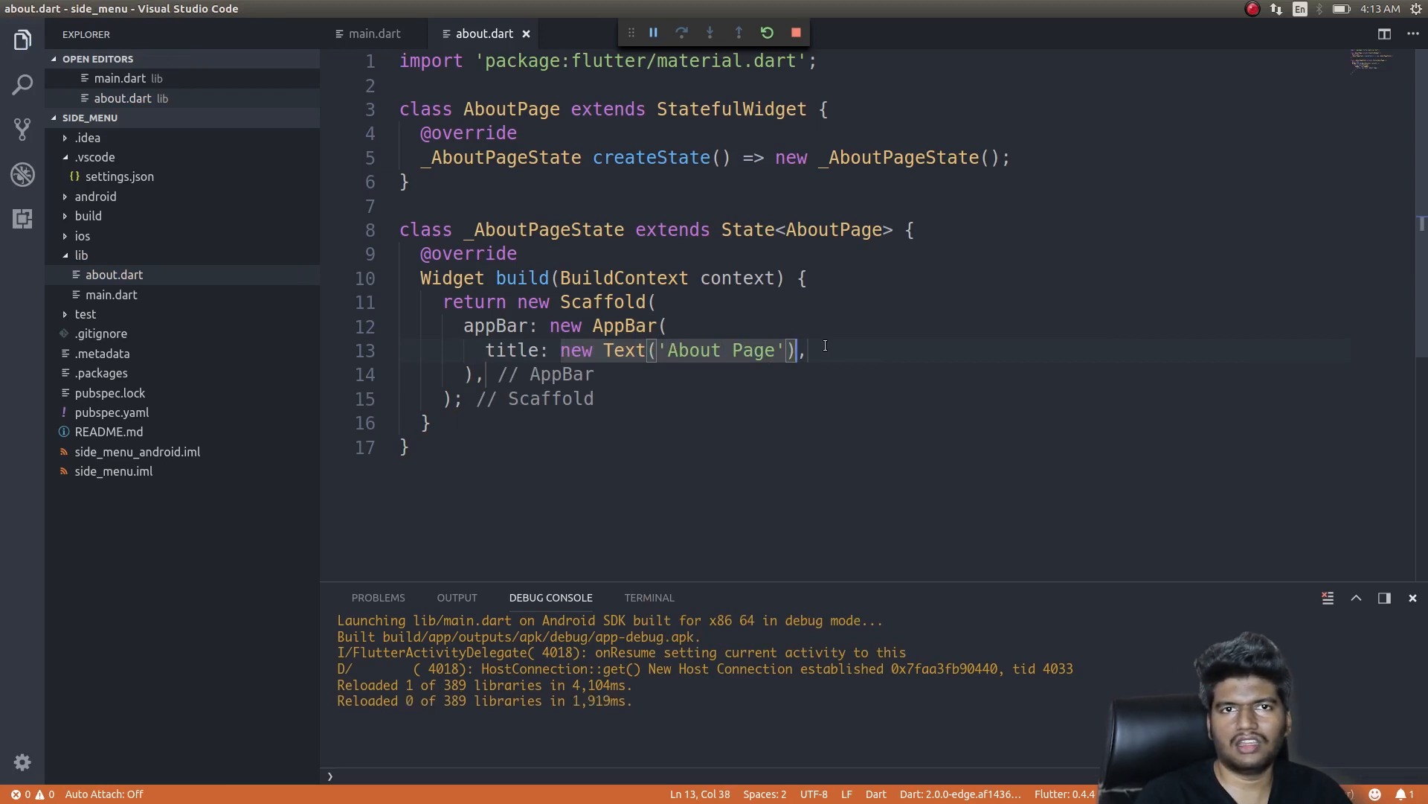
mouse_move(373, 34)
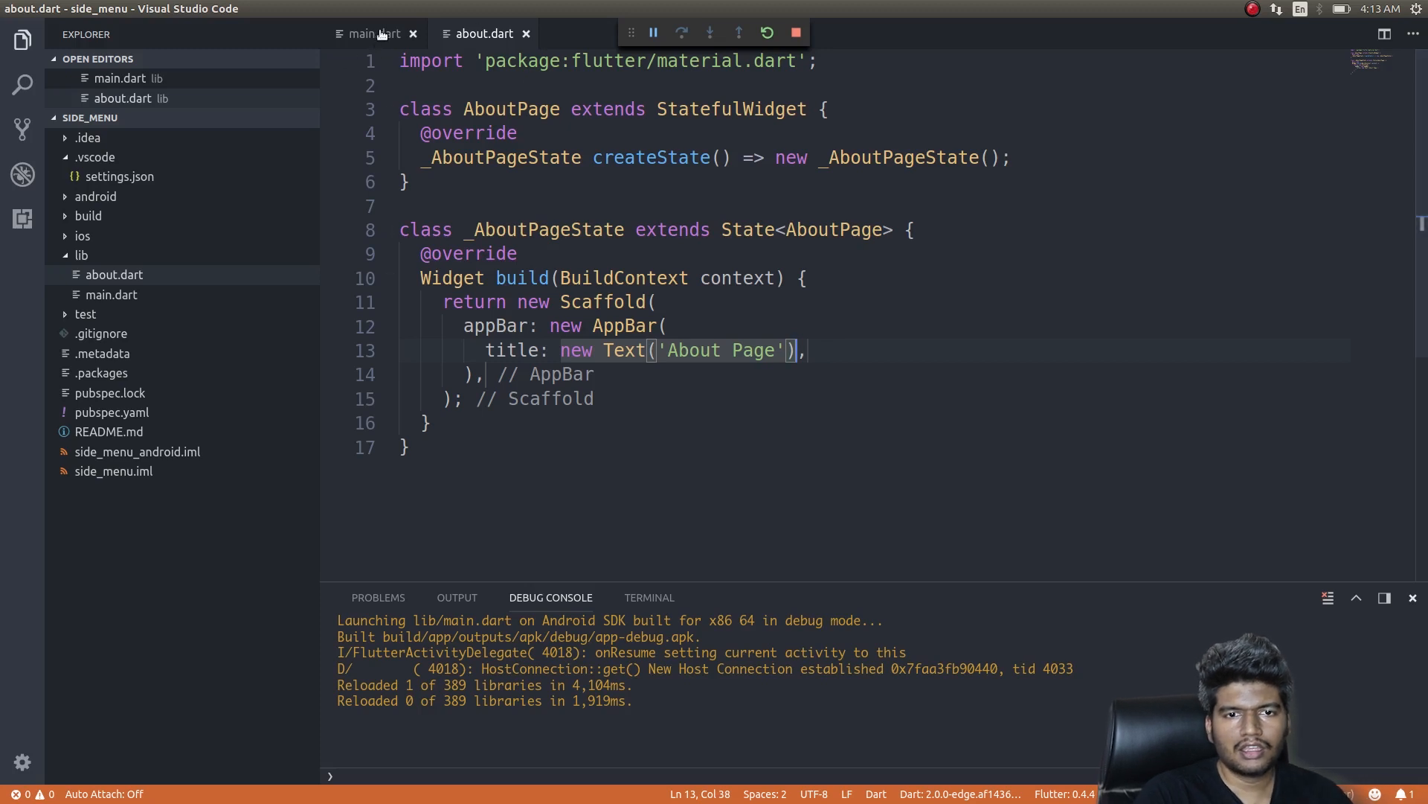
In main.dart, add a ListTile with title new Text('About Page') below the accounts header
left_click(373, 34)
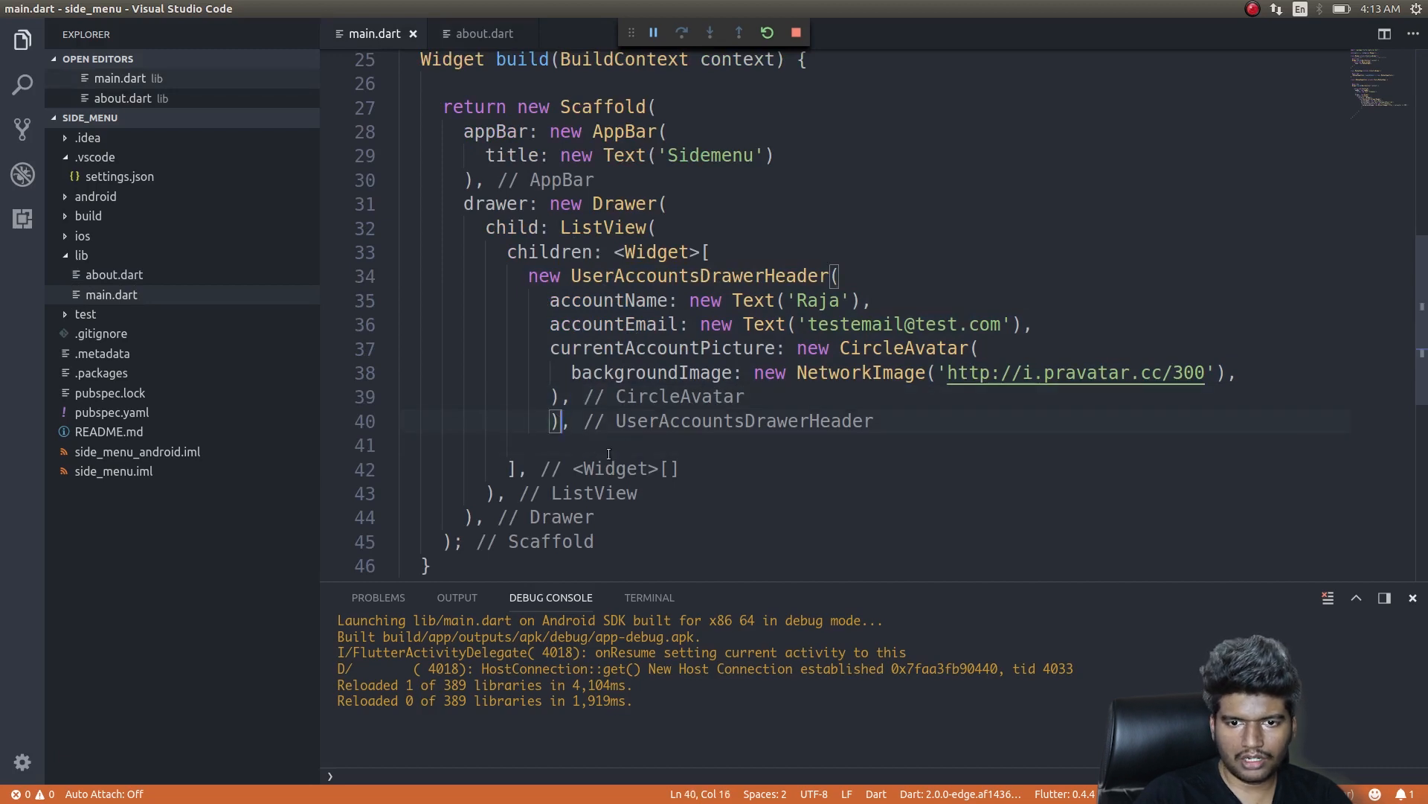
type("n")
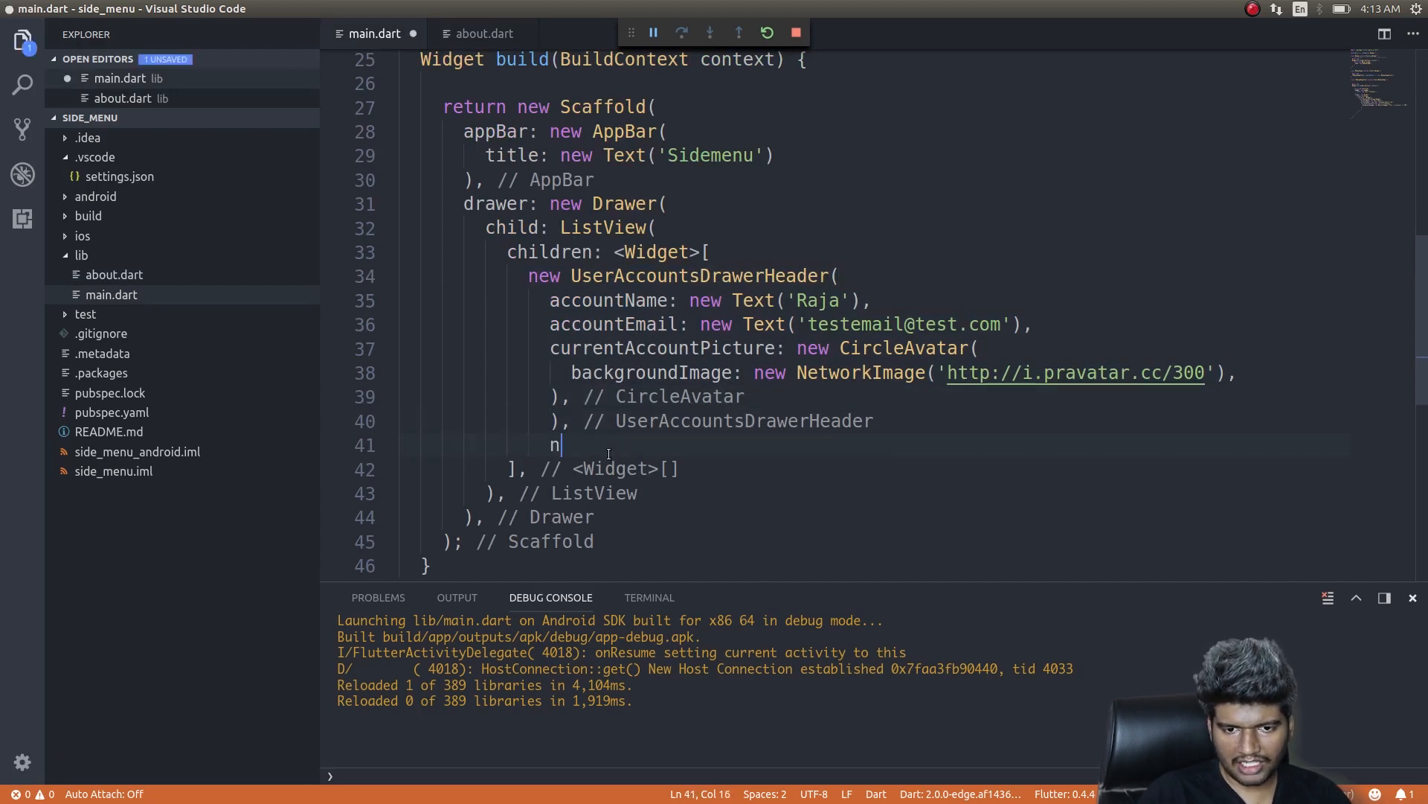
type("ew ListTile(")
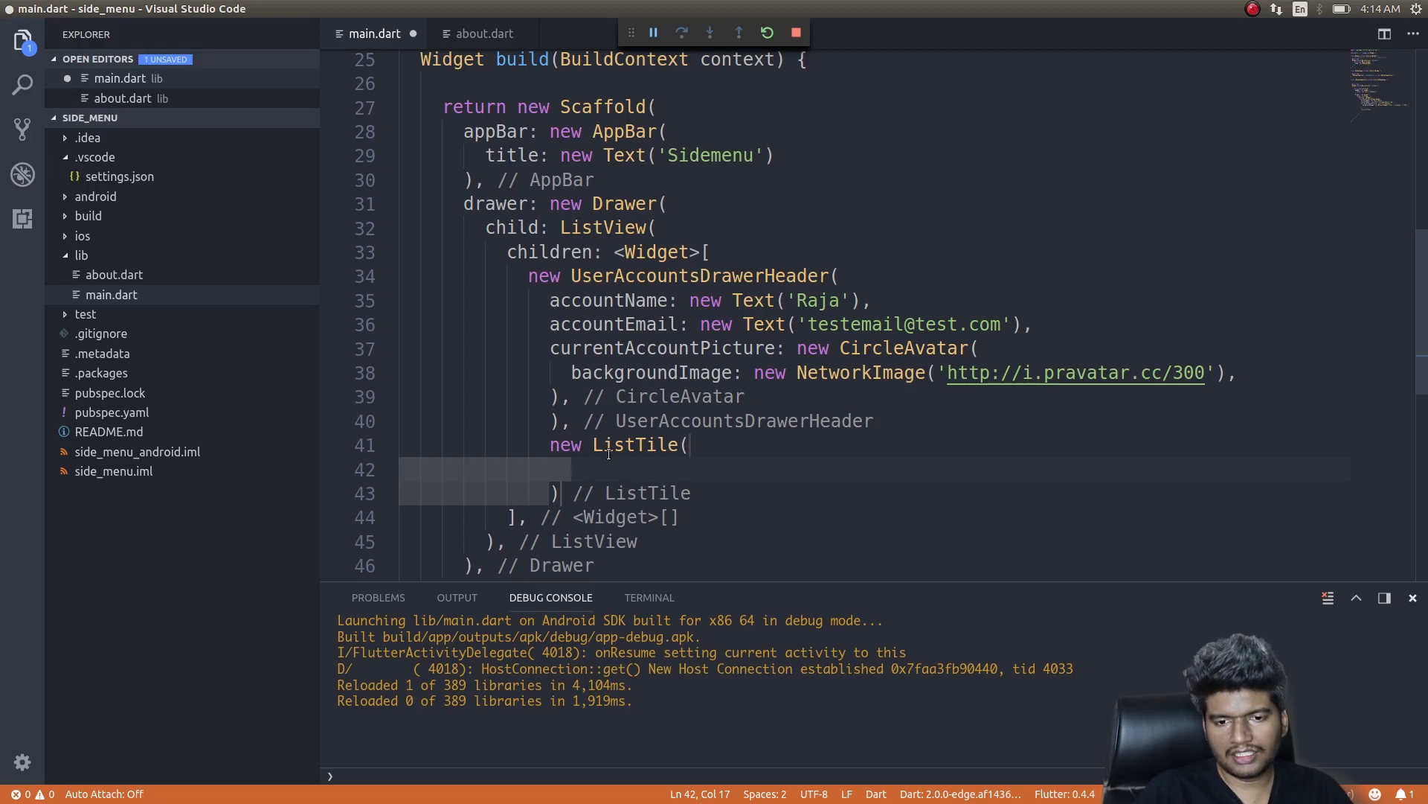
type("title: ,")
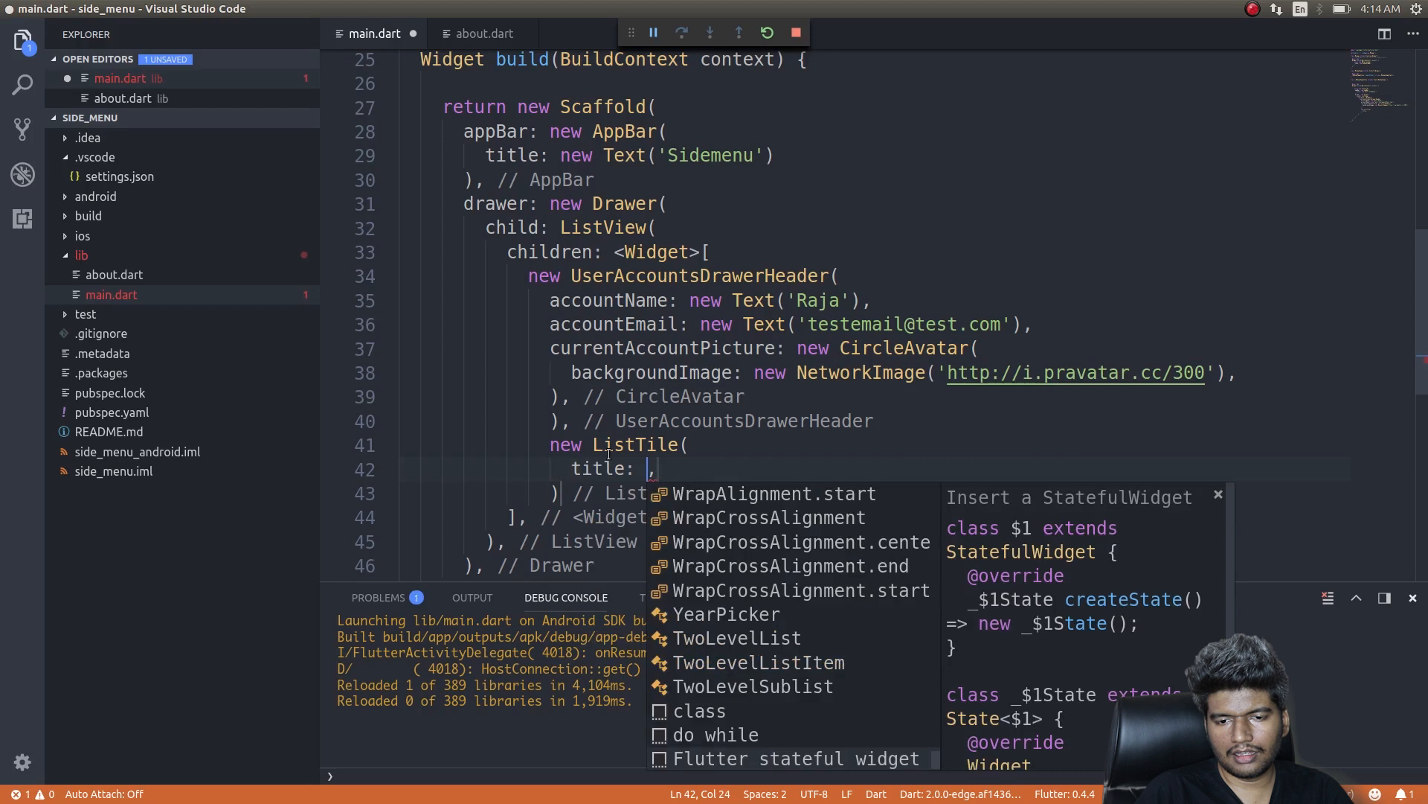
type("new Text('Abou")
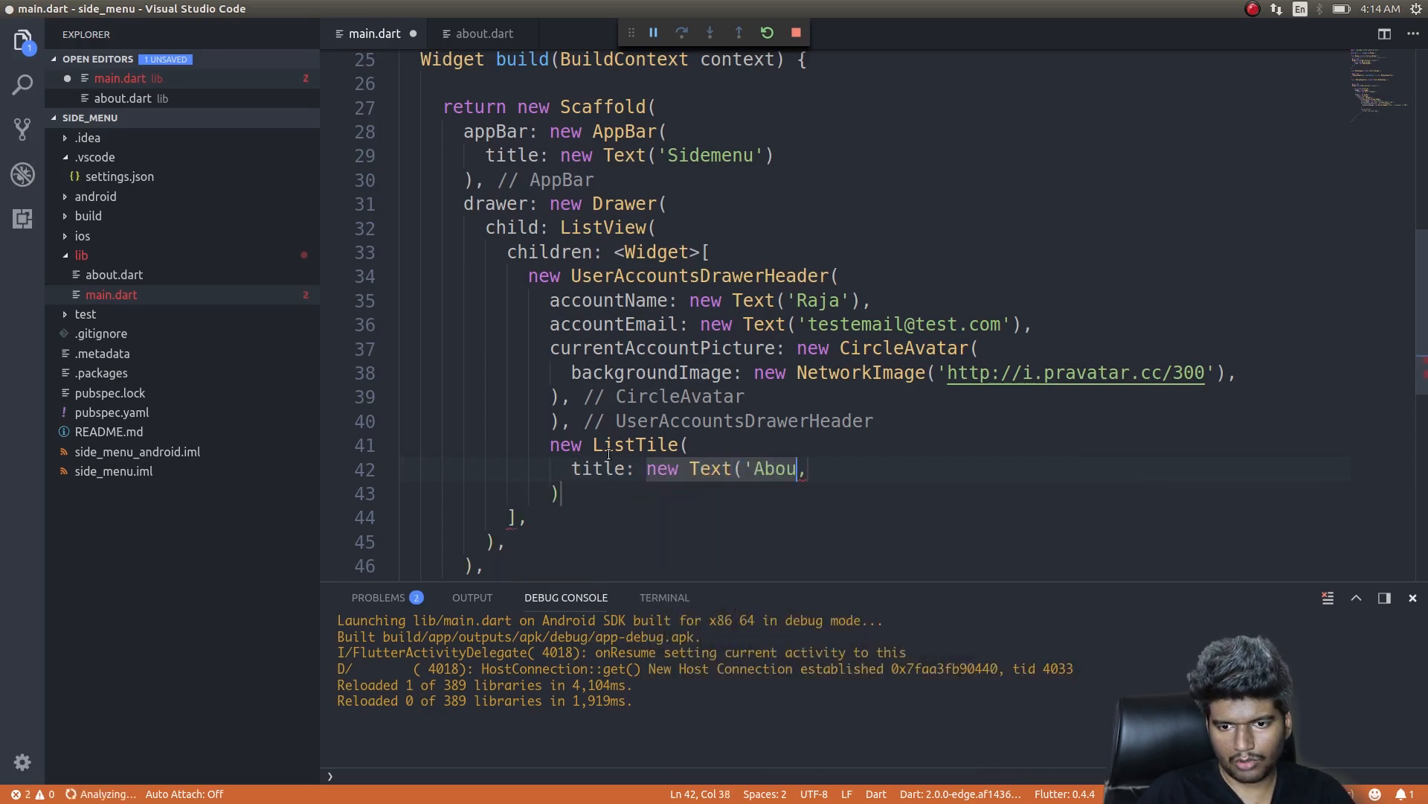
type("t")
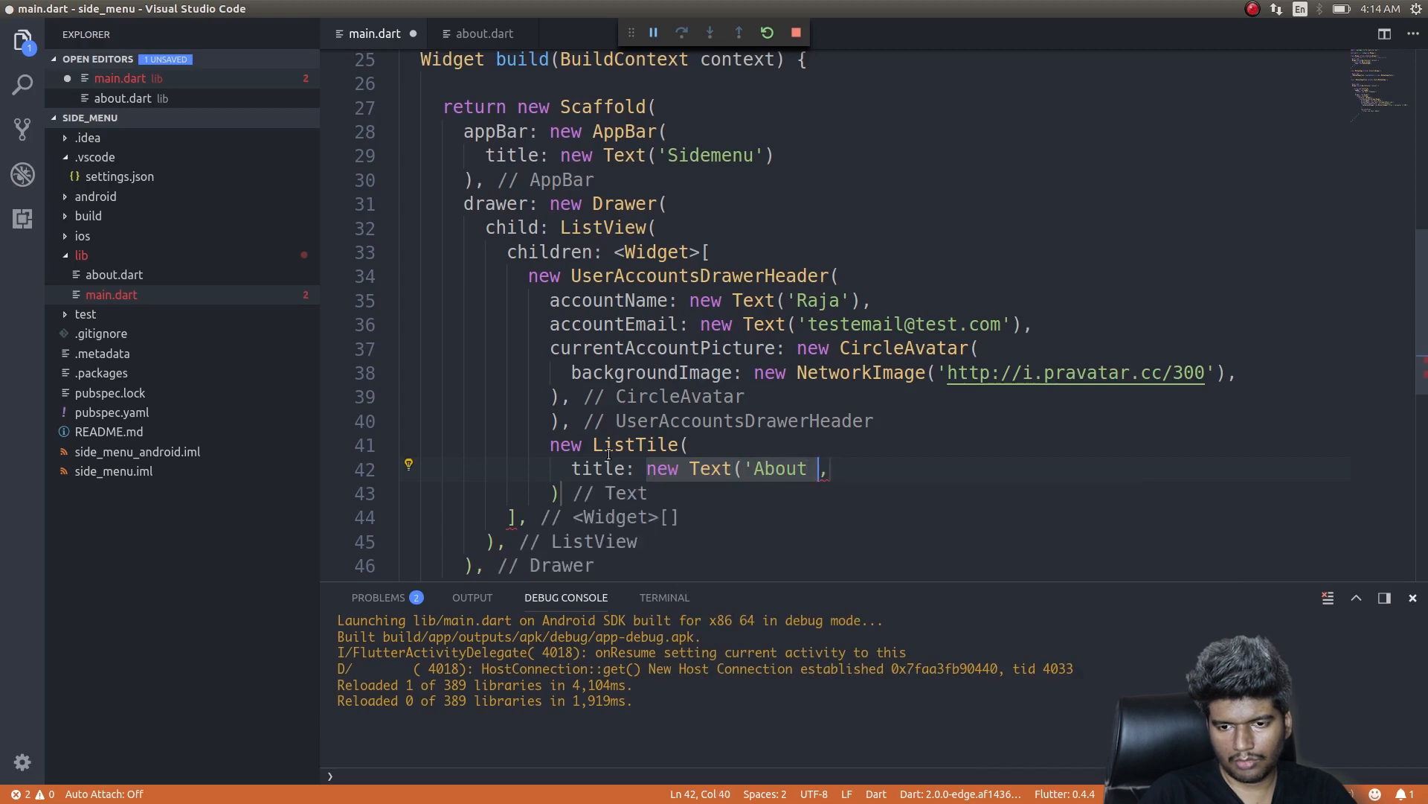
type("Page')")
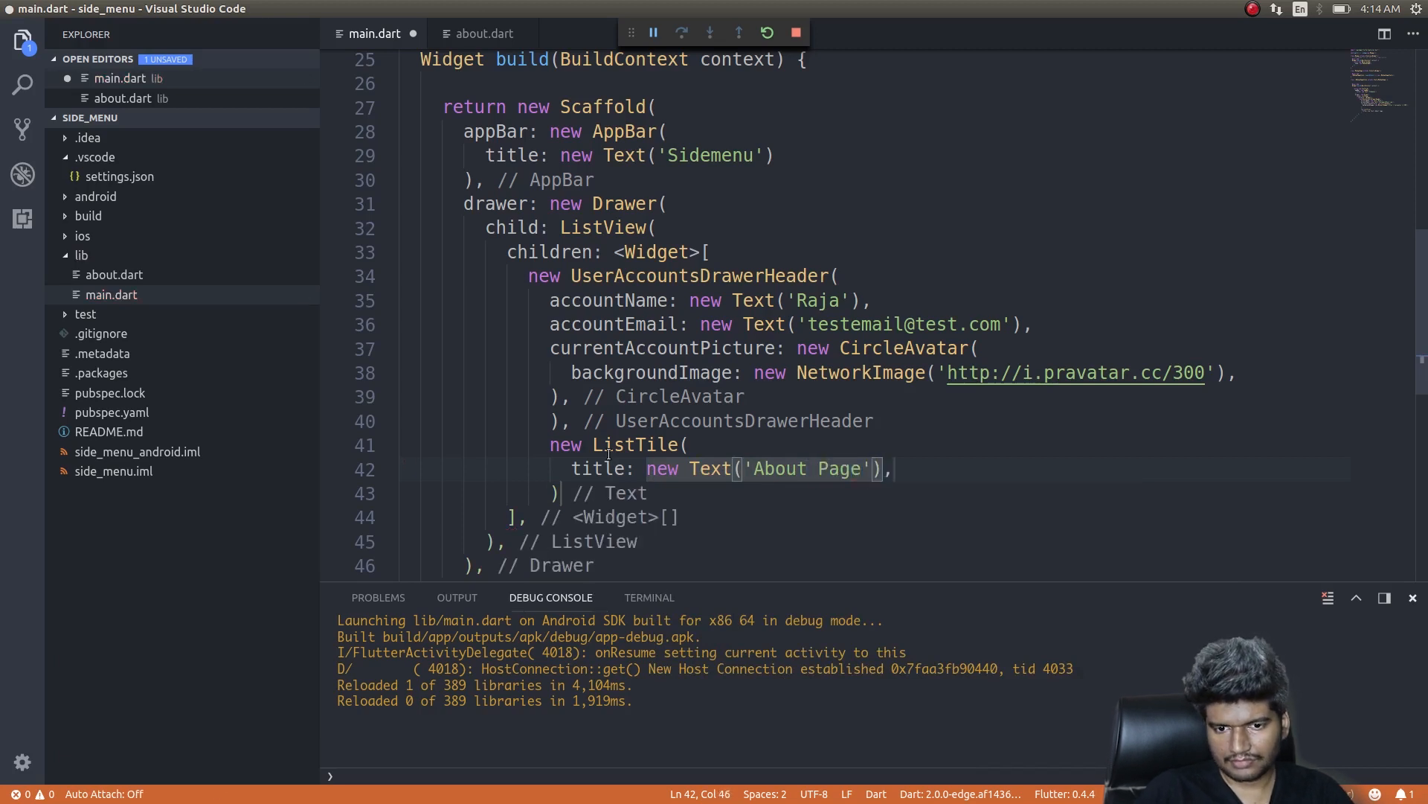
Add an empty onTap: () {} handler to the About Page tile
type("onTap: ,")
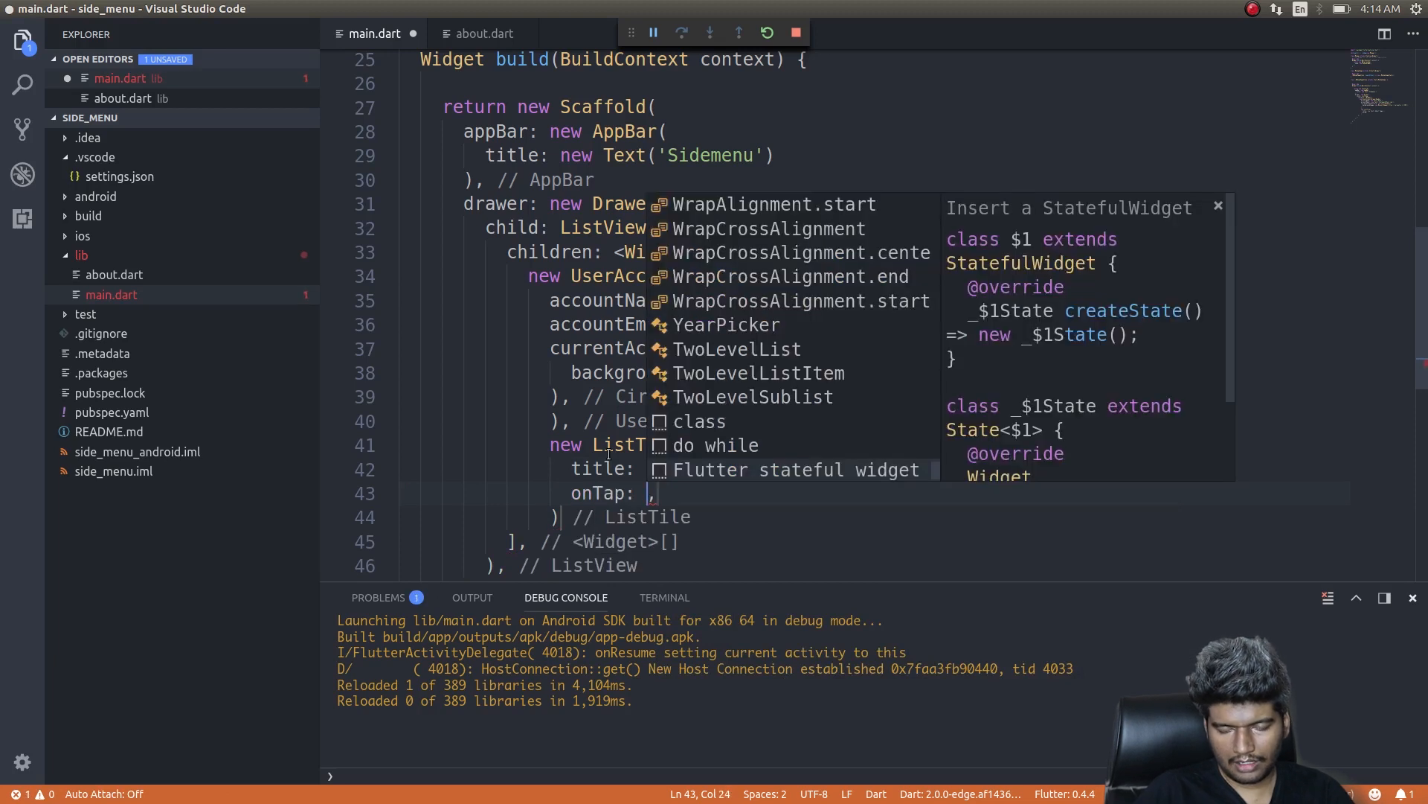
type("() {")
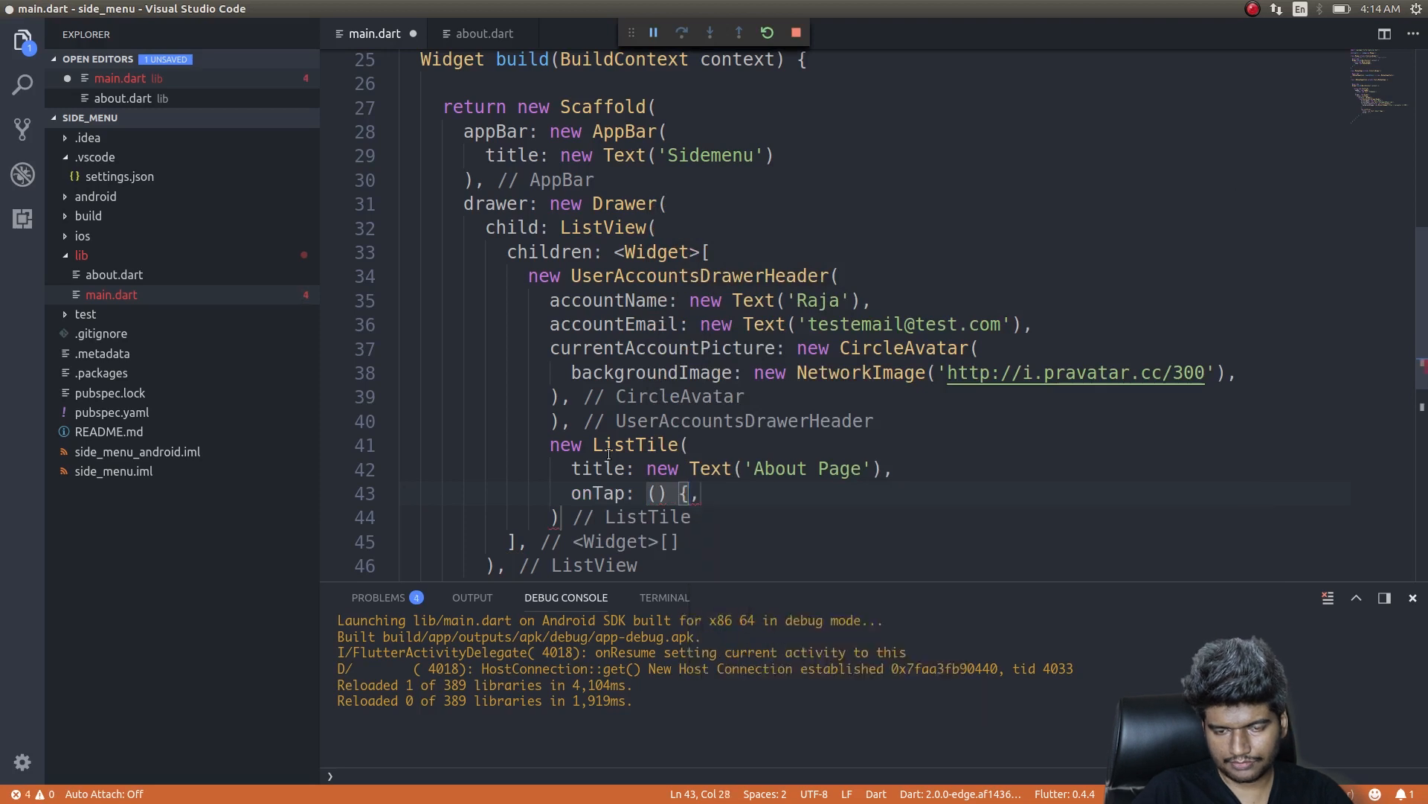
scroll("down", 3)
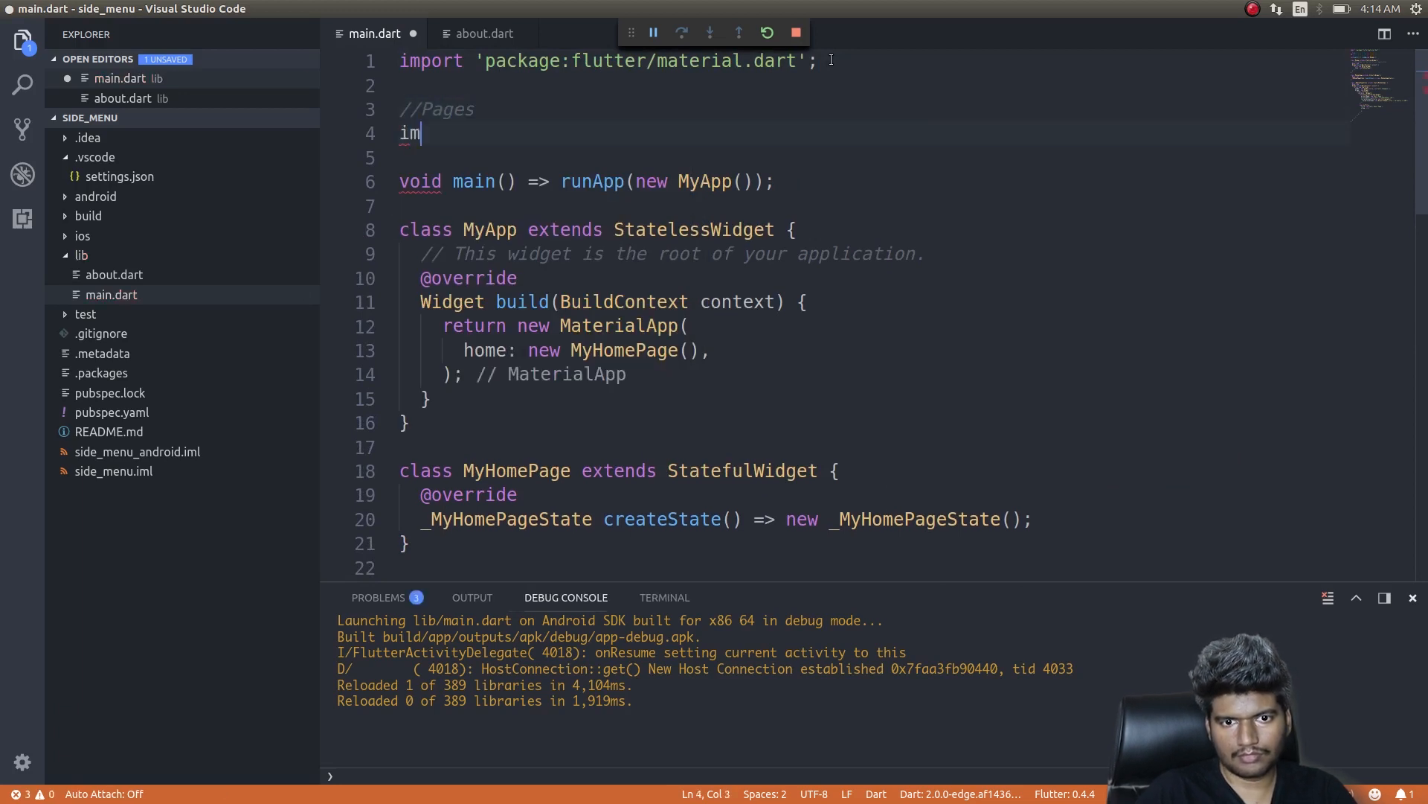
Add import './about.dart'; under the //Pages comment at the top of main.dart
type("port '.")
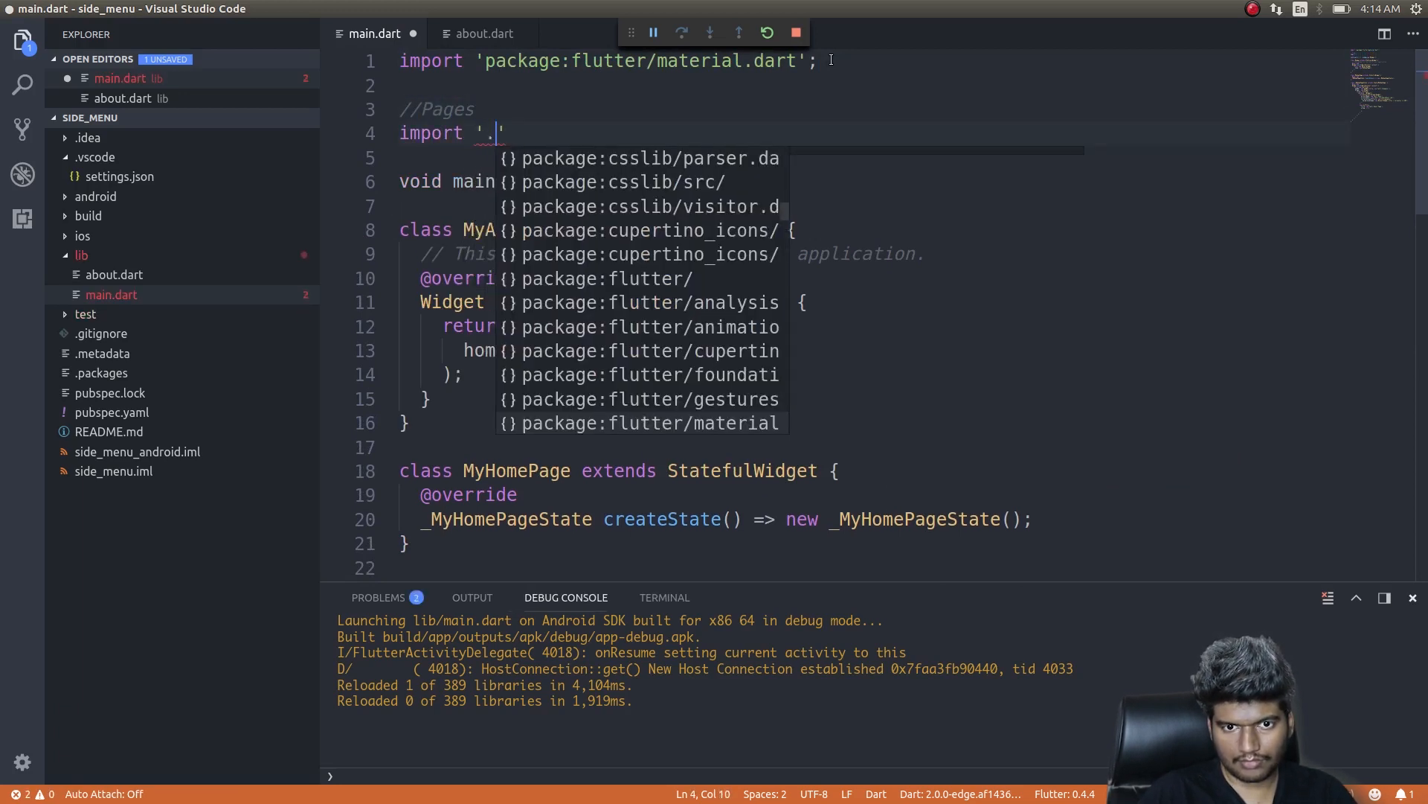
type("/about.dart")
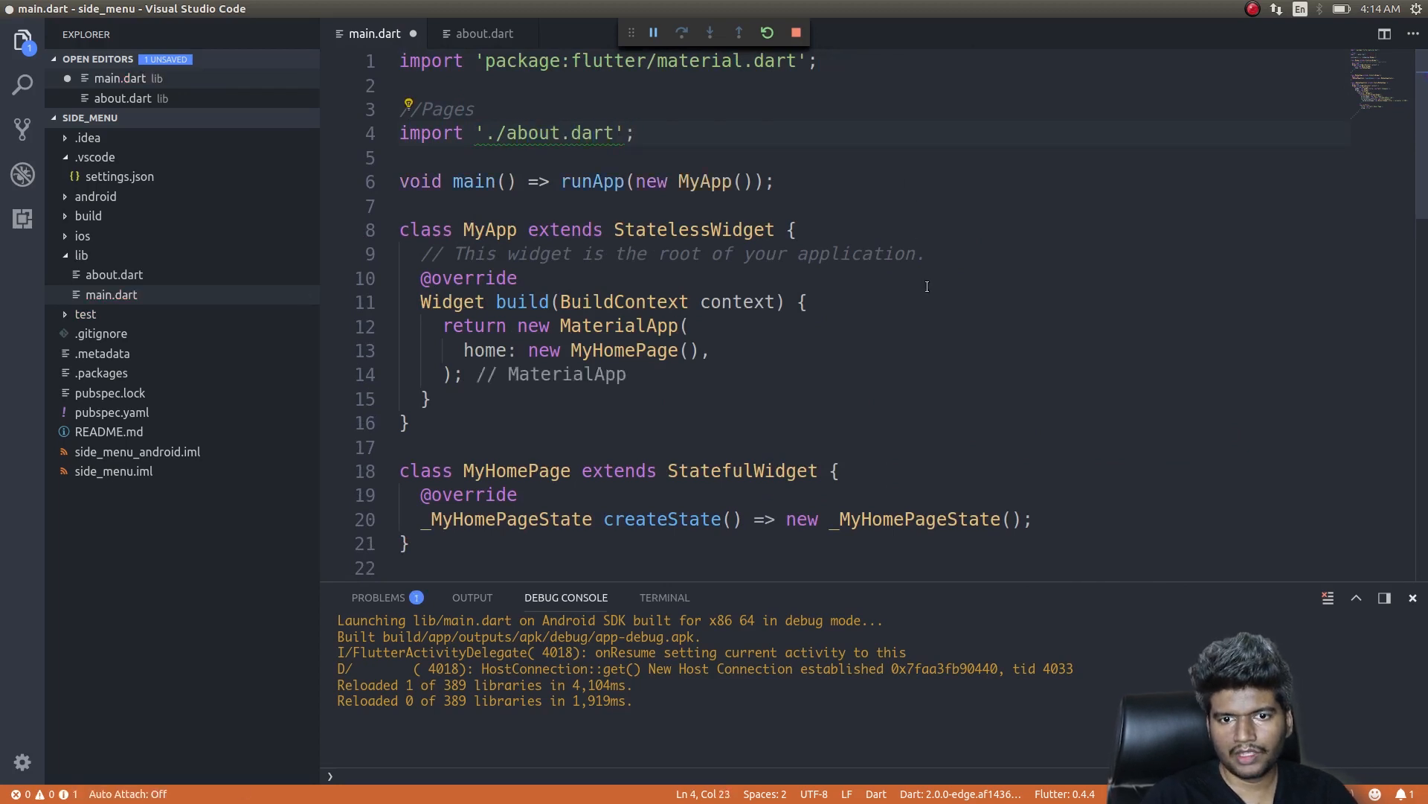
In onTap, write Navigator.push(context, new MaterialPageRoute(...)) with a builder returning new AboutPage()
scroll("down", 3)
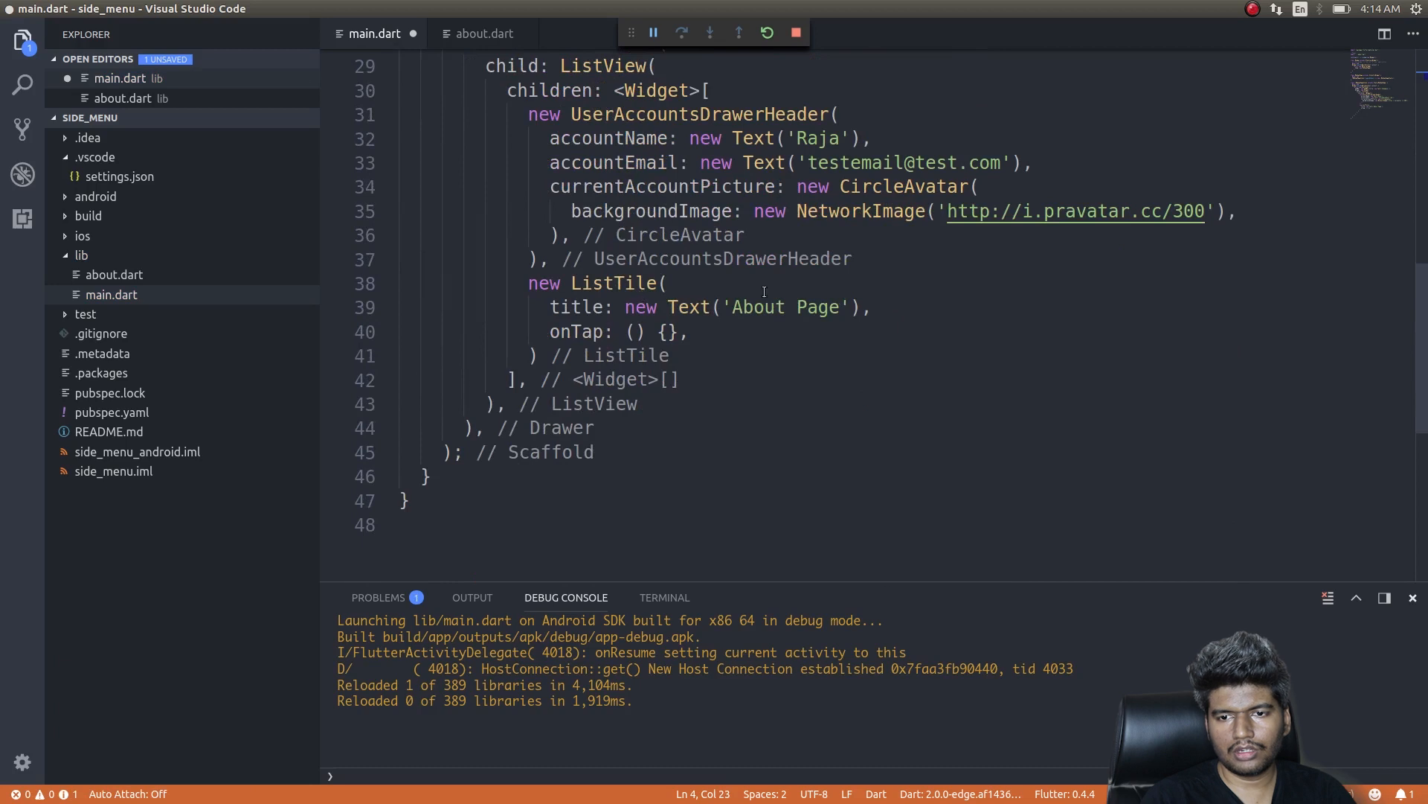
left_click(670, 330)
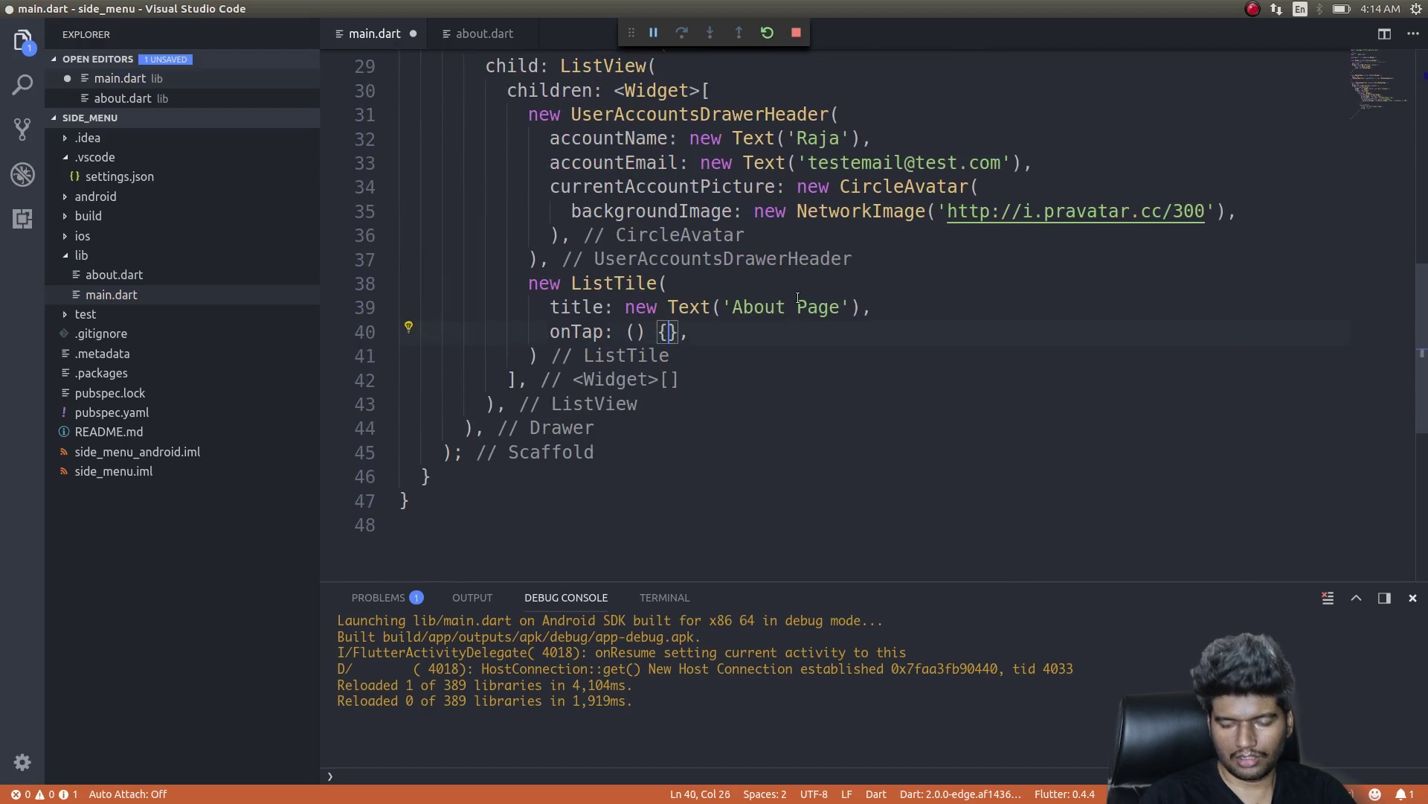
type("Navigator.push(context, route")
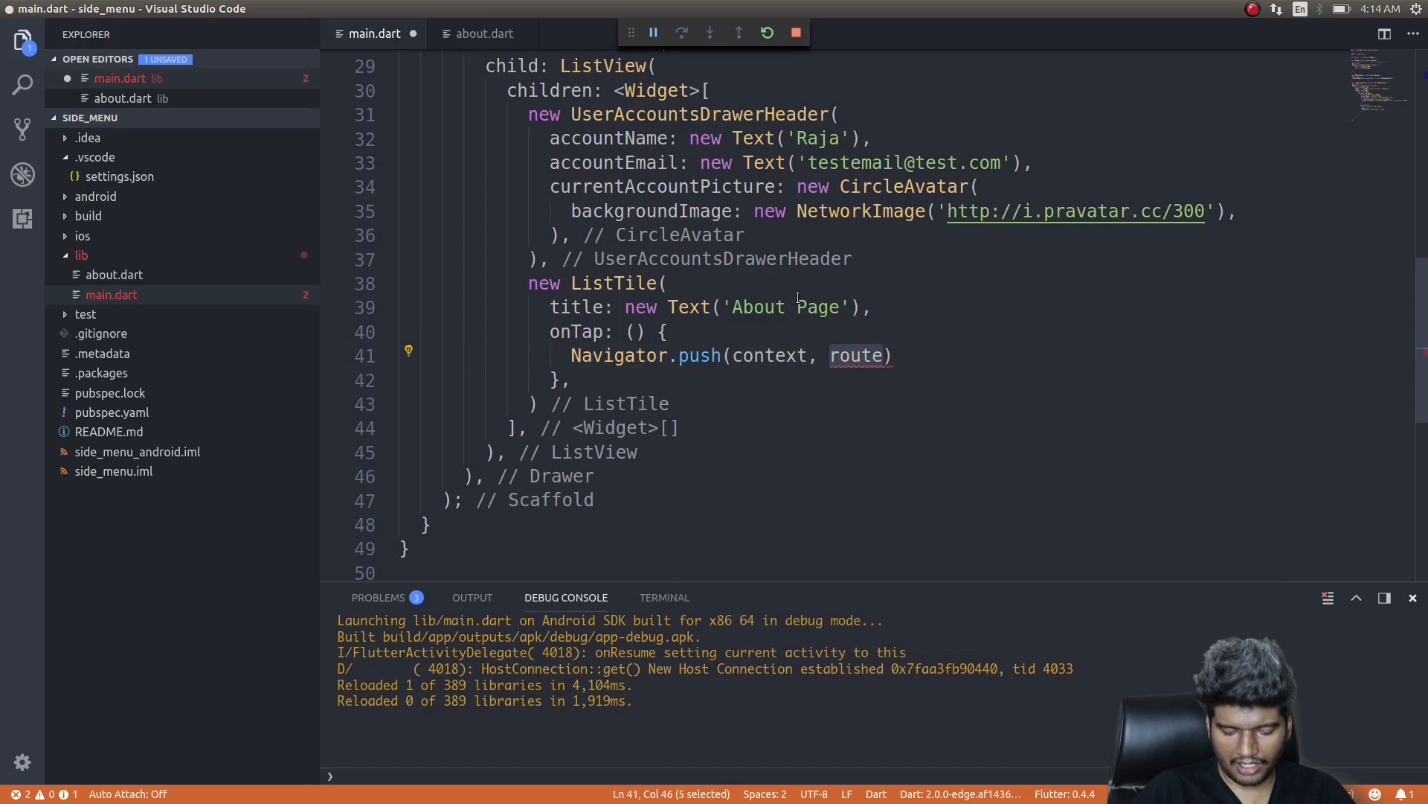
type("new MaterialPageR")
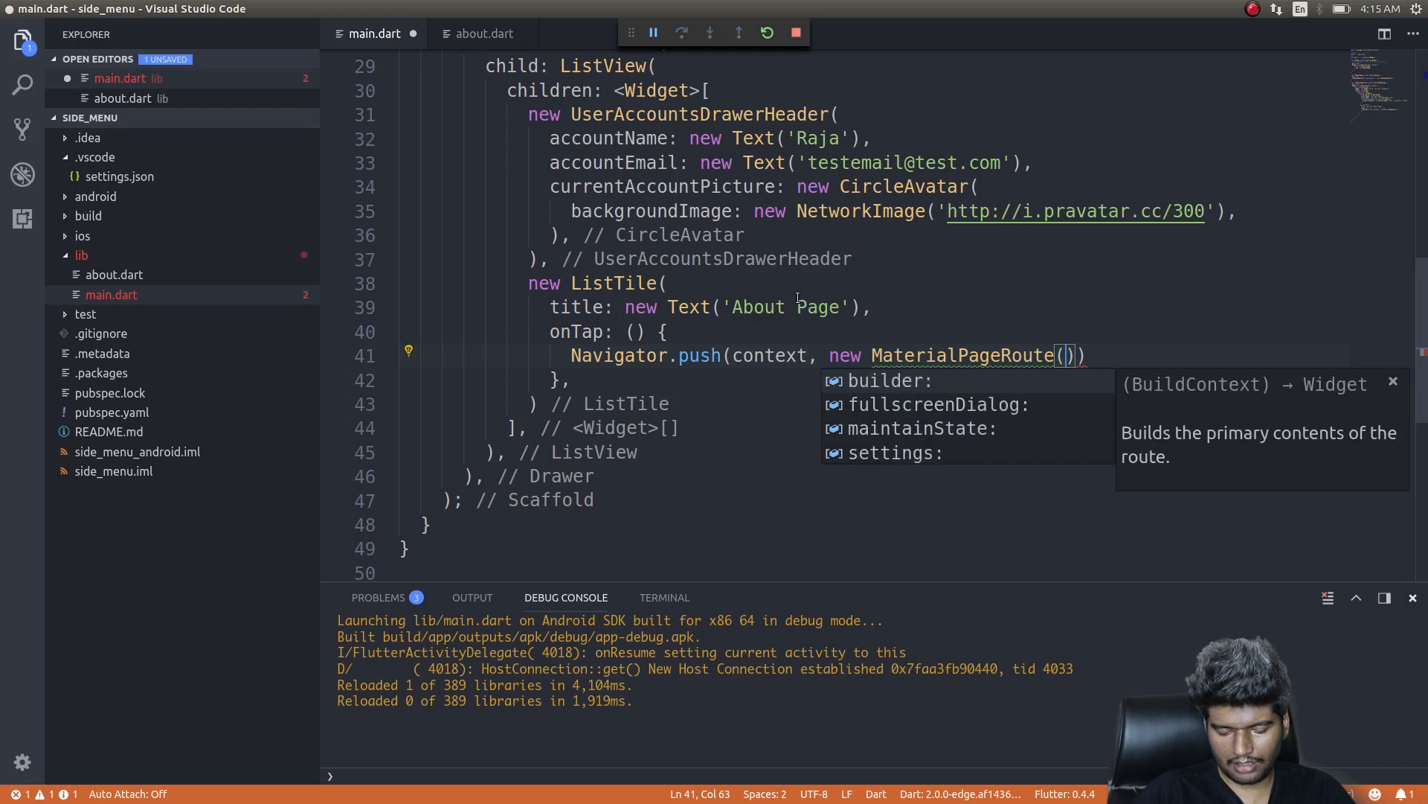
type("BuildContext c")
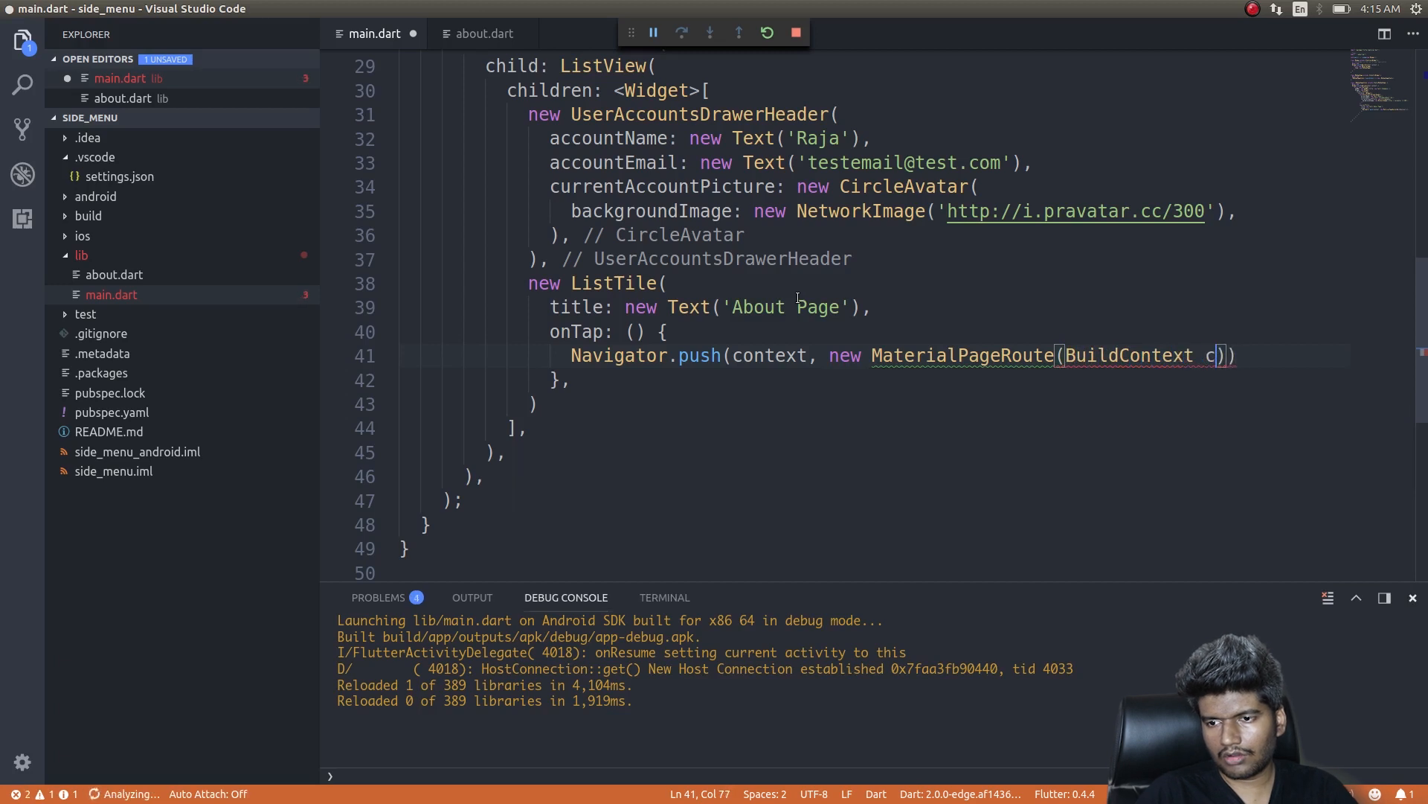
type("ontext")
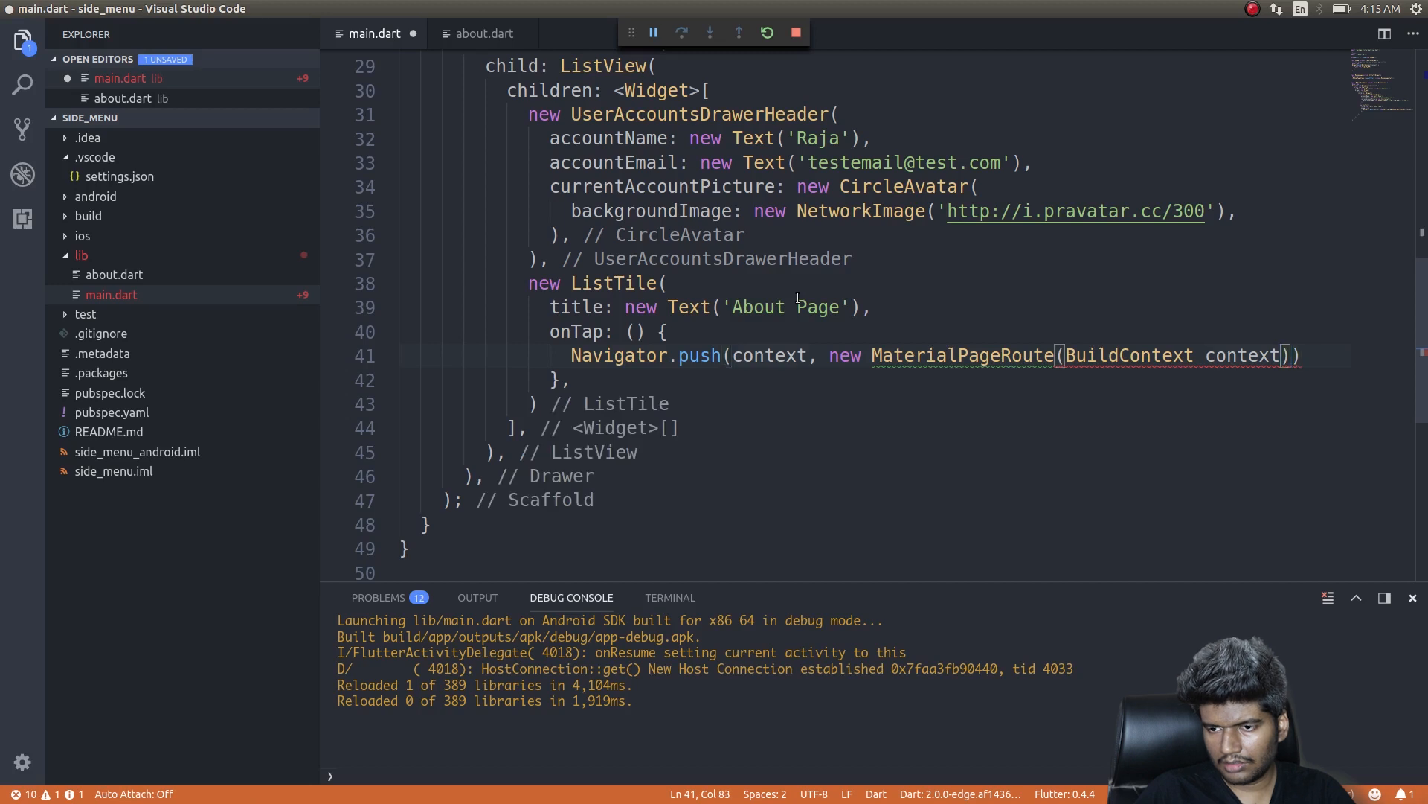
type("=> new AboutPage()")
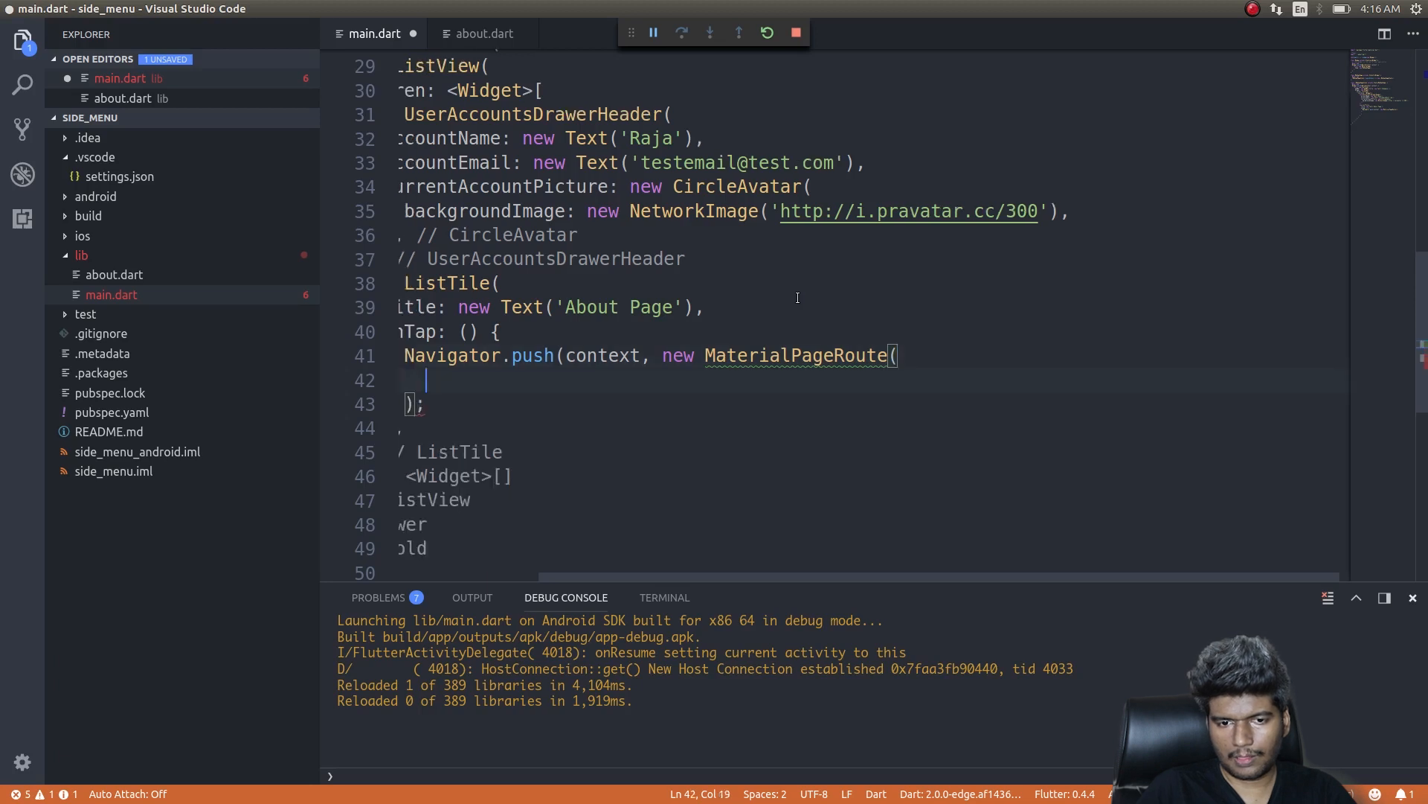
Rewrite the route as builder: (BuildContext context) => new AboutPage()
type("builder:")
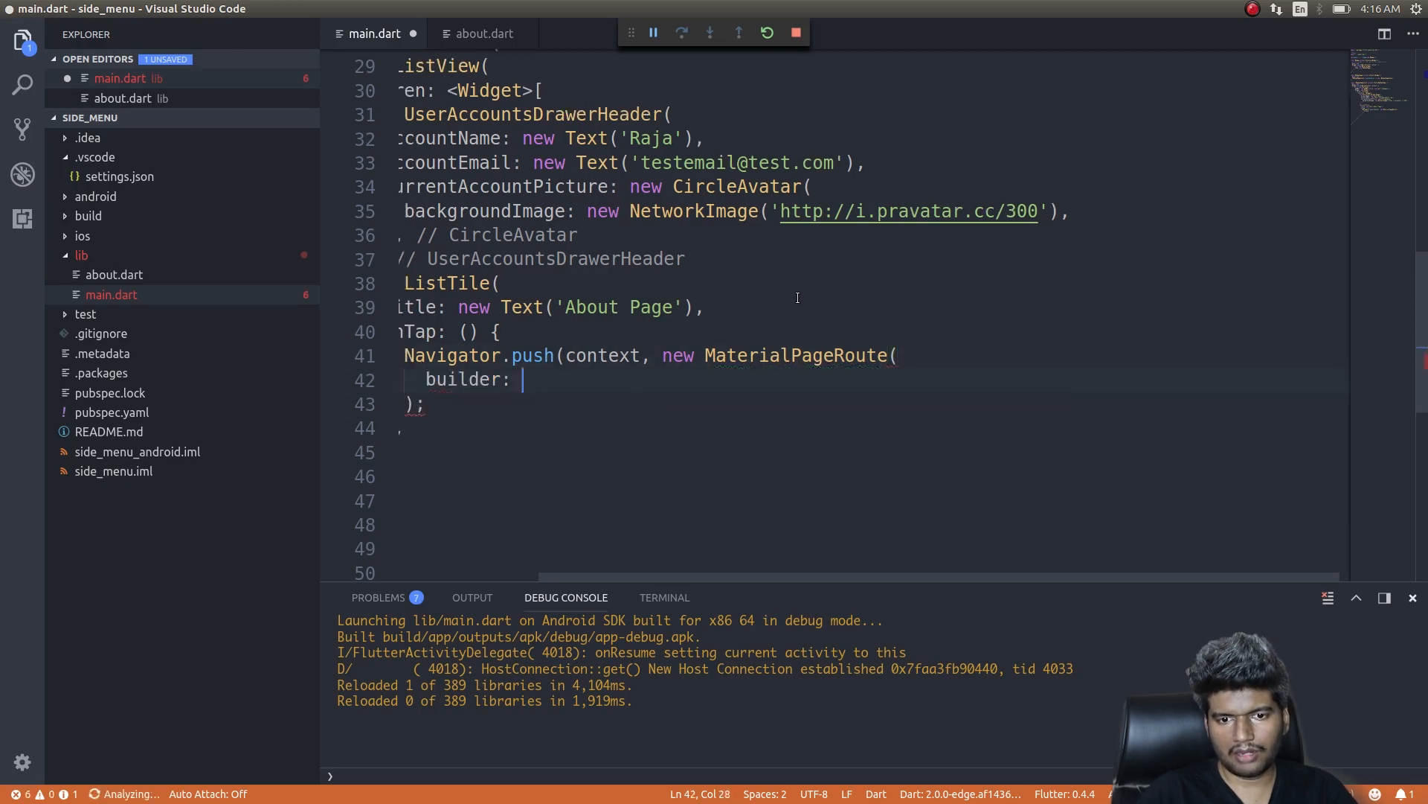
type("(Build)")
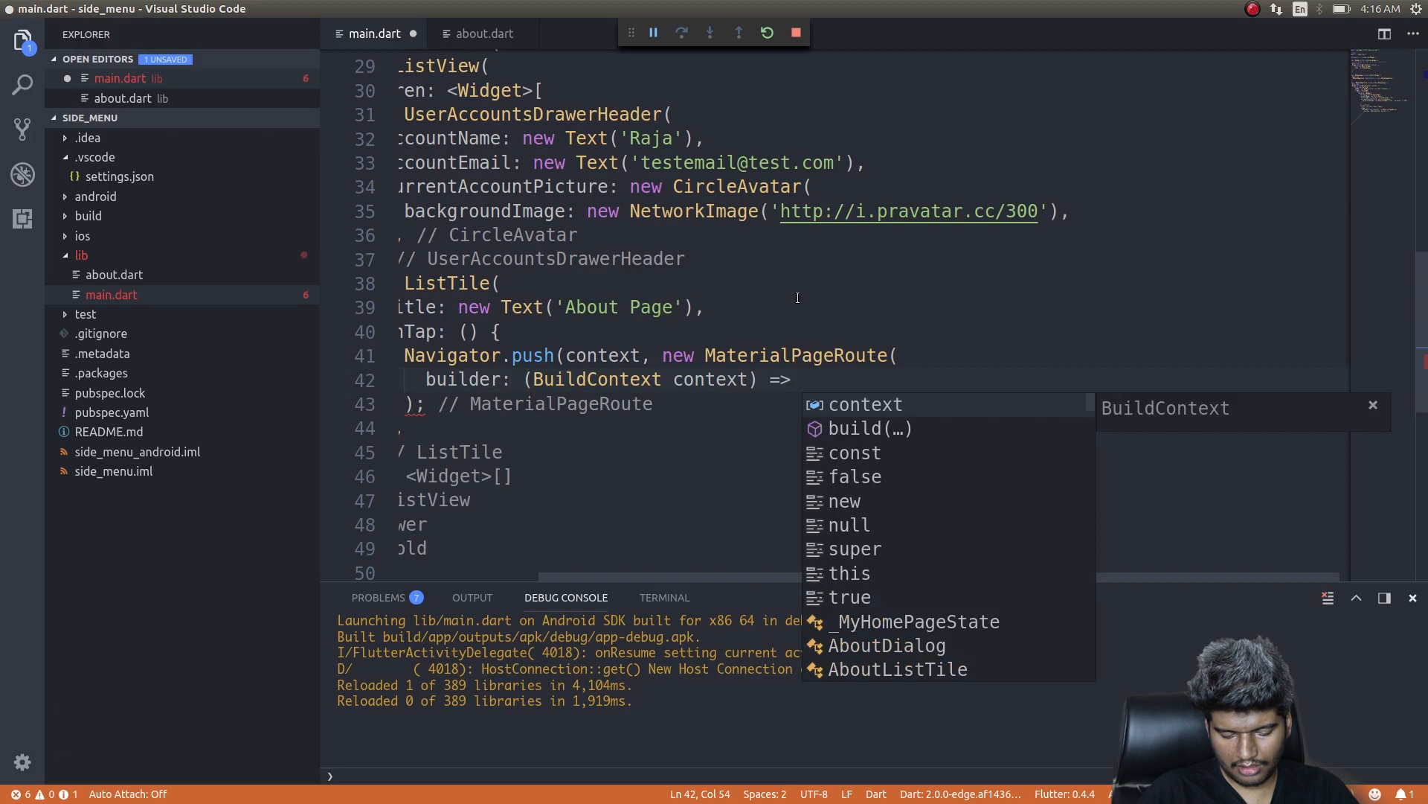
type("new AboutPage")
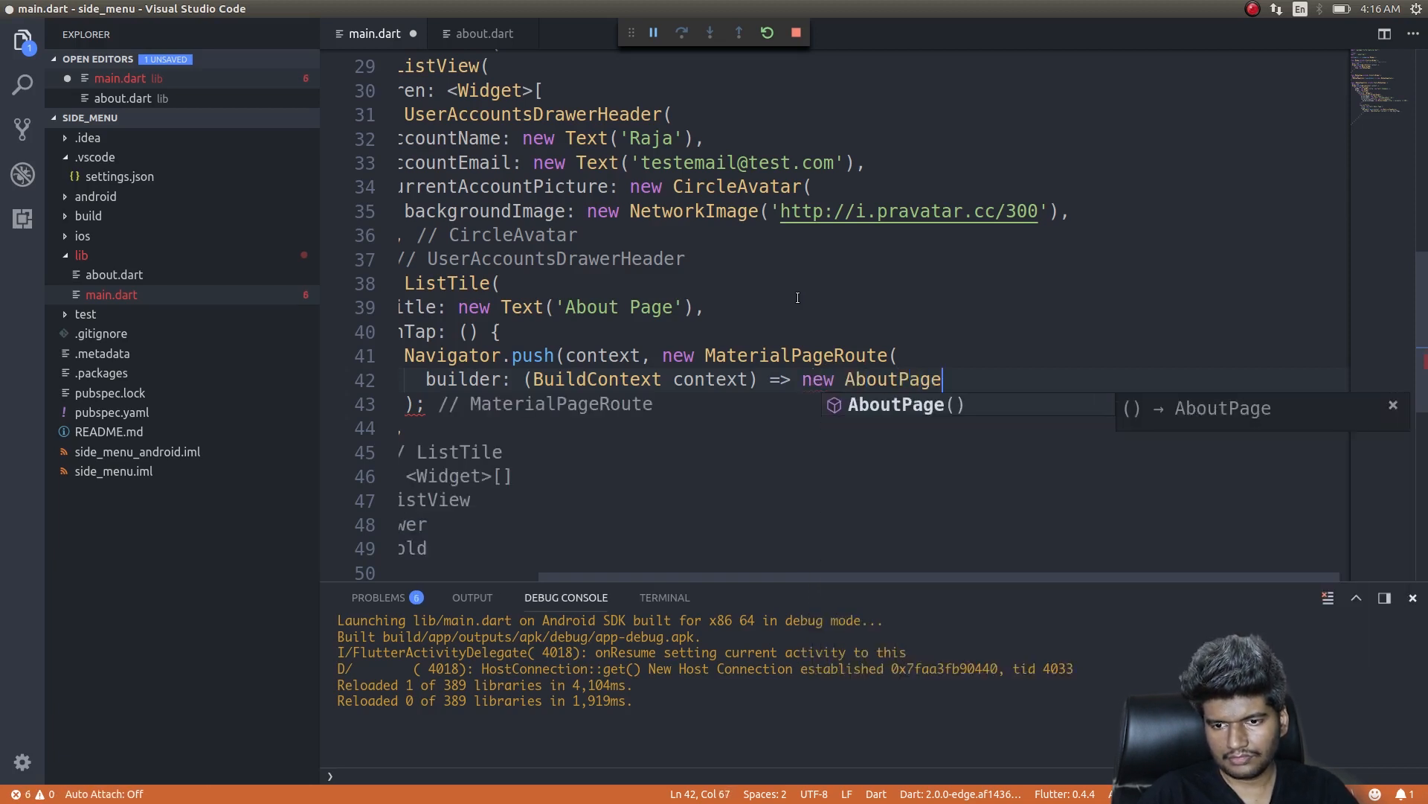
type("()")
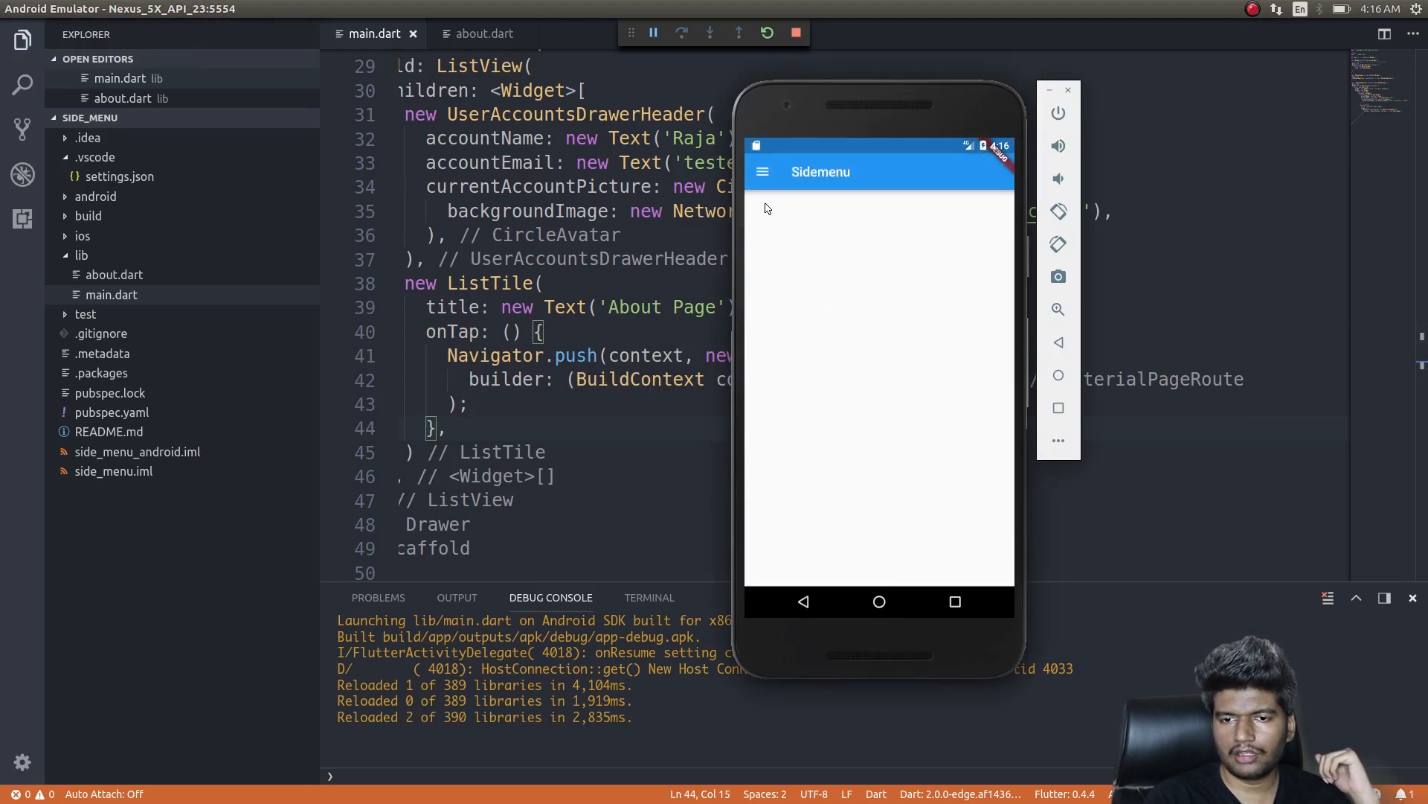
Open the drawer in the emulator and tap About Page to reach its screen
left_click(762, 171)
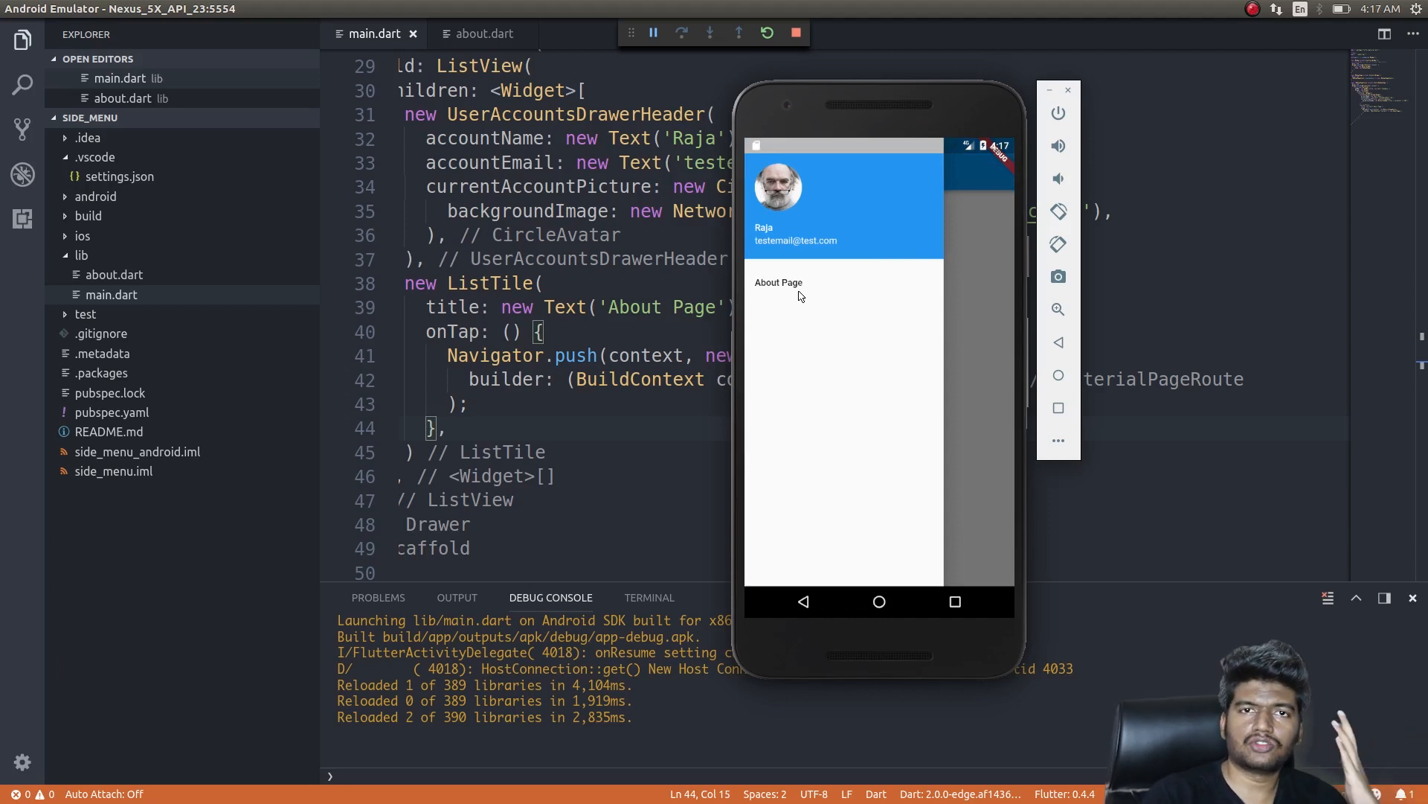
left_click(778, 282)
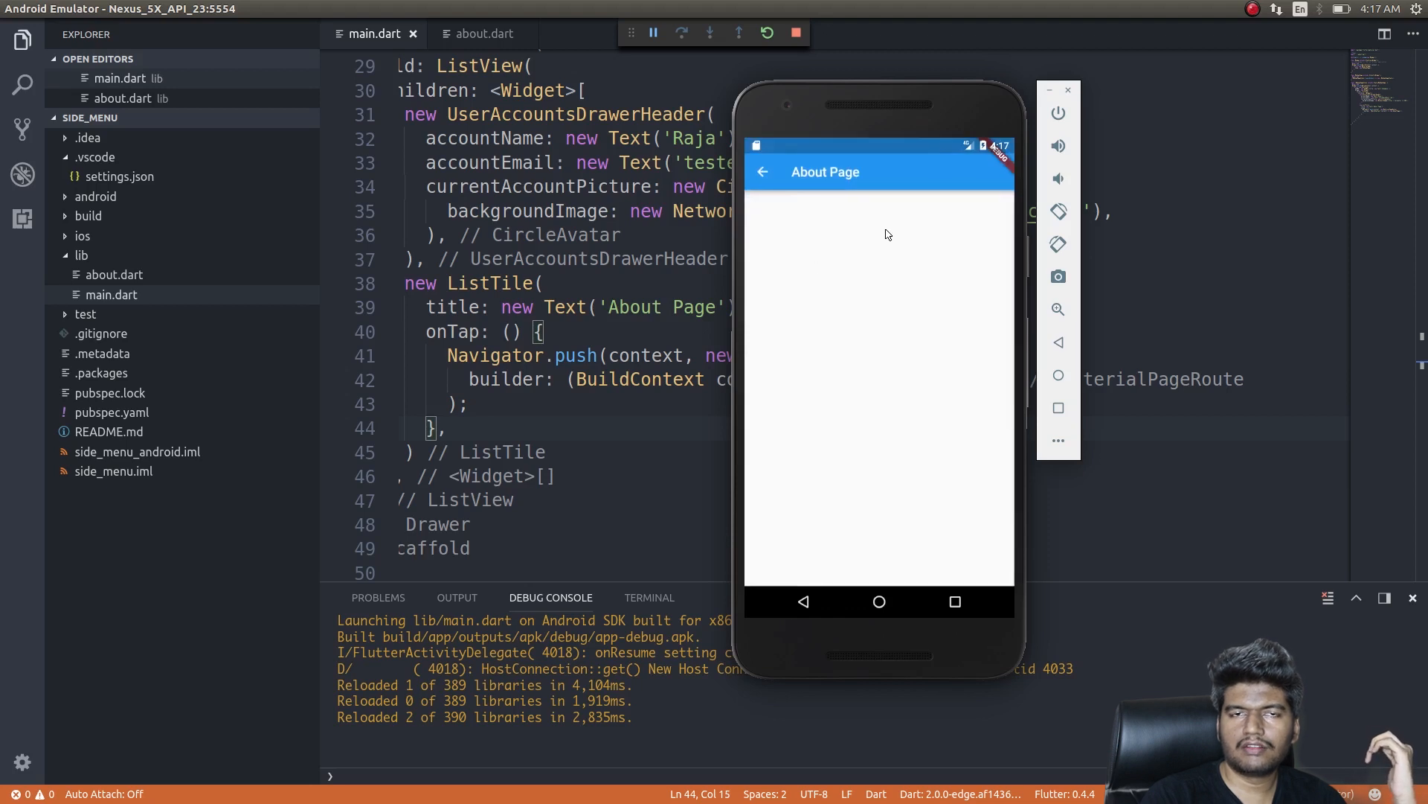
mouse_move(842, 233)
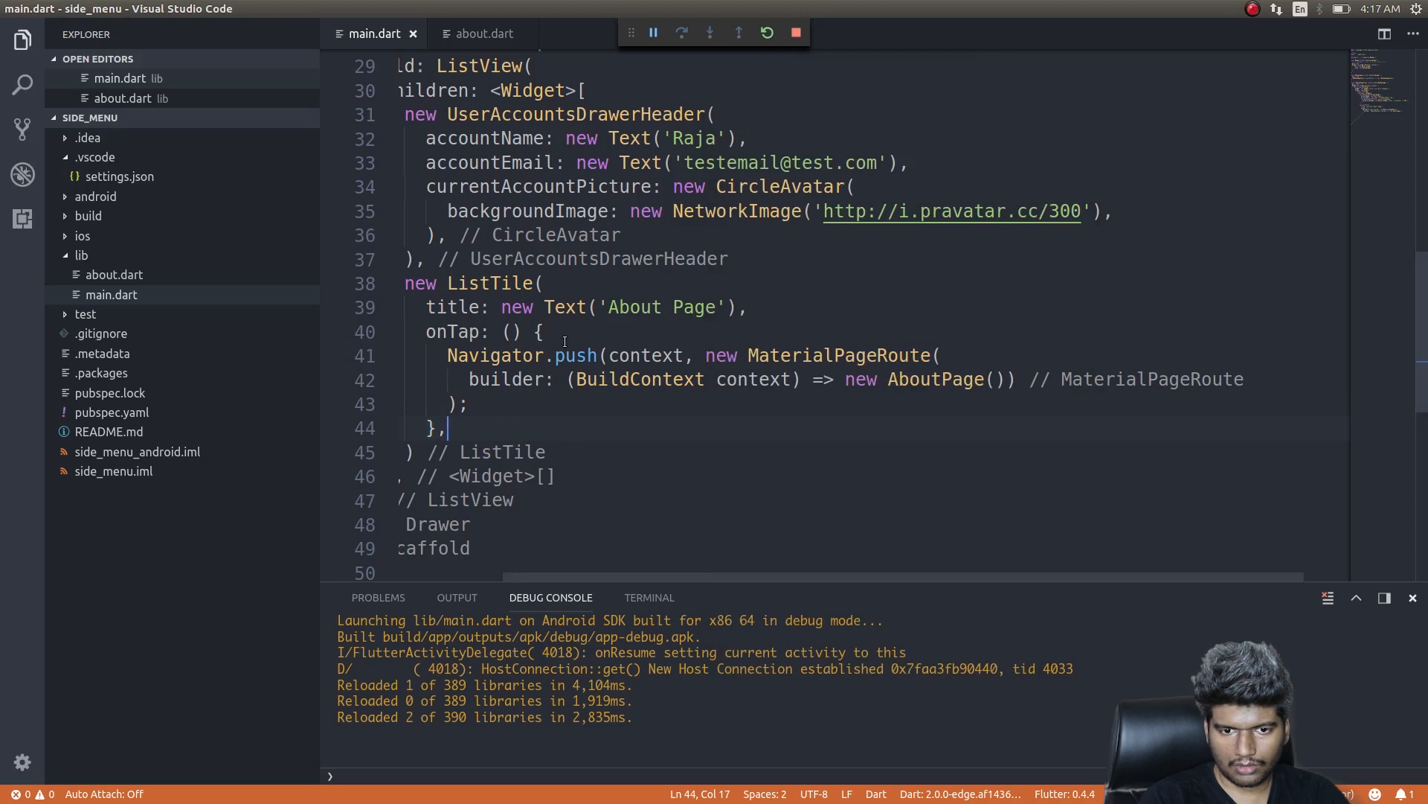
Call Navigator.of(context).pop() before the push so the drawer closes first
type("Navigator.of")
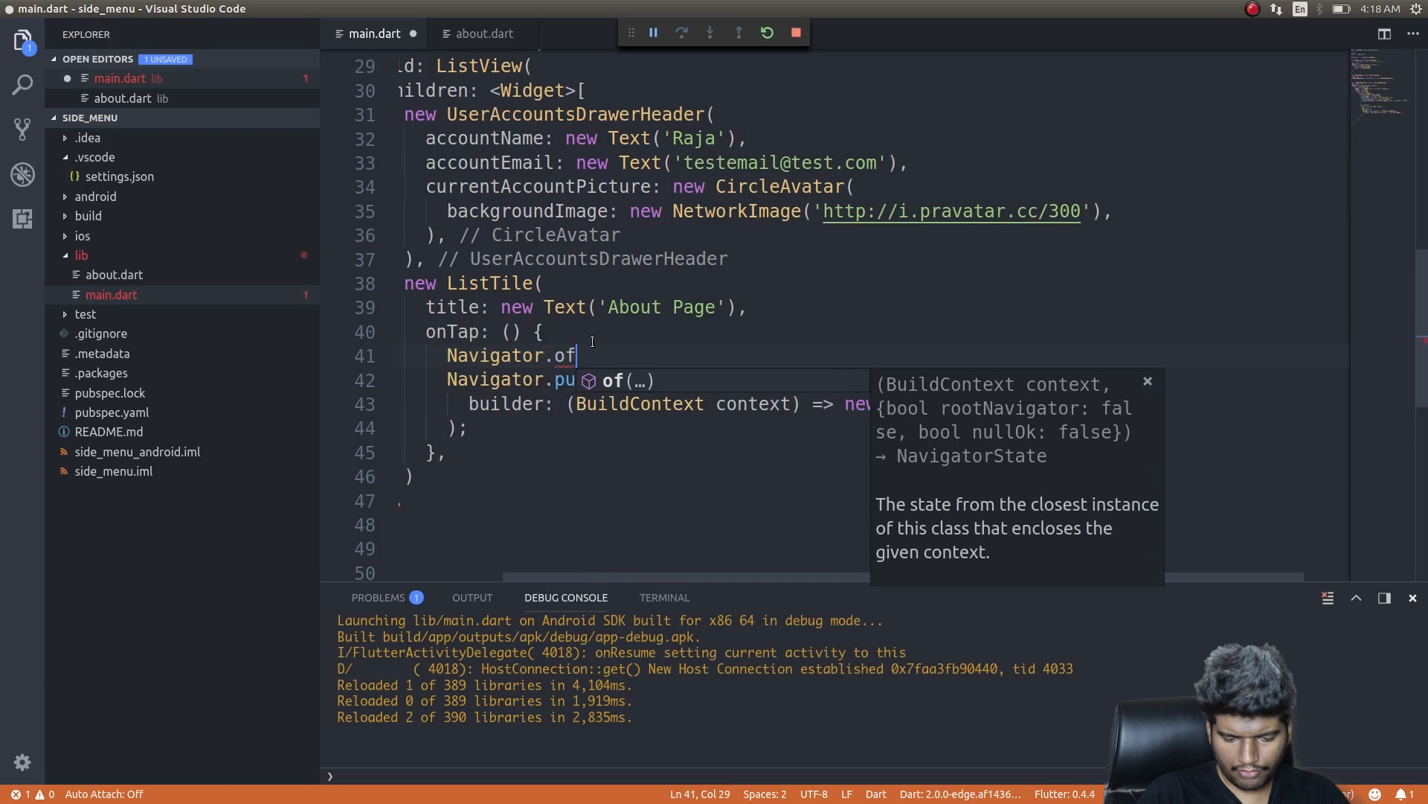
type("(context")
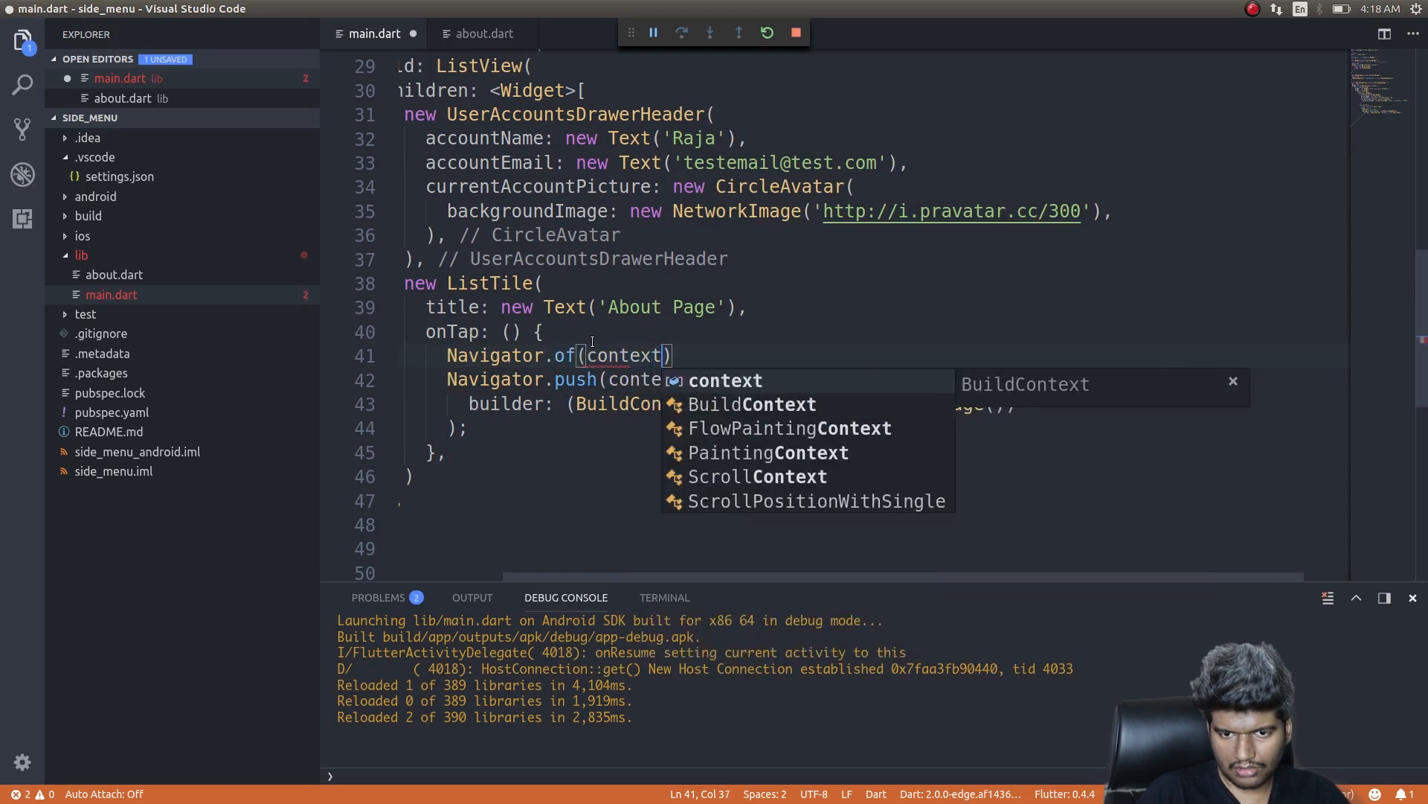
type(".pop(")
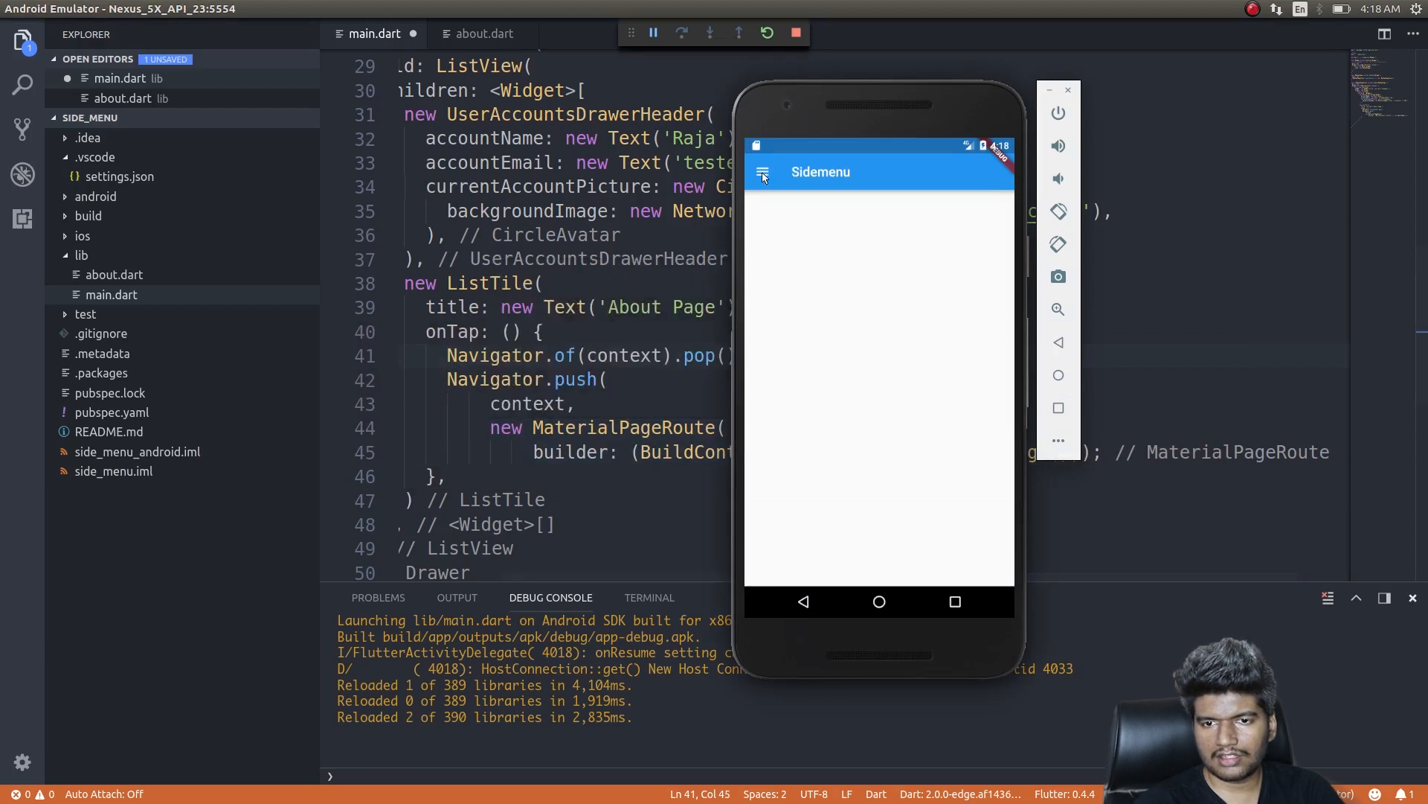
left_click(762, 173)
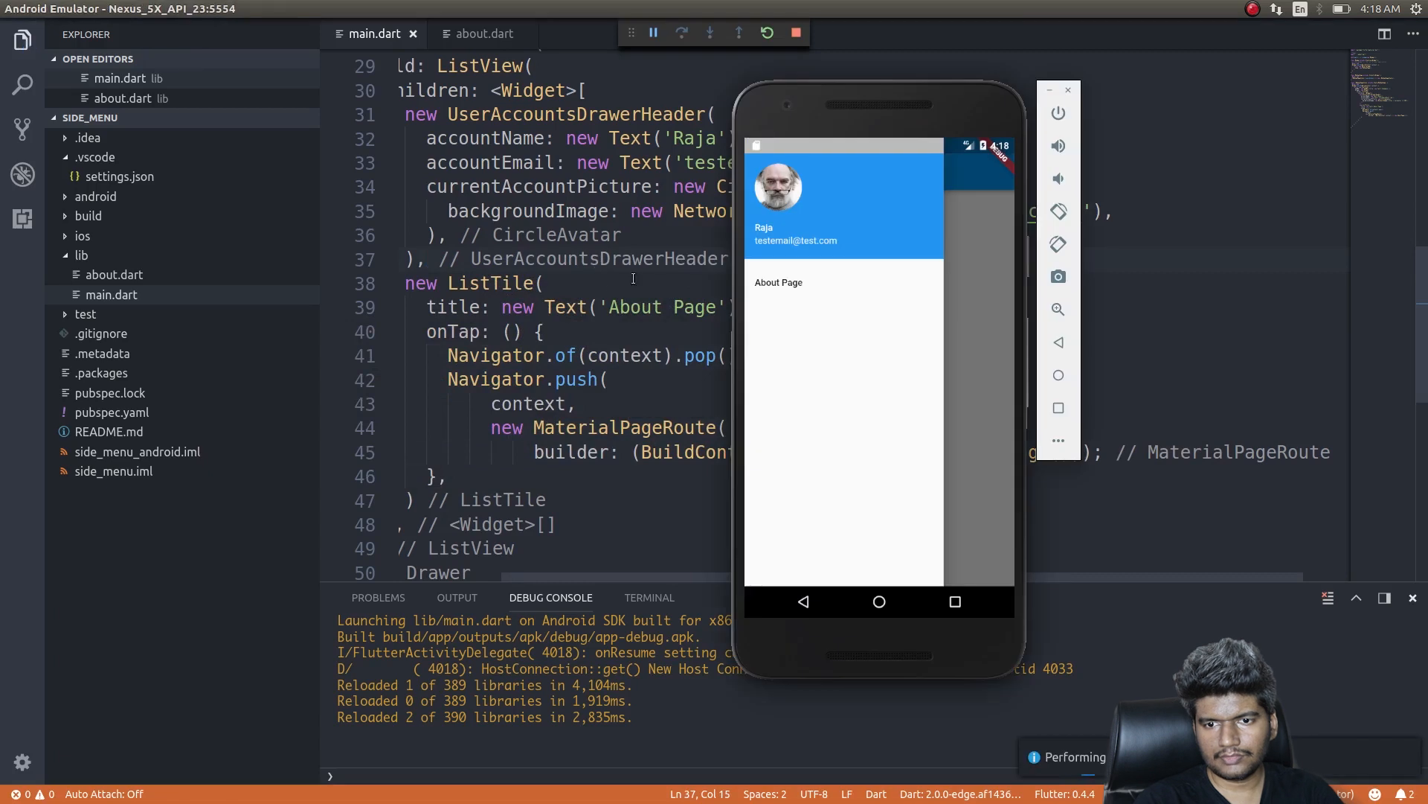
mouse_move(696, 337)
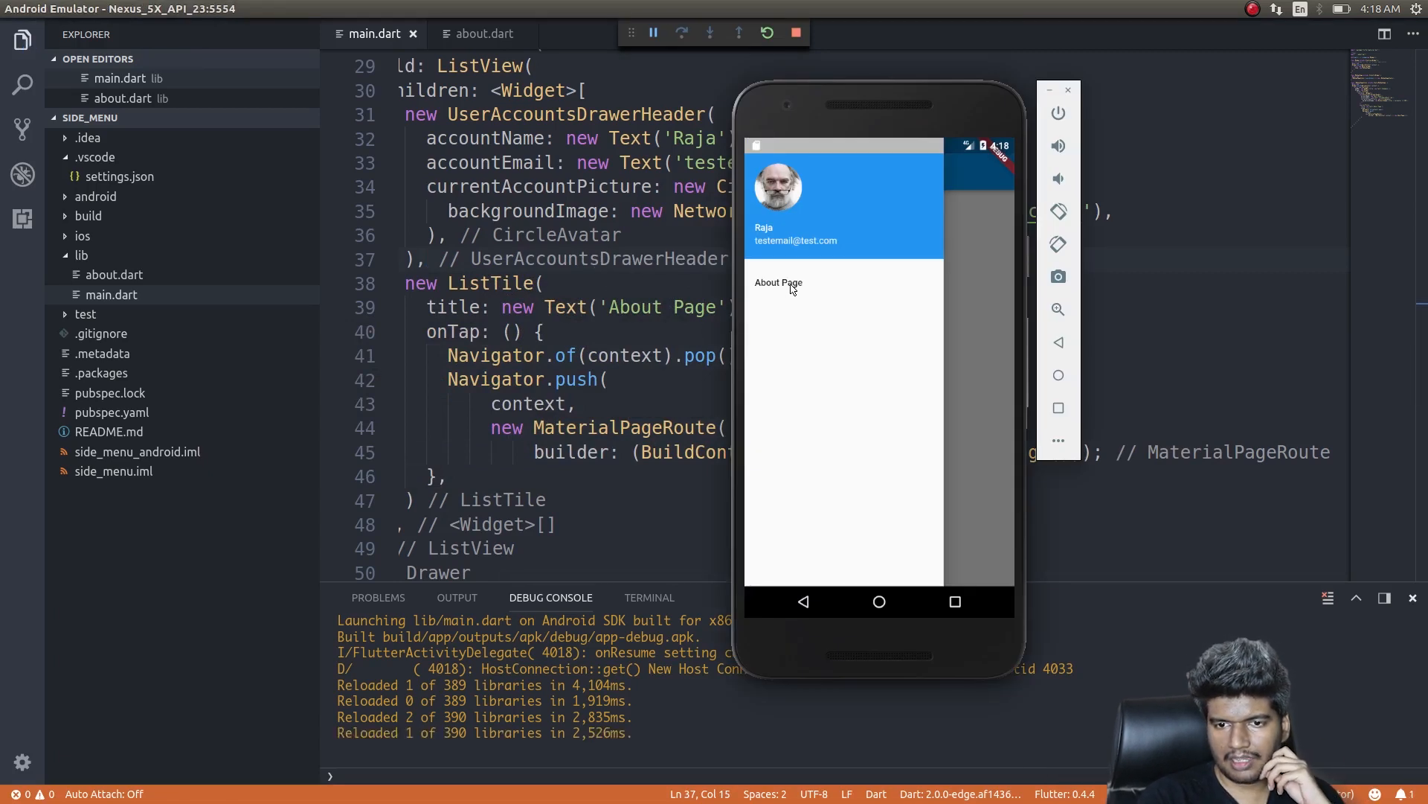
left_click(779, 283)
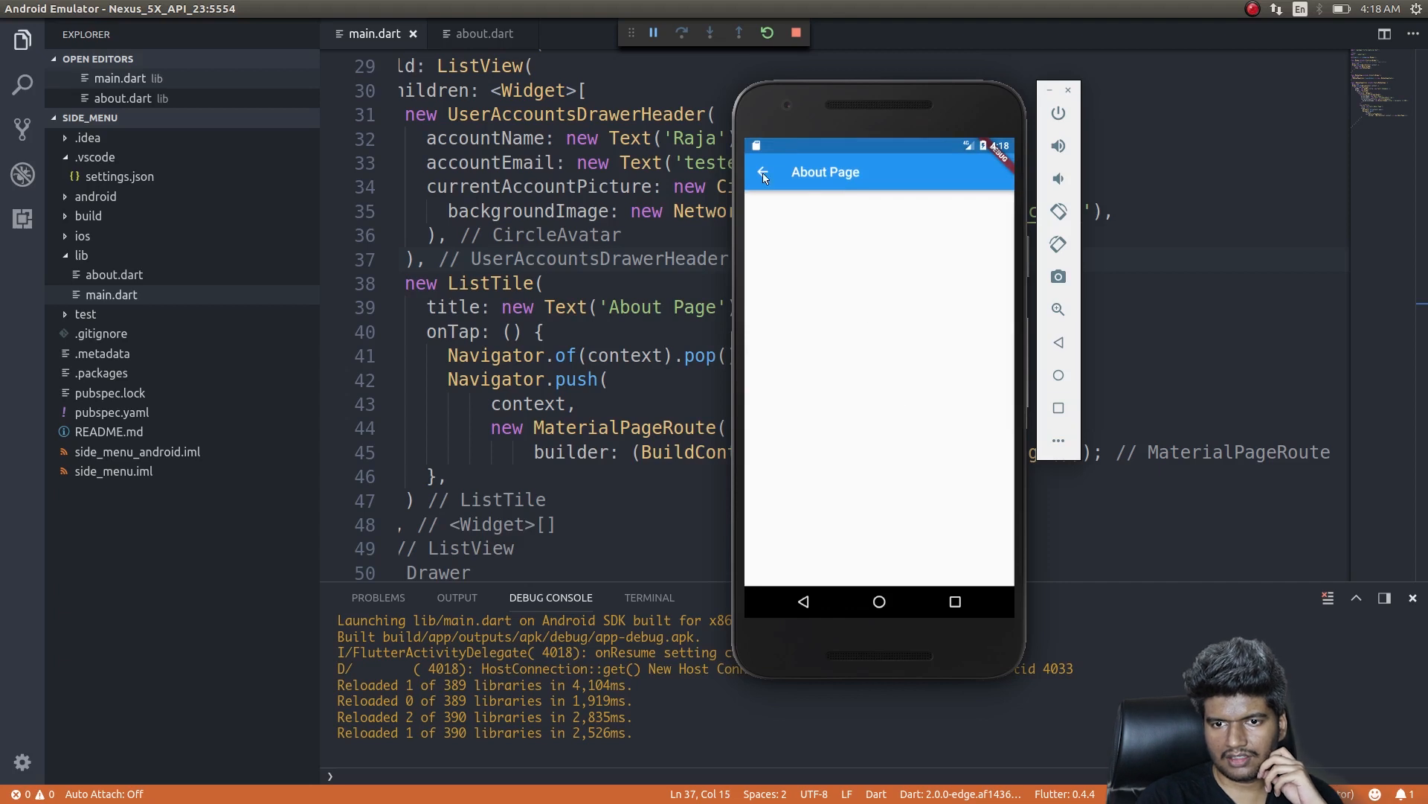
left_click(761, 172)
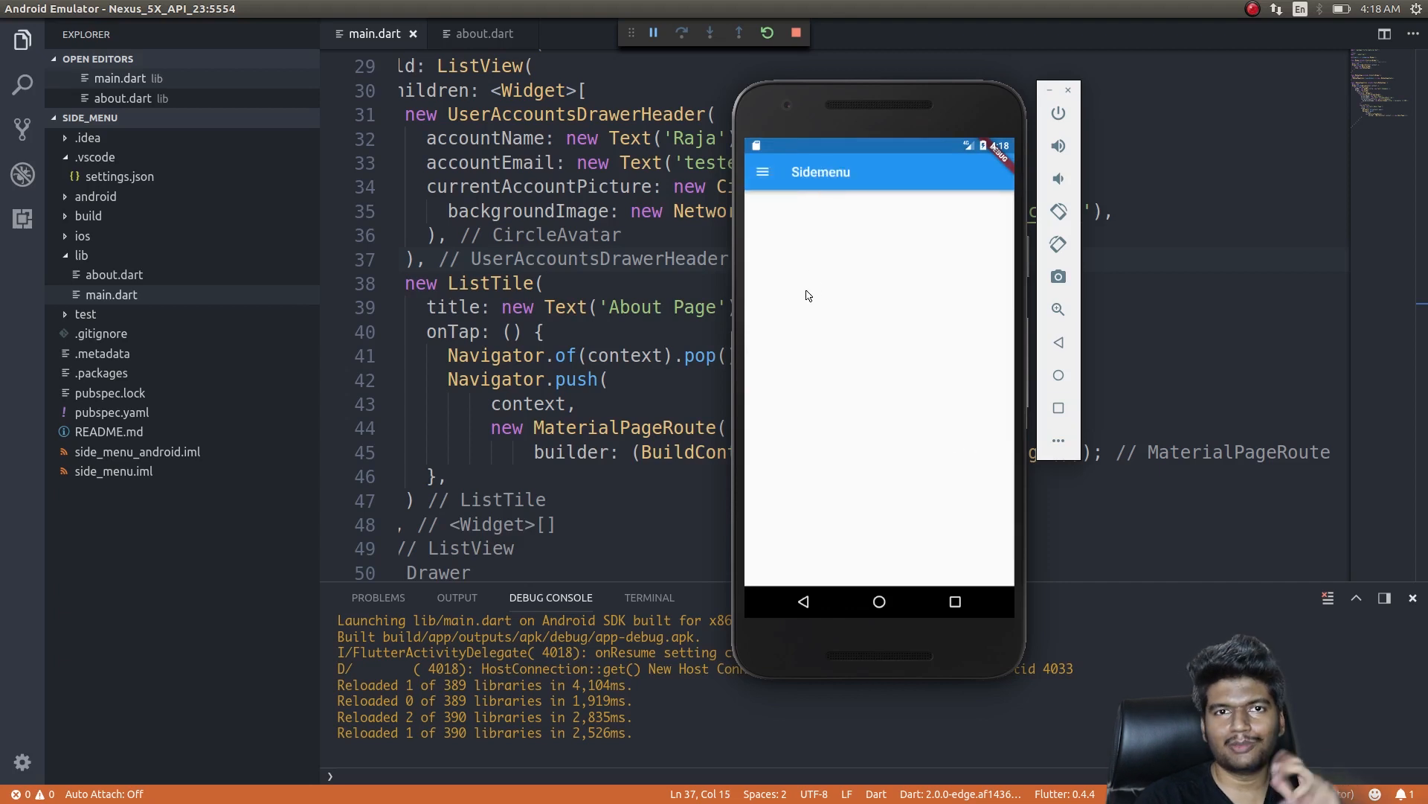
left_click(762, 171)
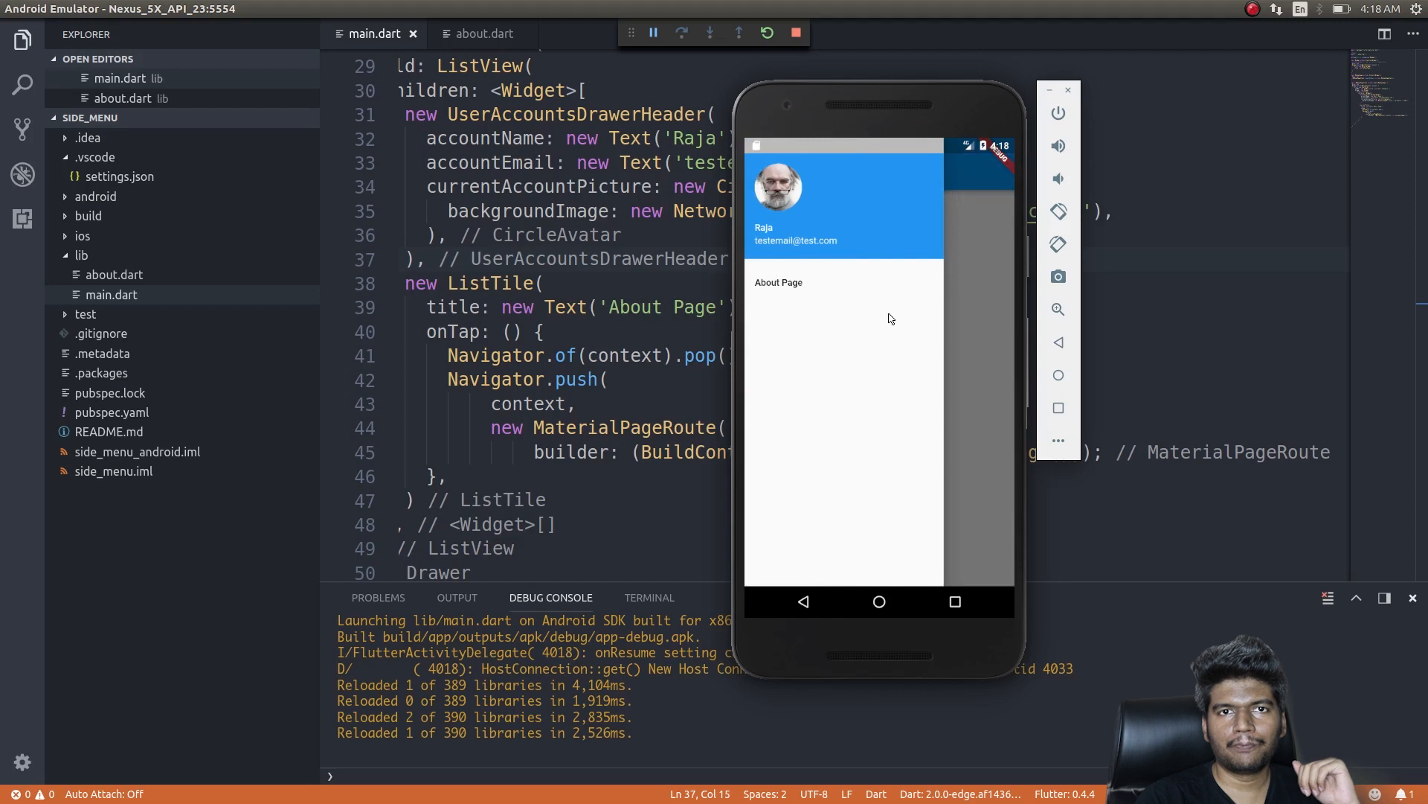
mouse_move(910, 347)
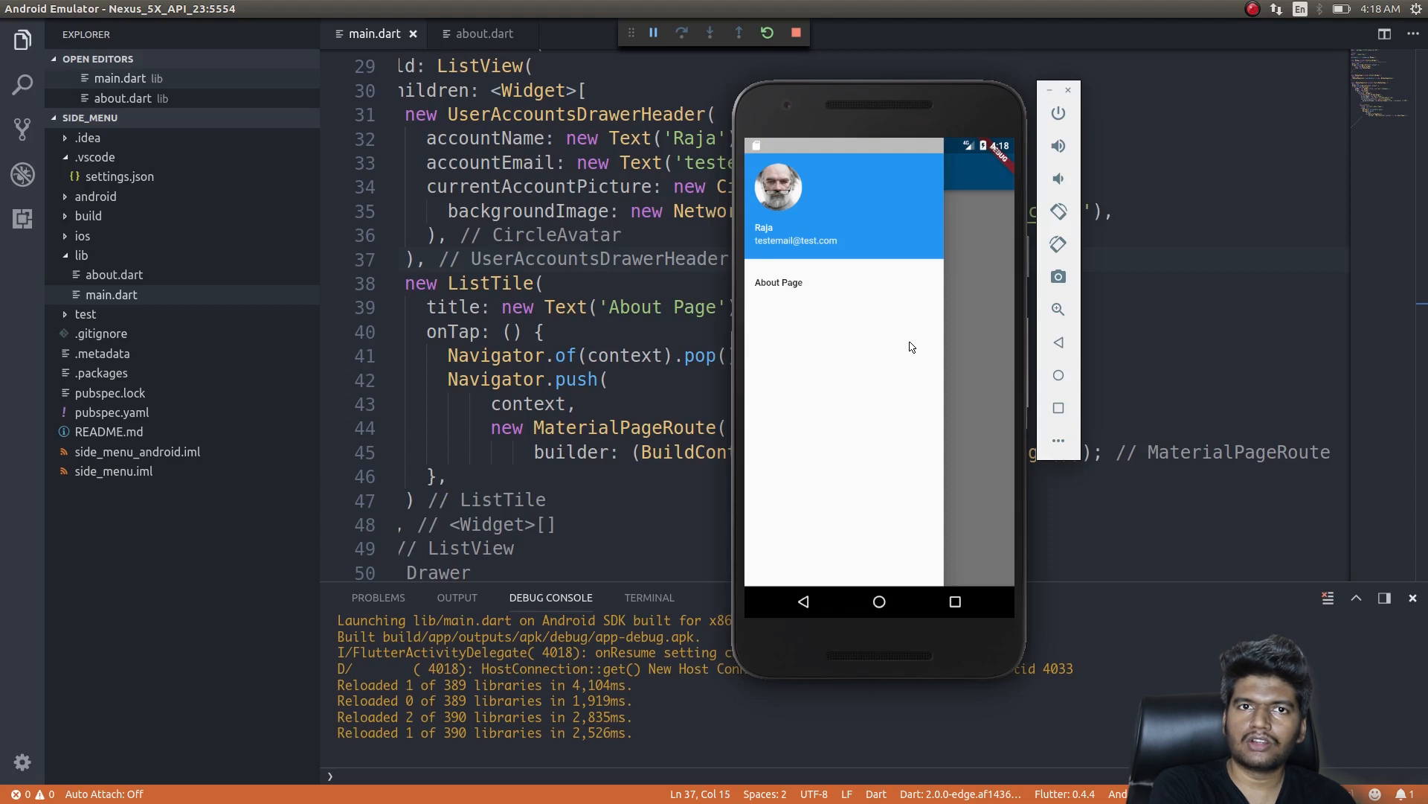
mouse_move(906, 374)
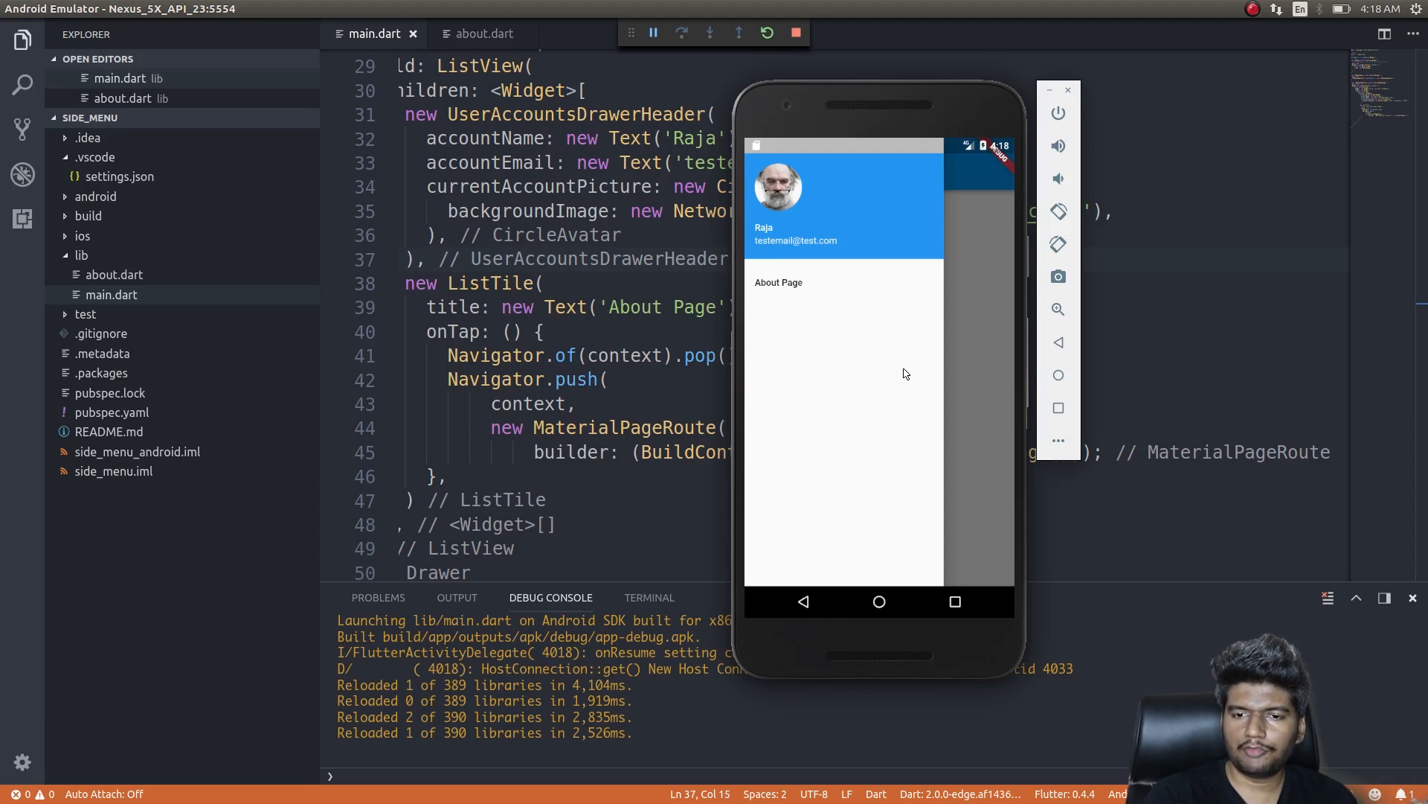
mouse_move(616, 454)
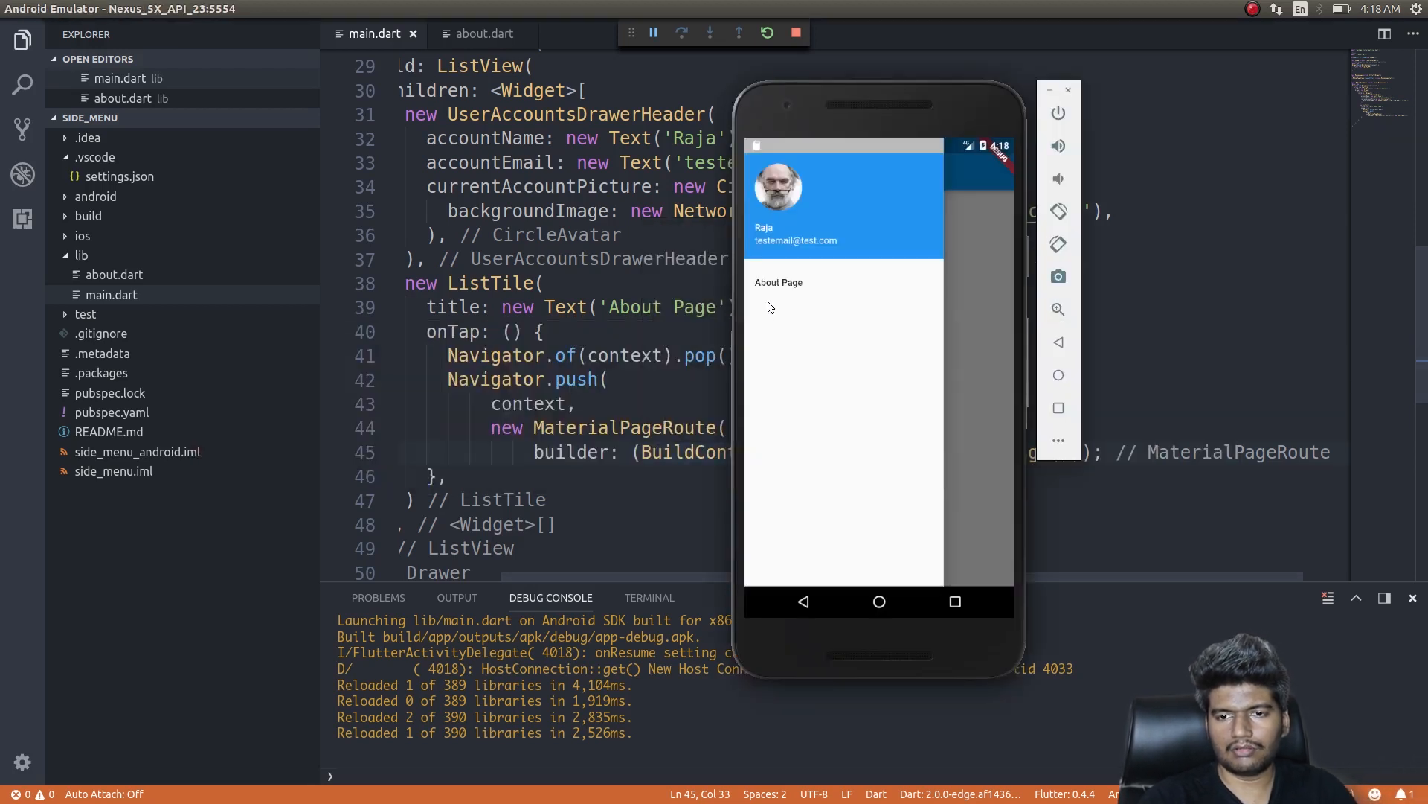
mouse_move(880, 354)
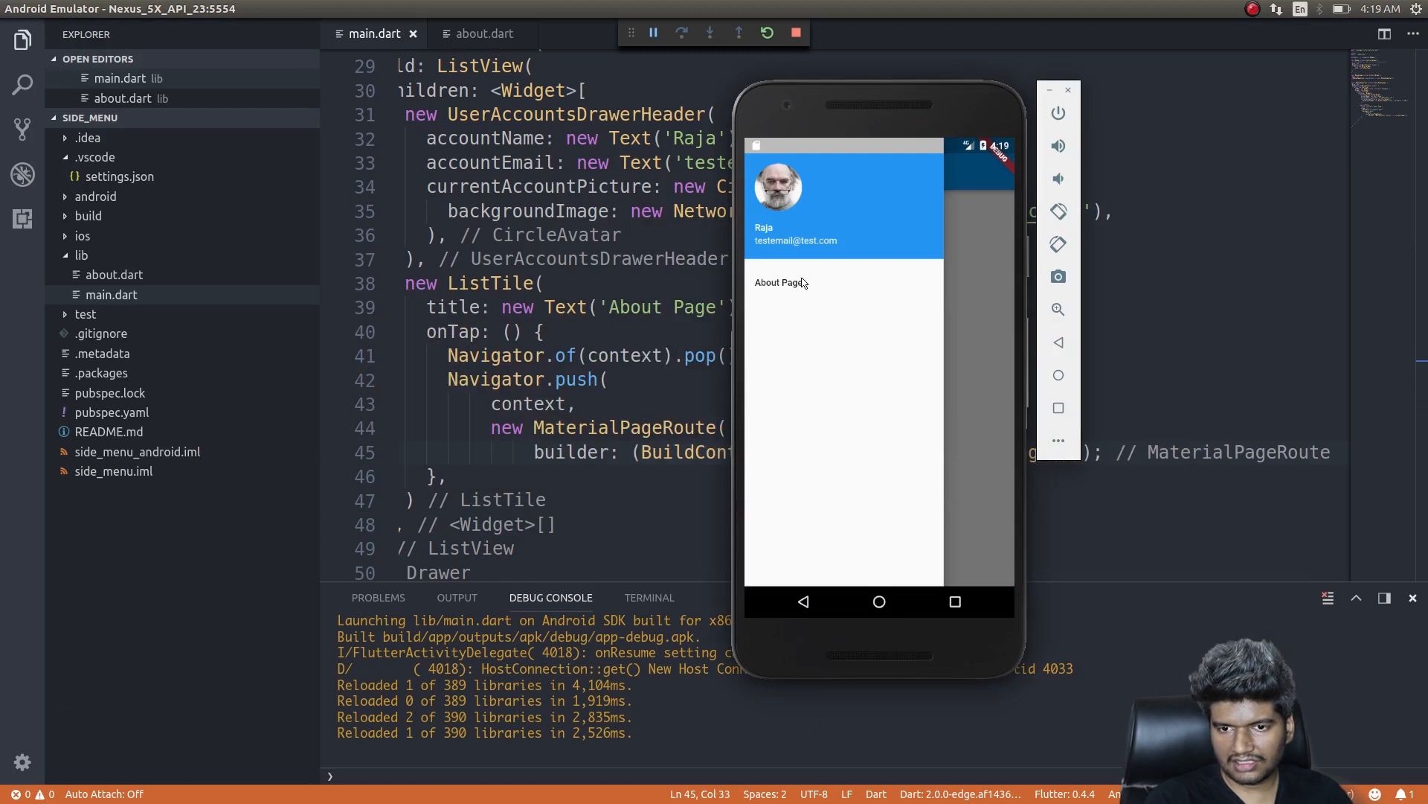
left_click(778, 281)
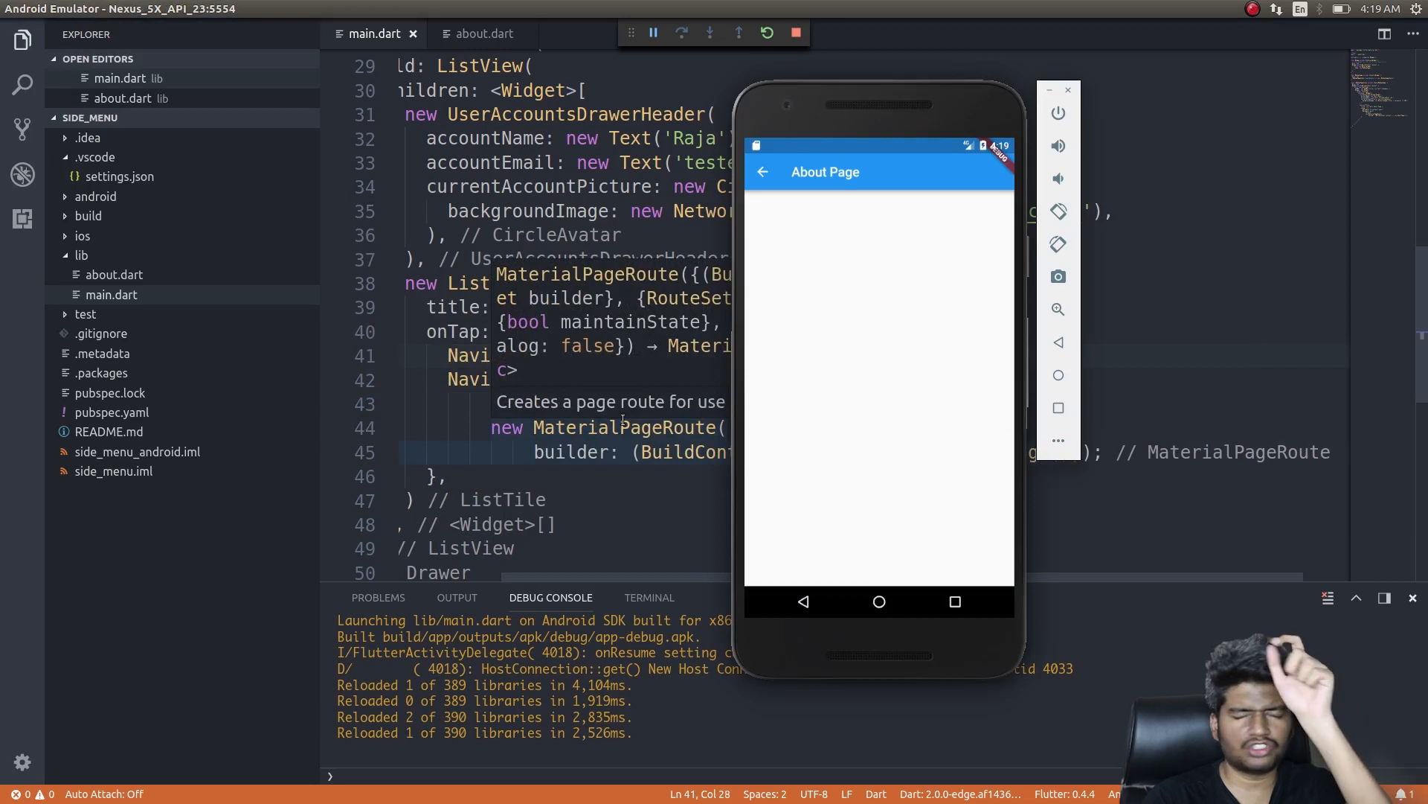
mouse_move(639, 299)
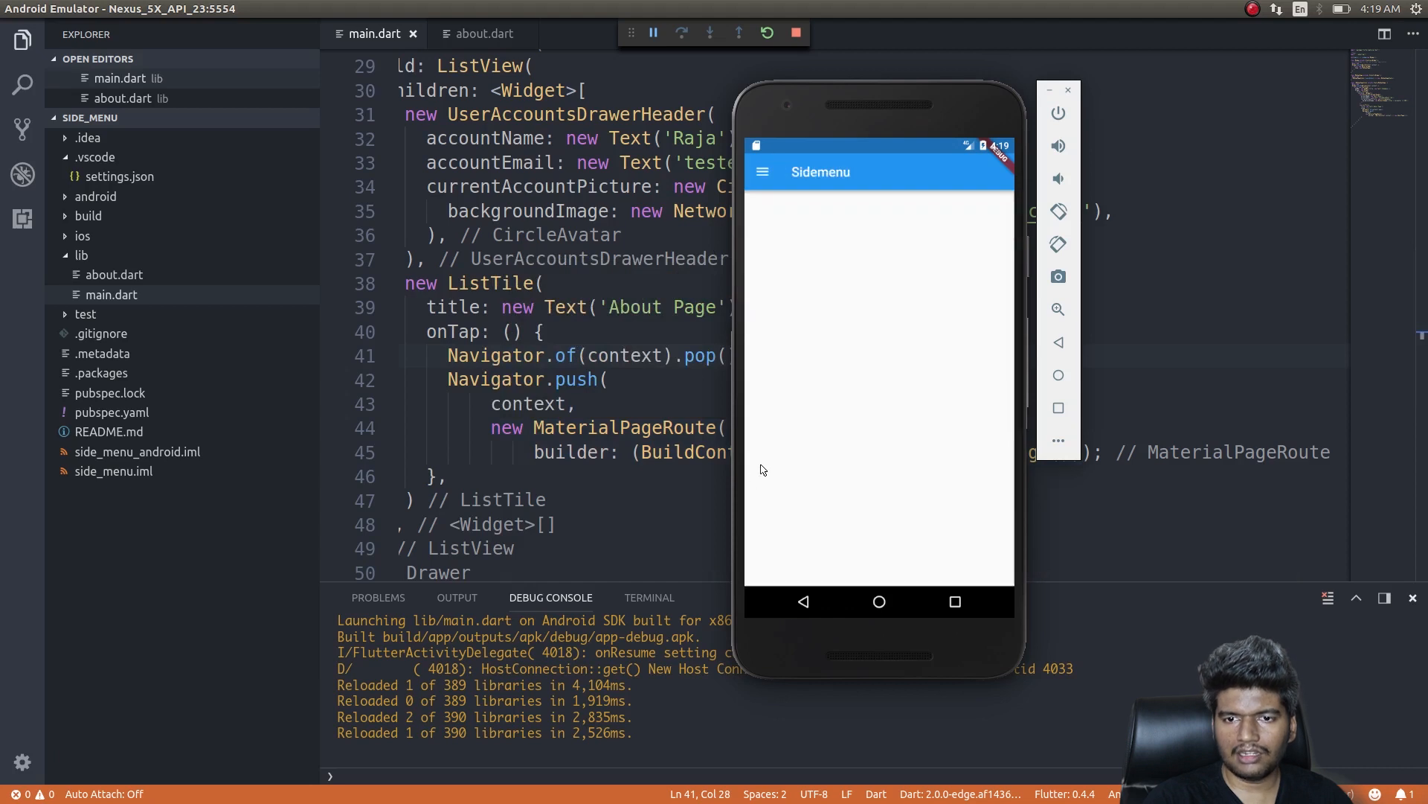
mouse_move(794, 413)
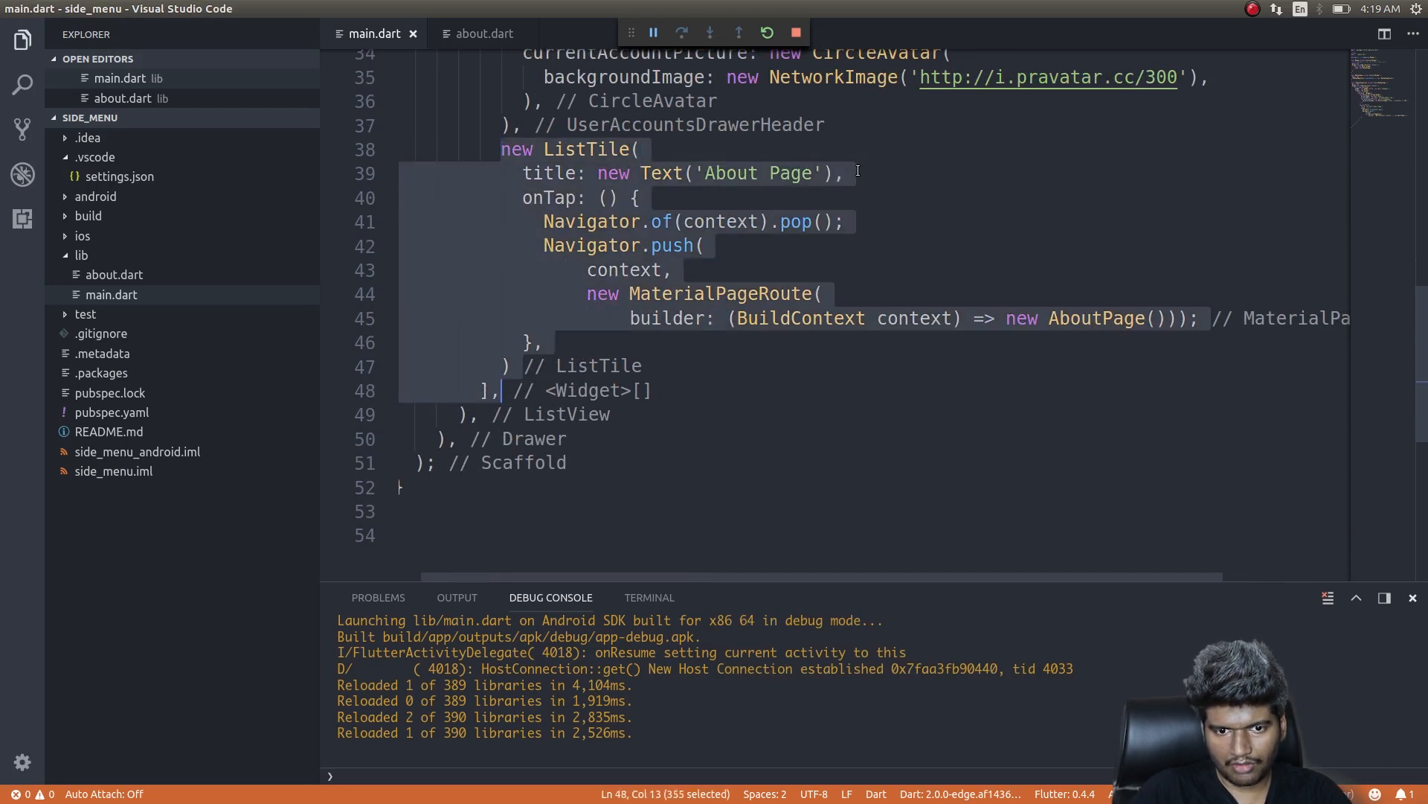
Paste a second About Page ListTile and begin new Divider( between the two tiles
key("Enter")
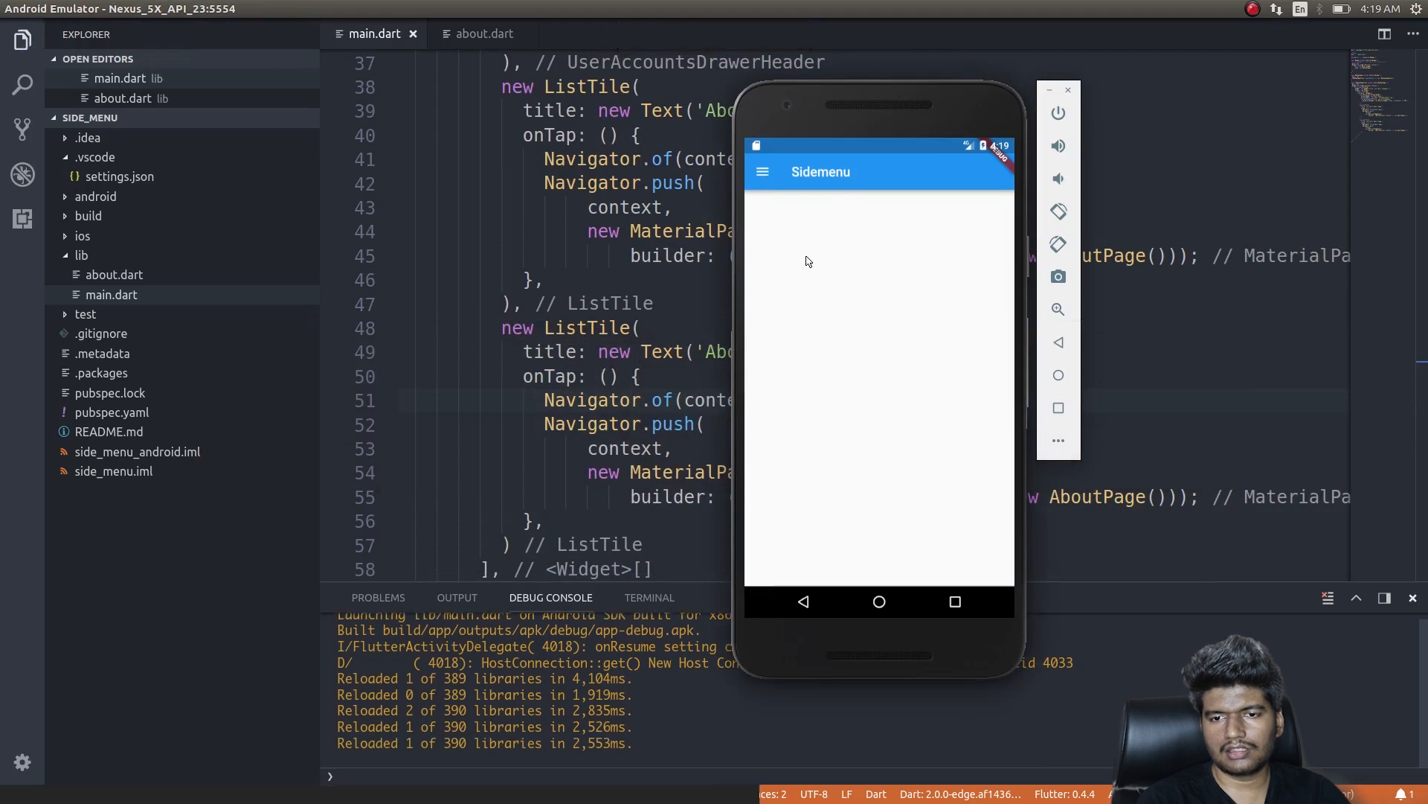
left_click(762, 171)
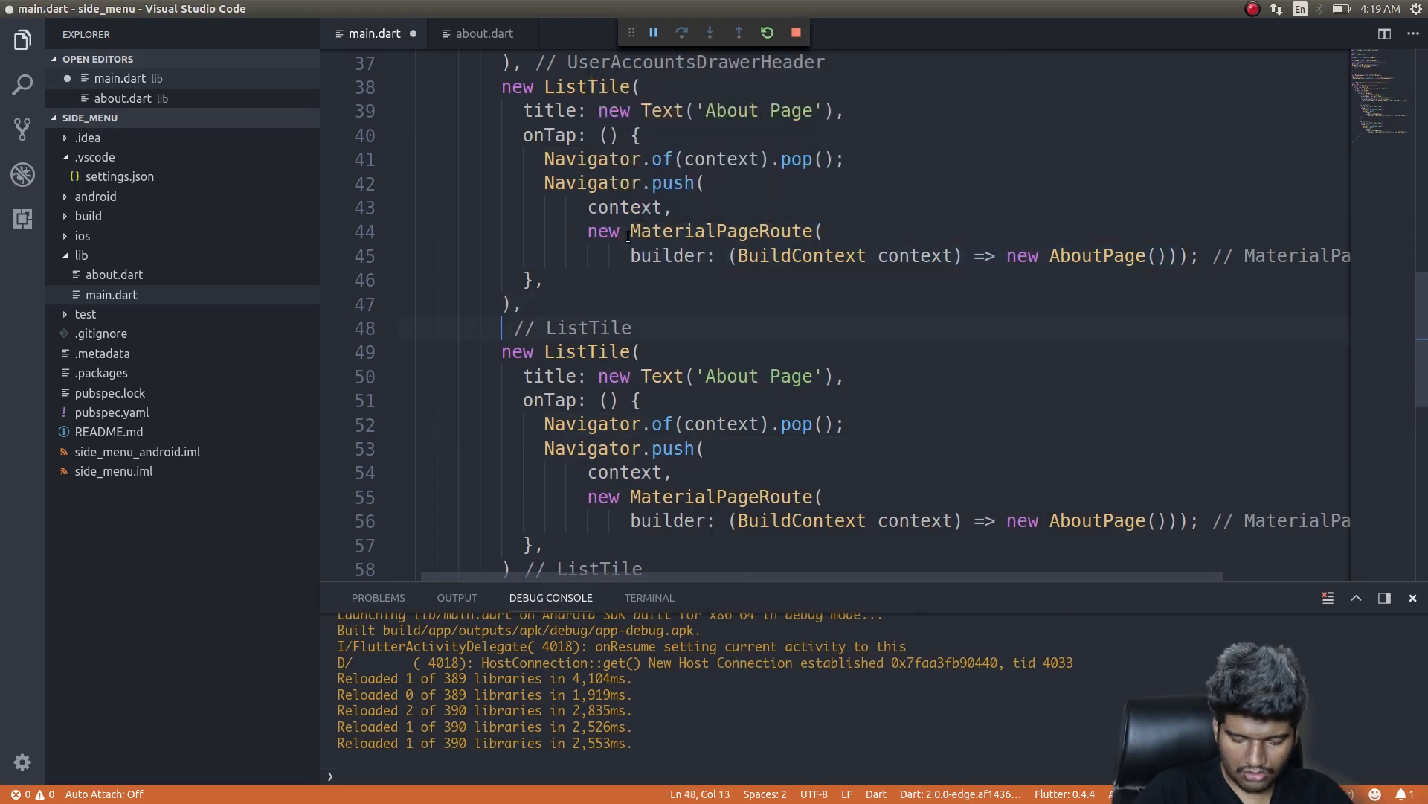
type("new Divider(")
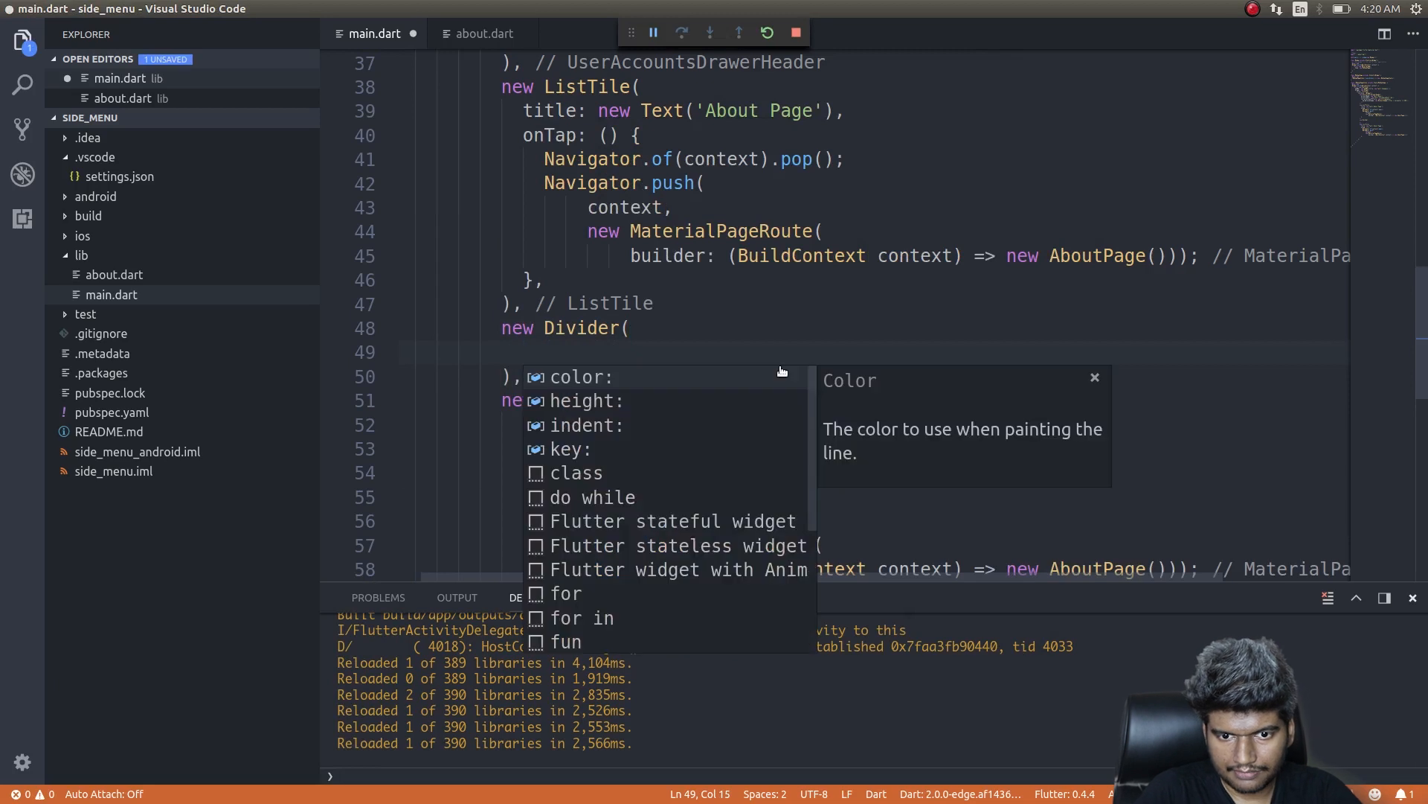
Give the Divider color: Colors.black and height: 5.0
type("color: Colors.black,")
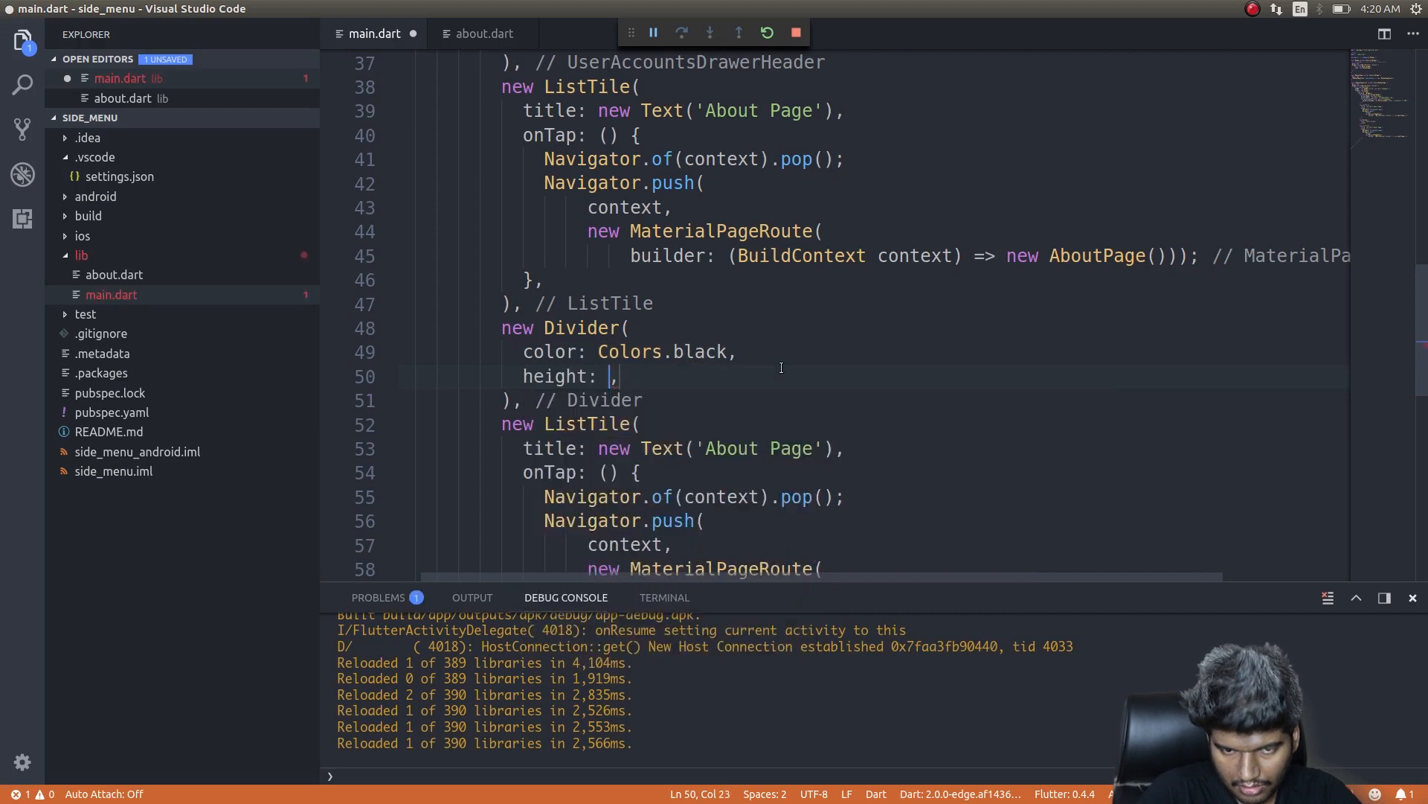
key("ctrl+space")
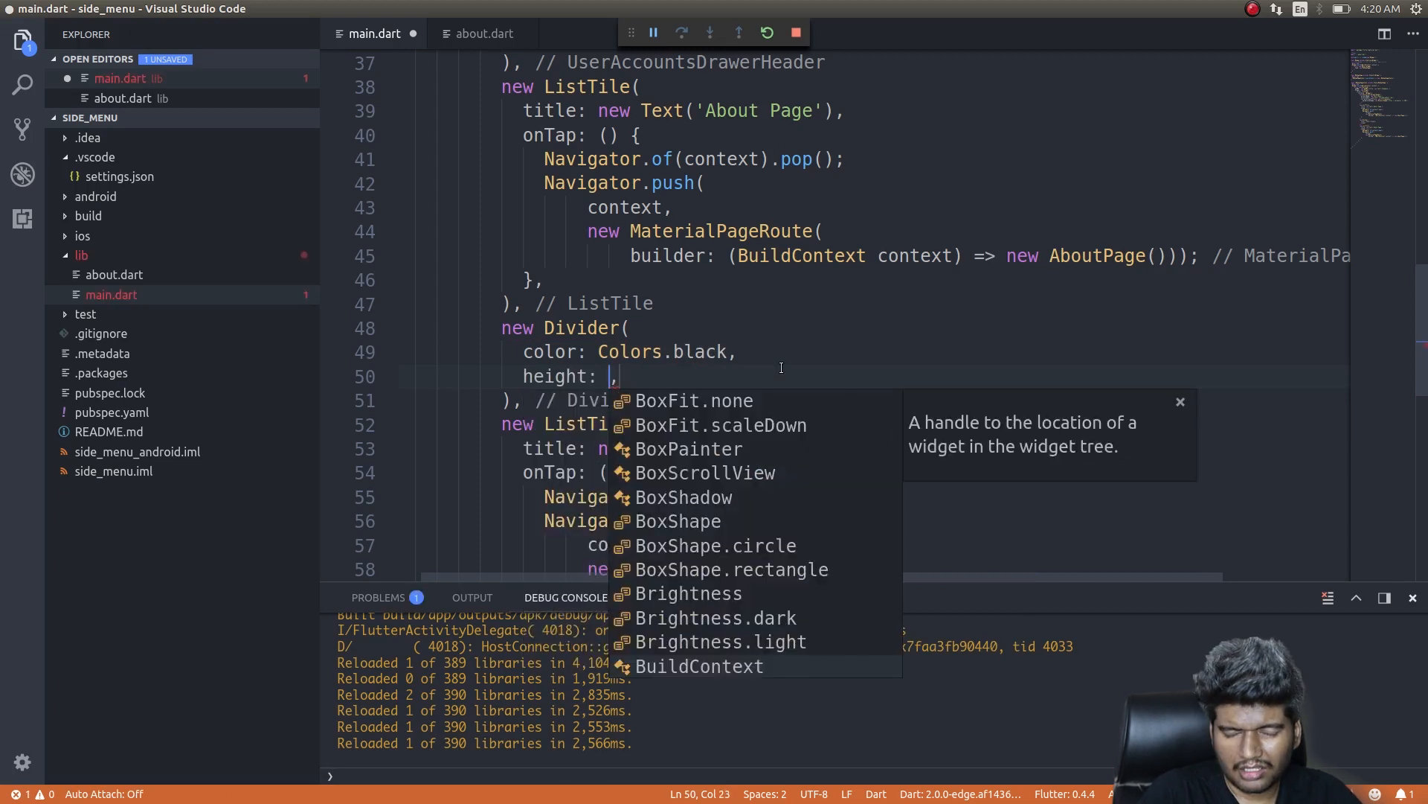
type("5.0")
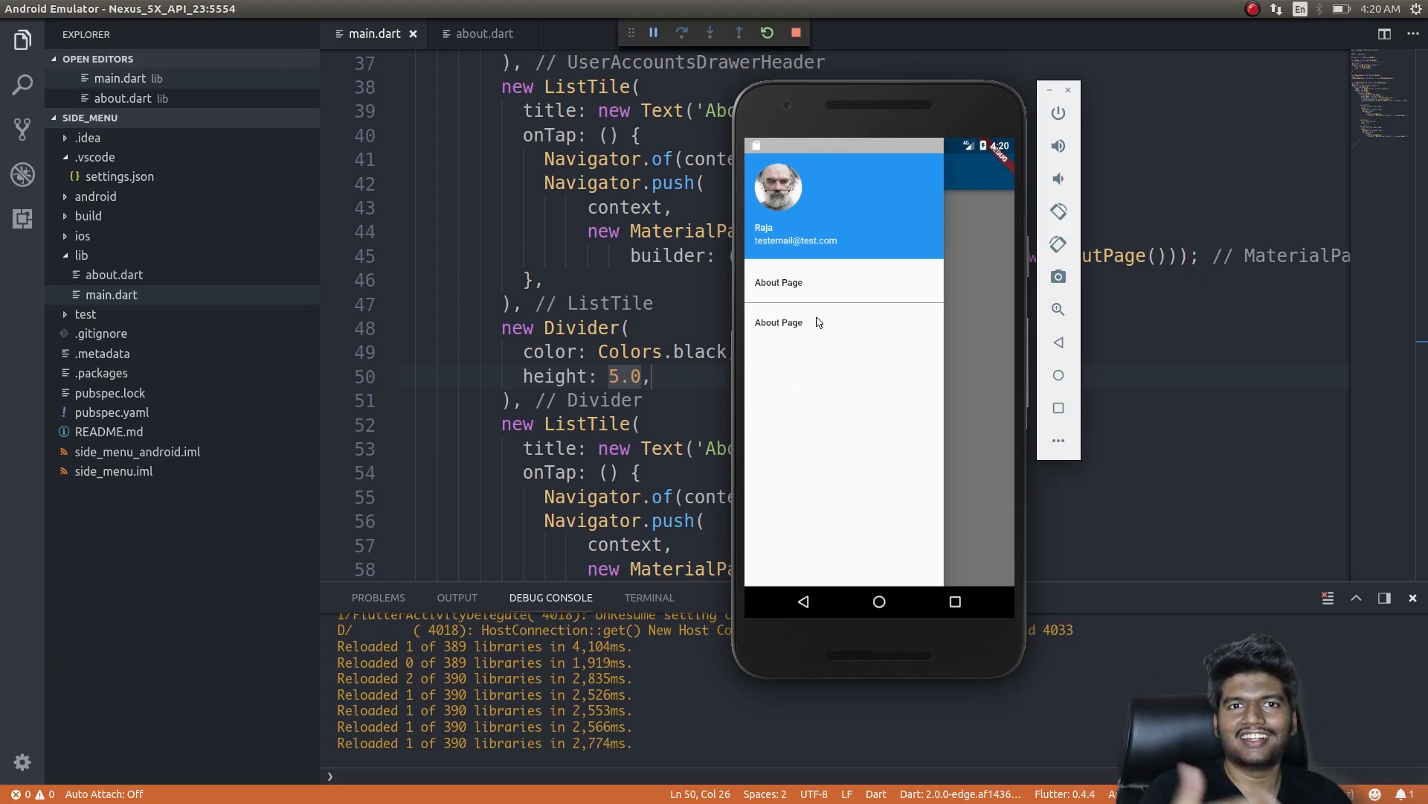
mouse_move(781, 285)
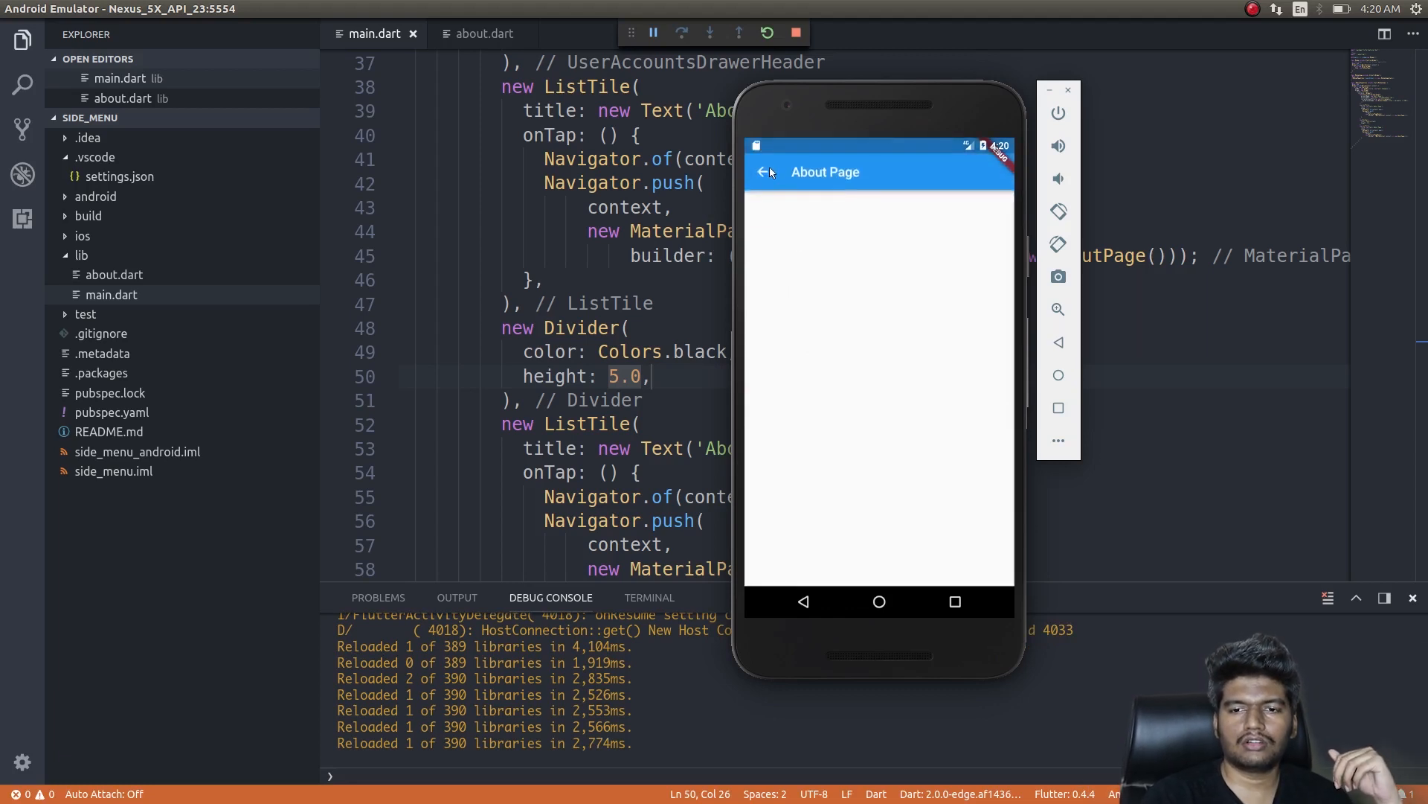
left_click(760, 171)
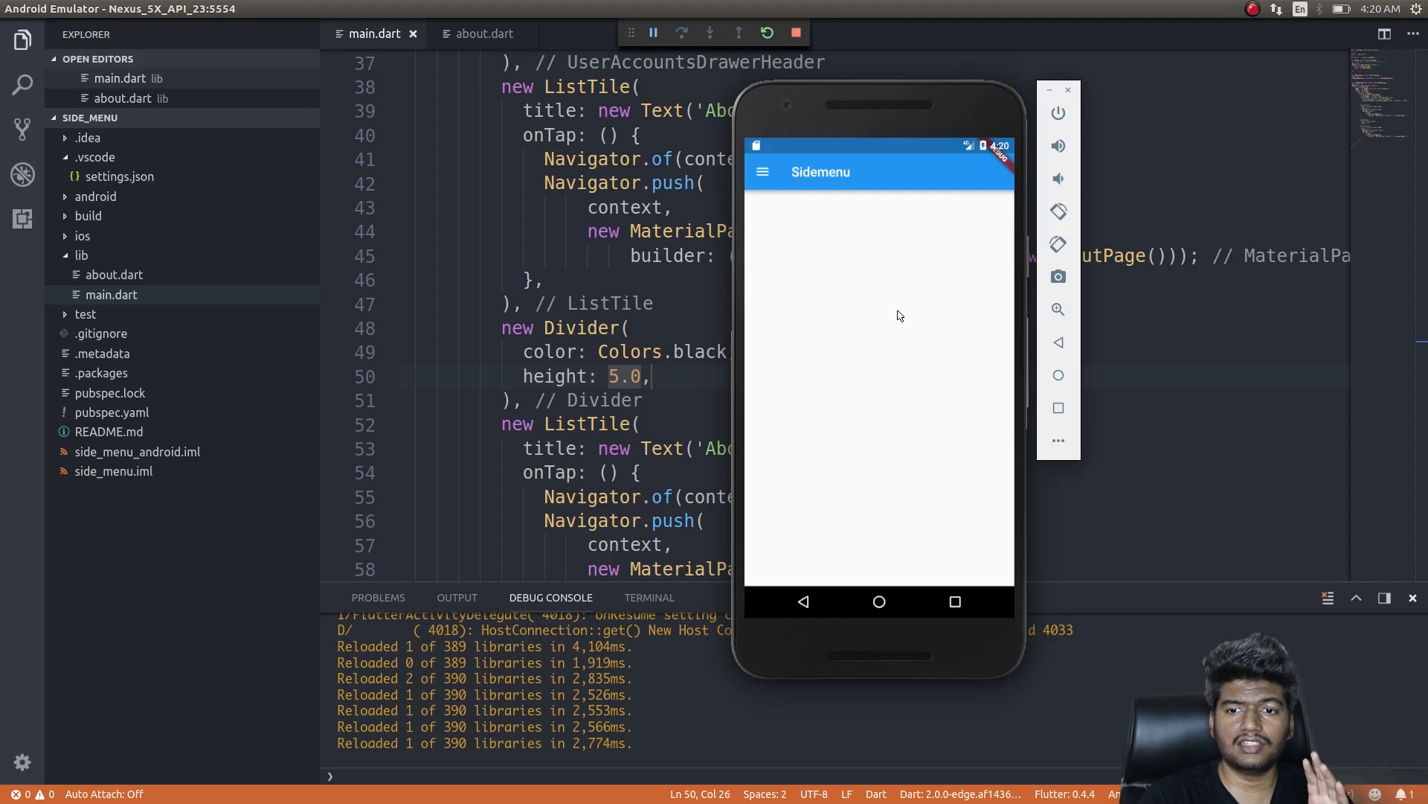
left_click(762, 171)
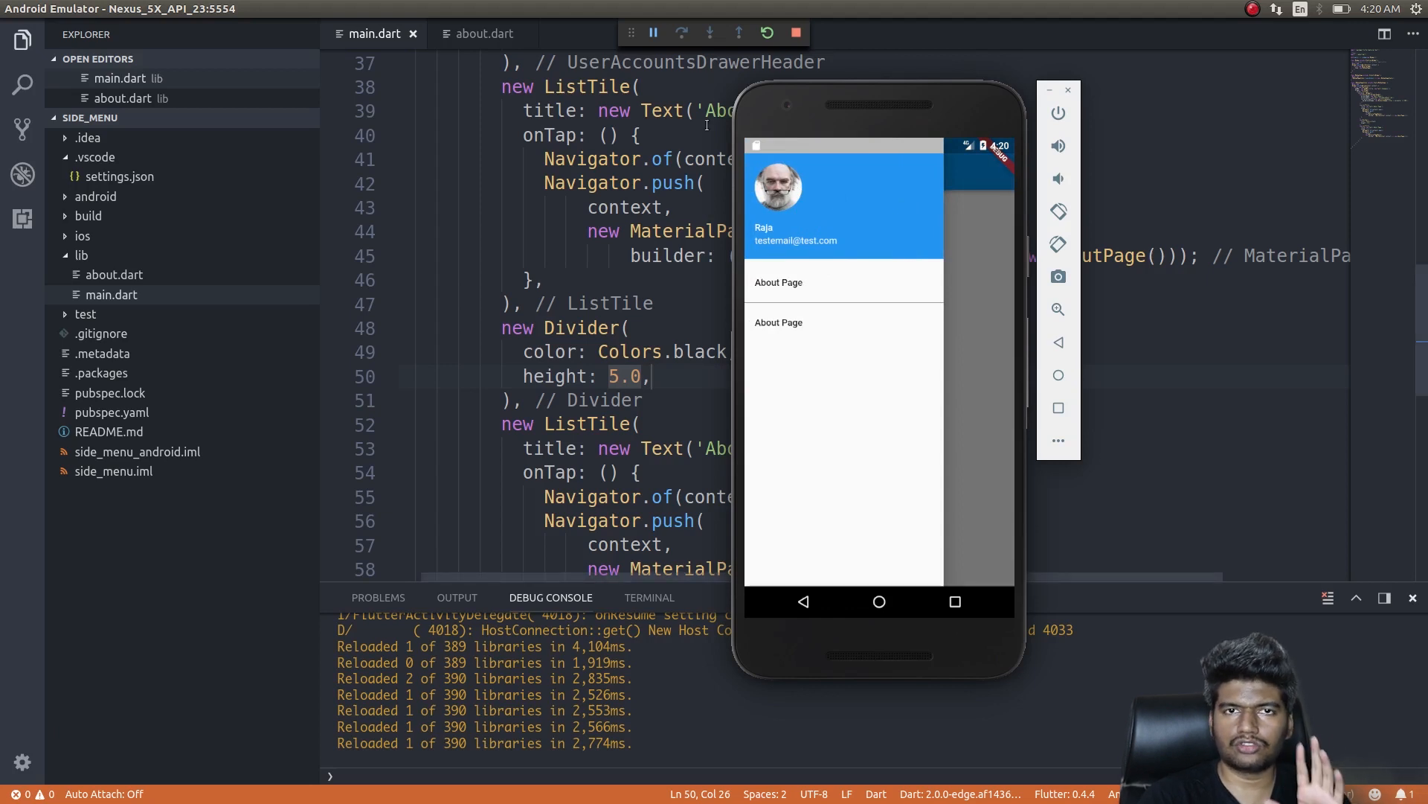
mouse_move(842, 217)
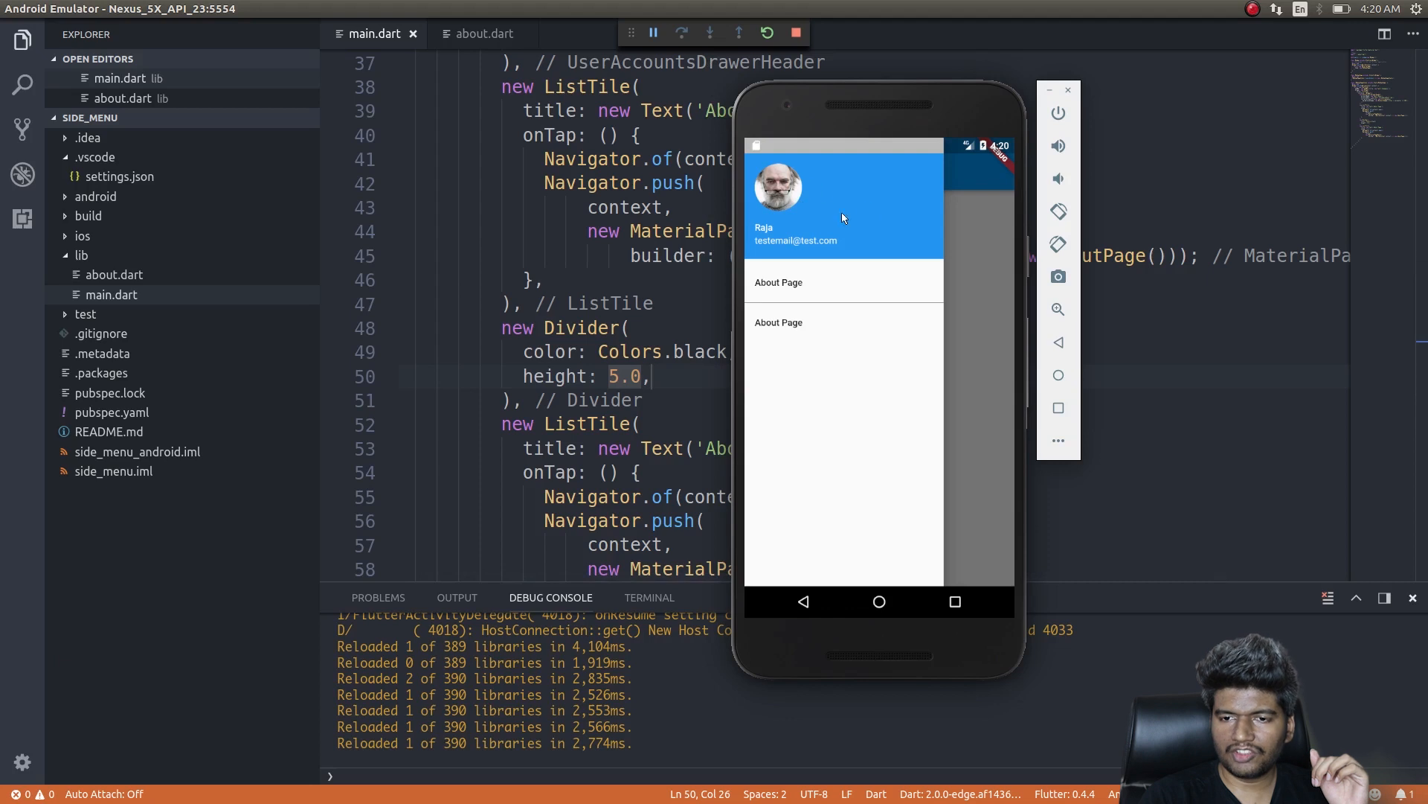
mouse_move(891, 204)
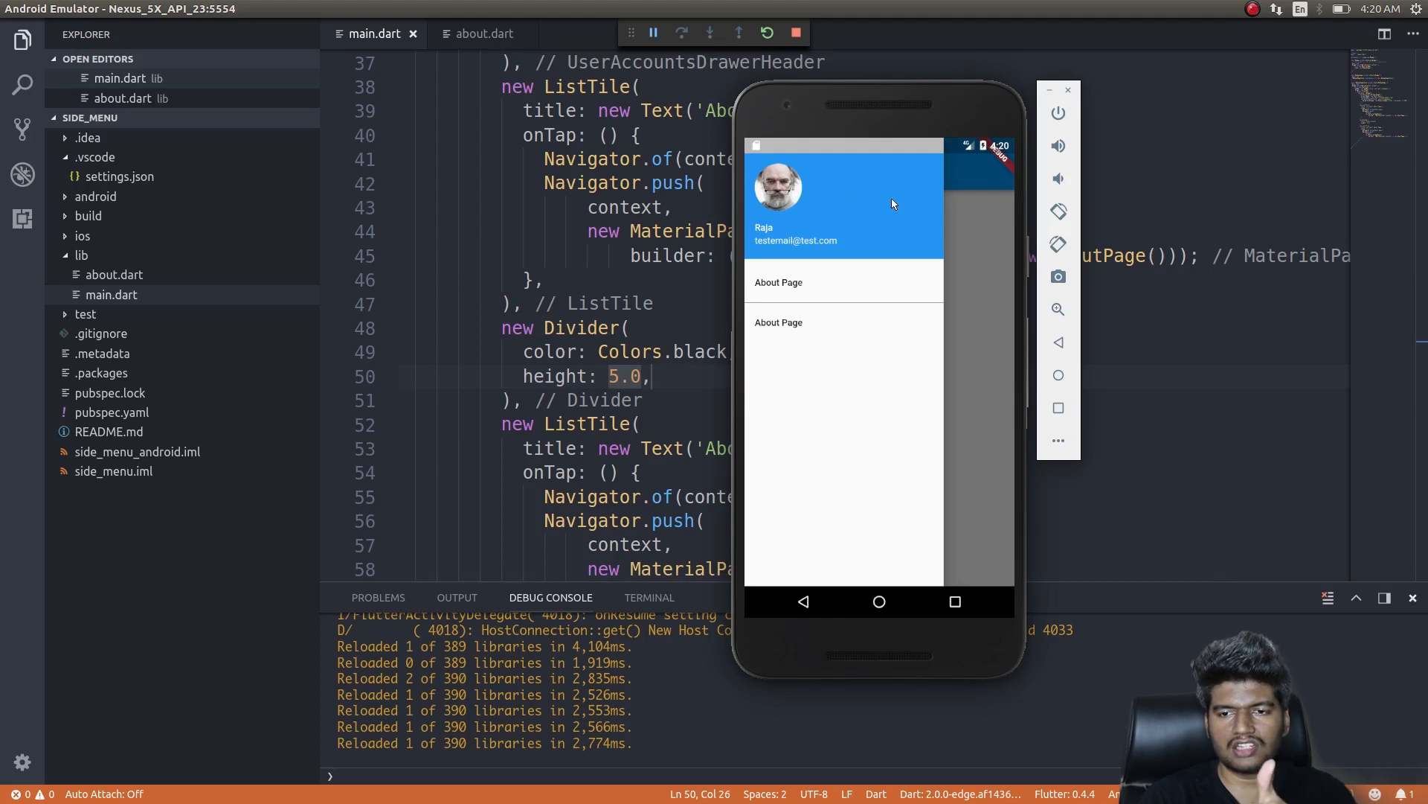
mouse_move(918, 198)
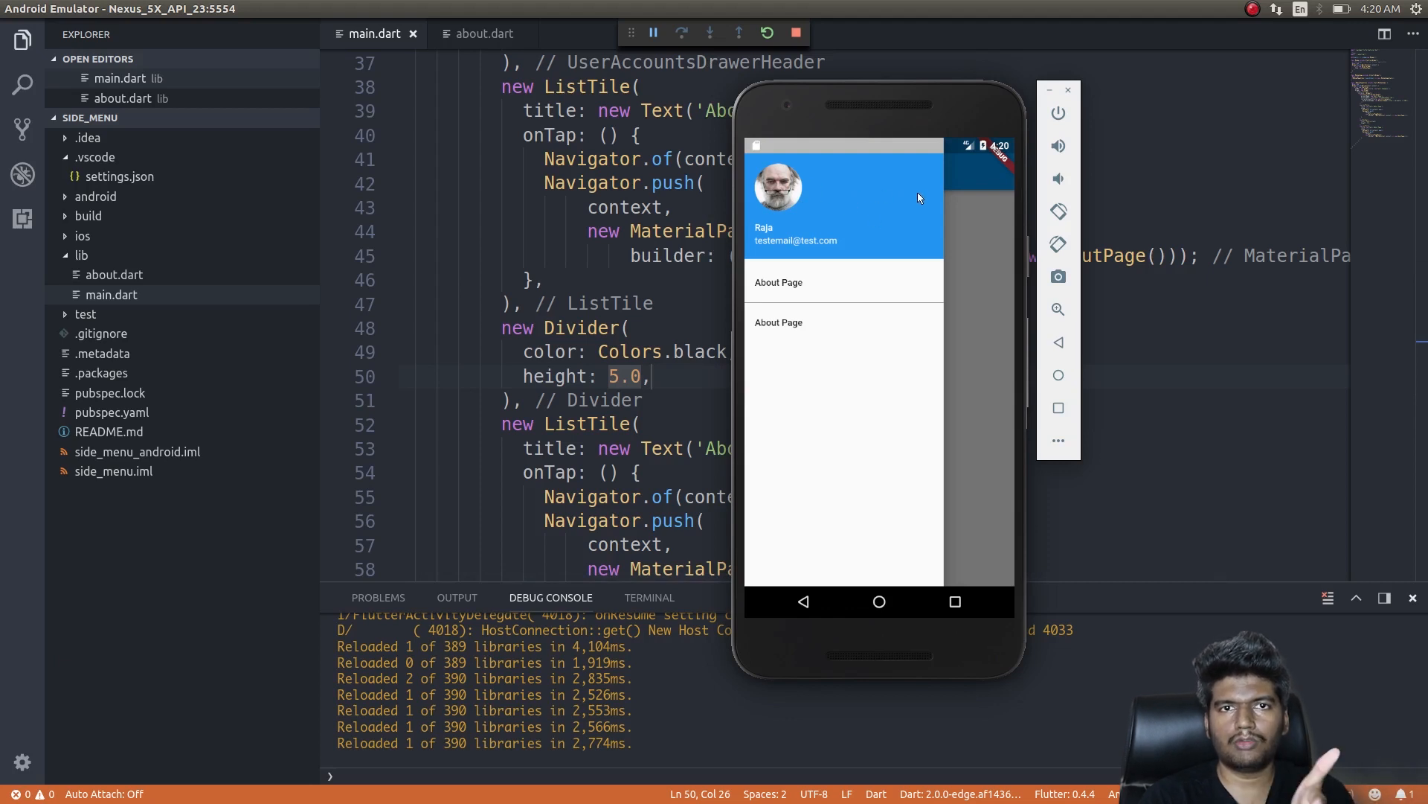
mouse_move(817, 190)
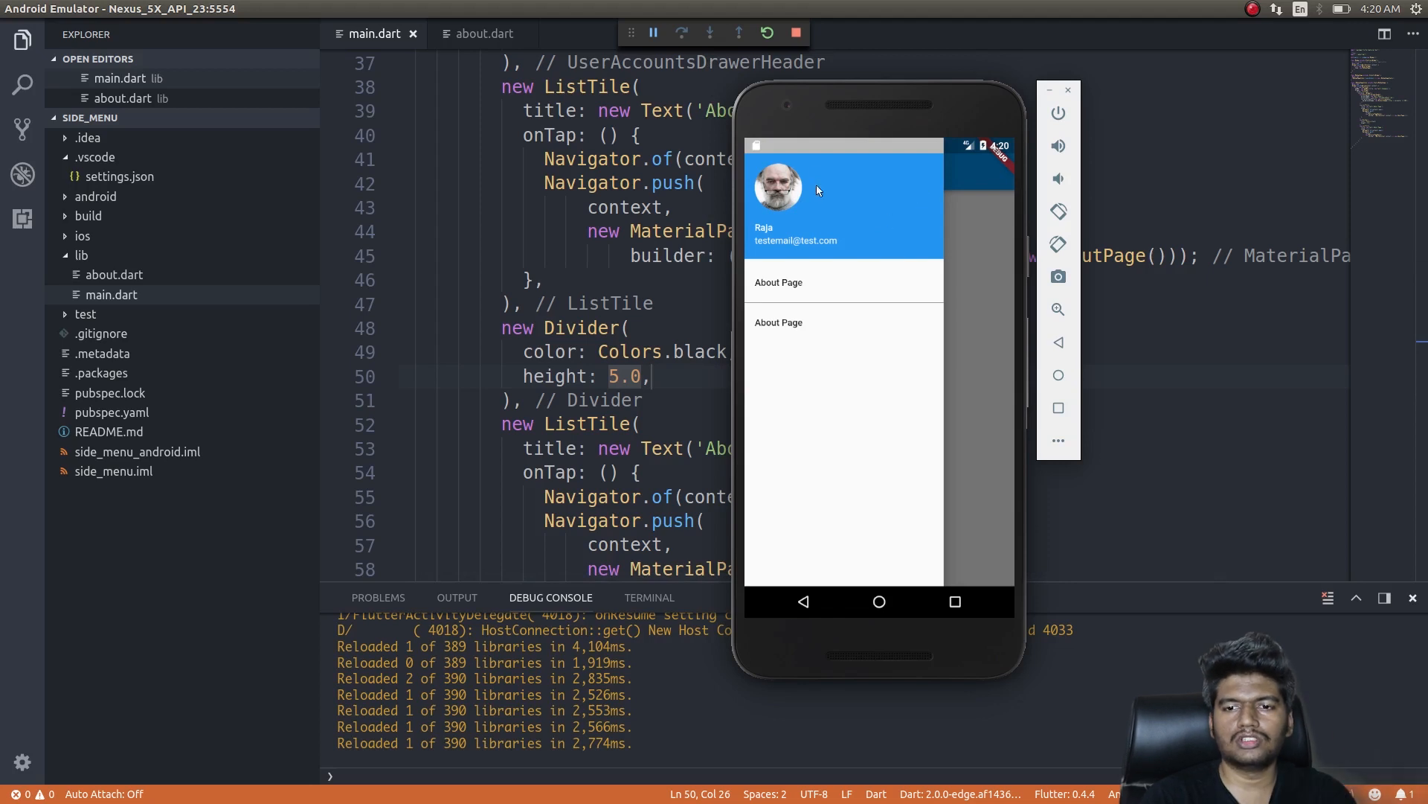
mouse_move(834, 193)
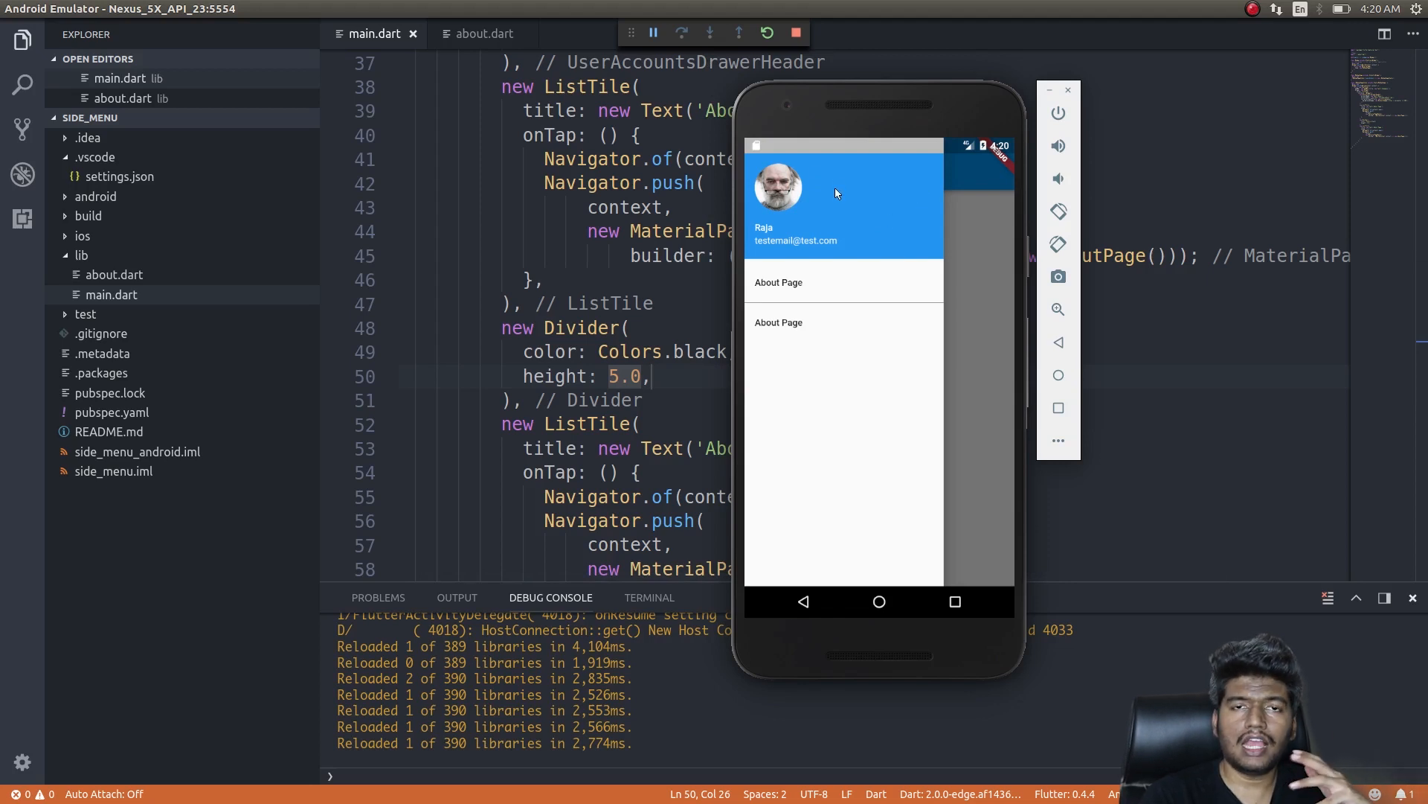